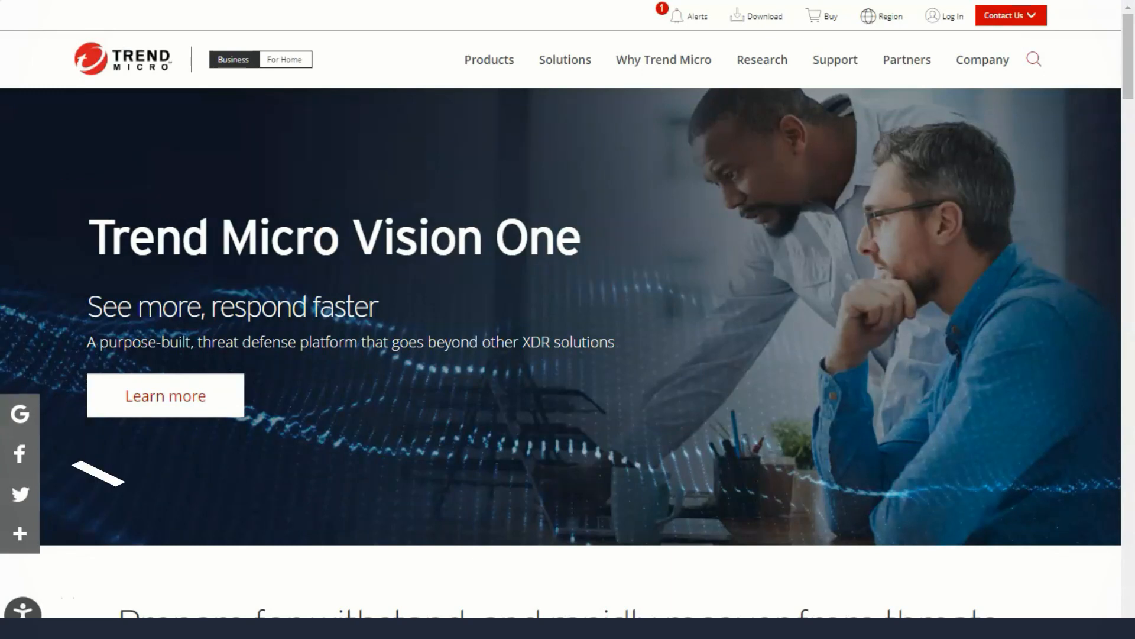
Scroll the business homepage from the Vision One banner past Cloud One and Stay connected.
{"action": "scroll", "scroll_direction": "down", "scroll_amount": 3}
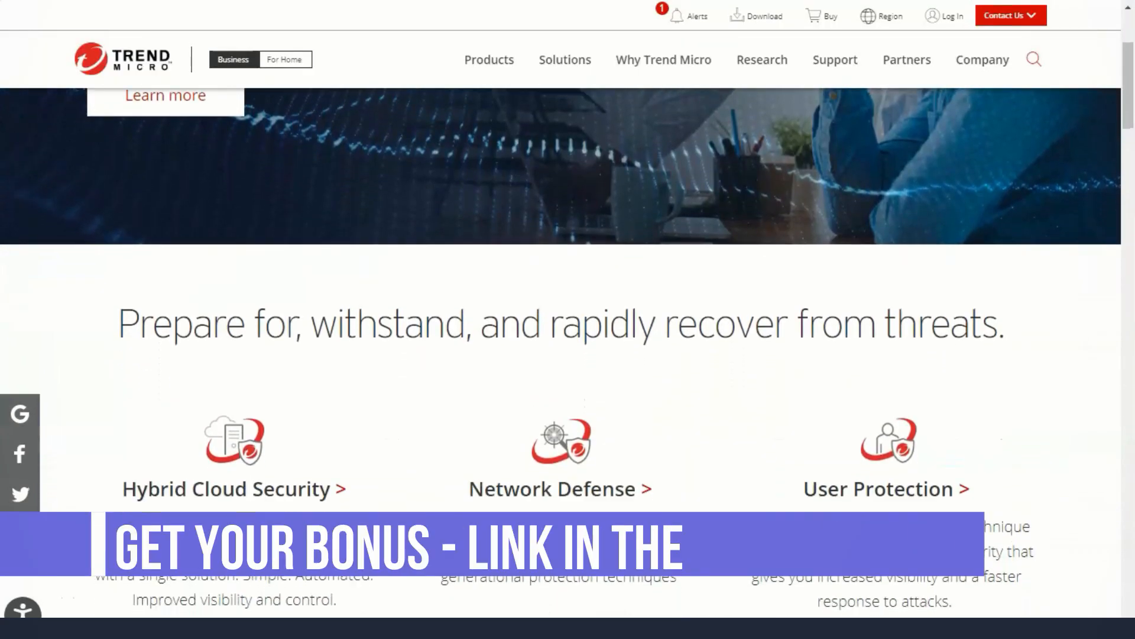
{"action": "scroll", "scroll_direction": "down", "scroll_amount": 3}
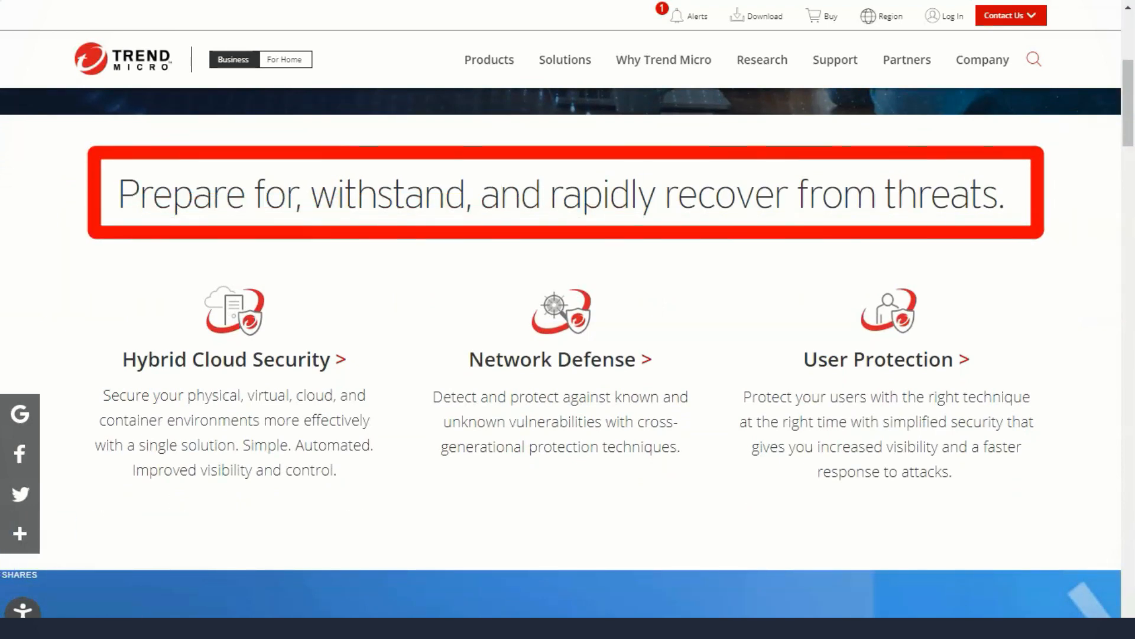
{"action": "mouse_move", "coordinate": [233, 360]}
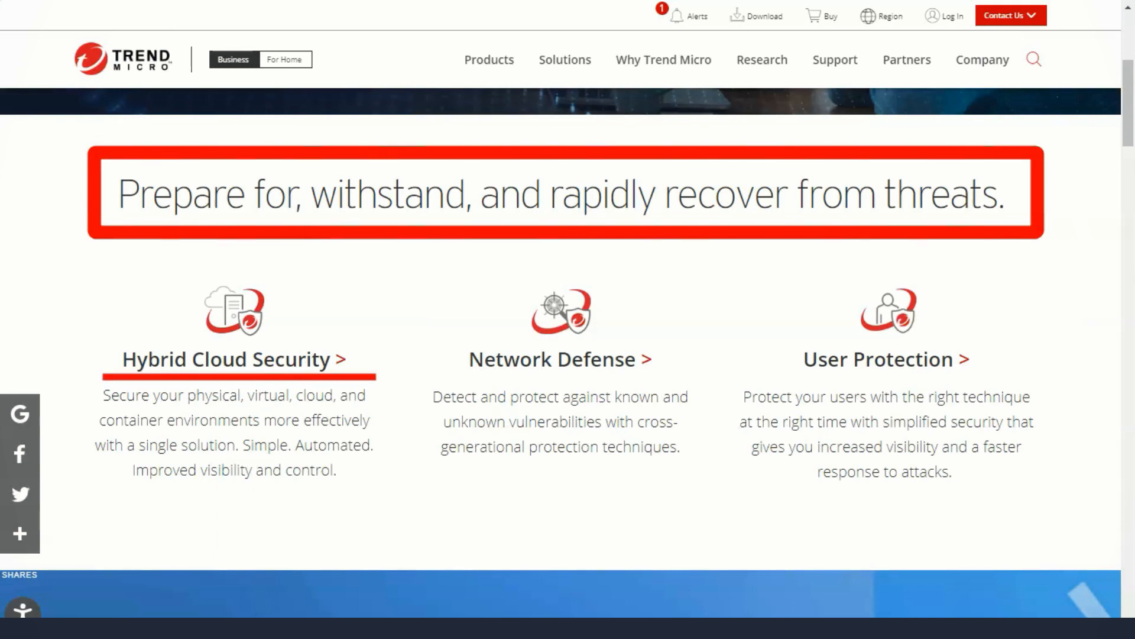
{"action": "mouse_move", "coordinate": [557, 359]}
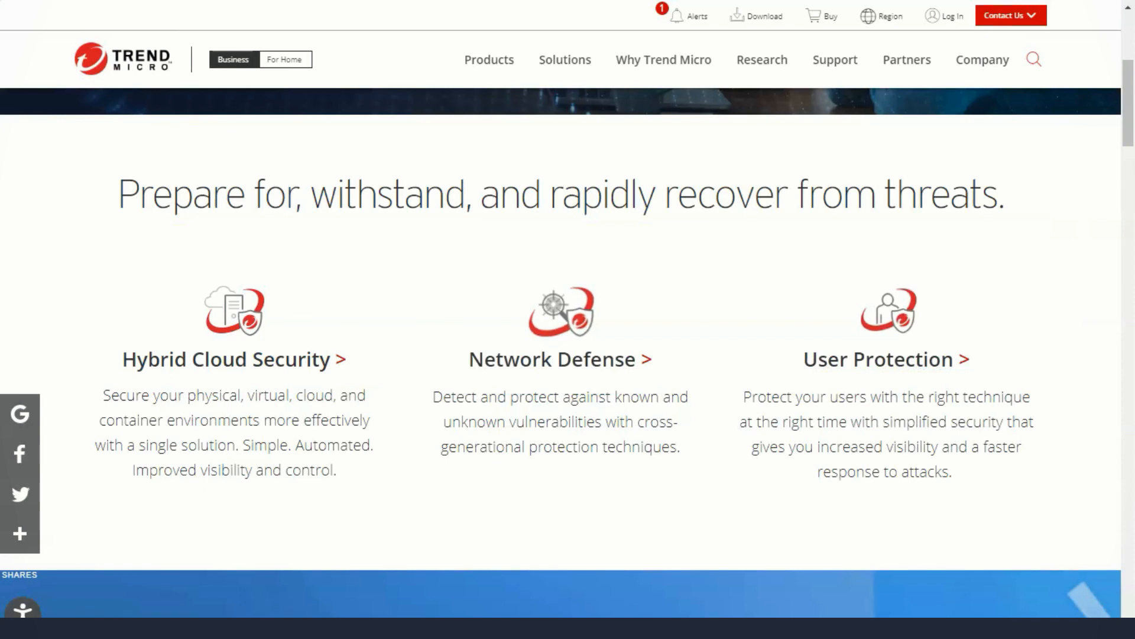
{"action": "scroll", "scroll_direction": "down", "scroll_amount": 3}
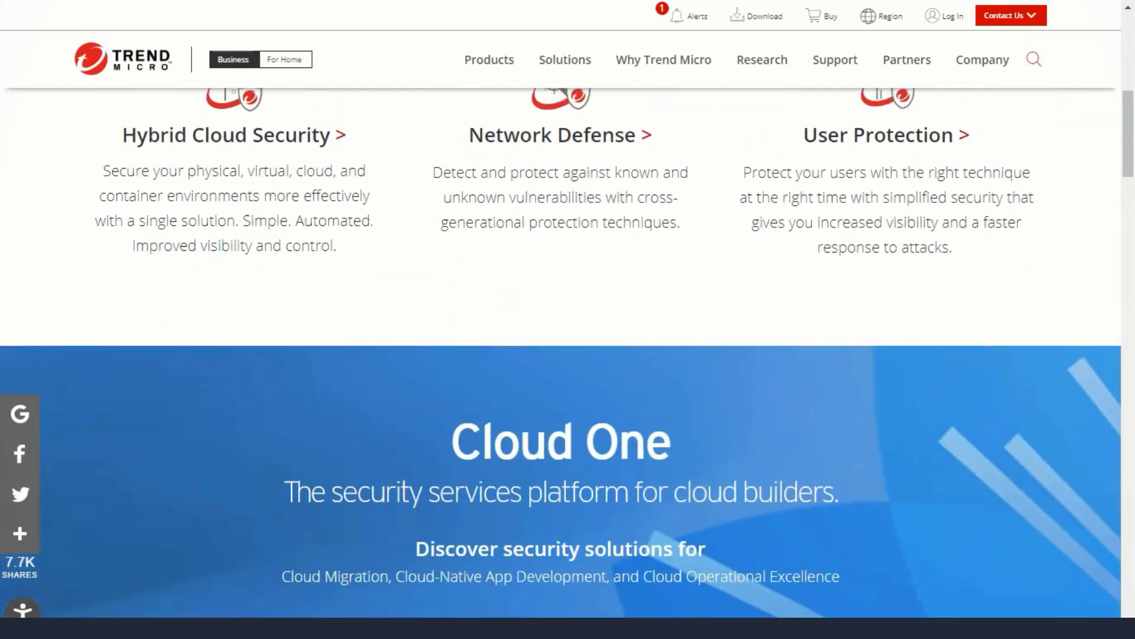
{"action": "scroll", "scroll_direction": "down", "scroll_amount": 3}
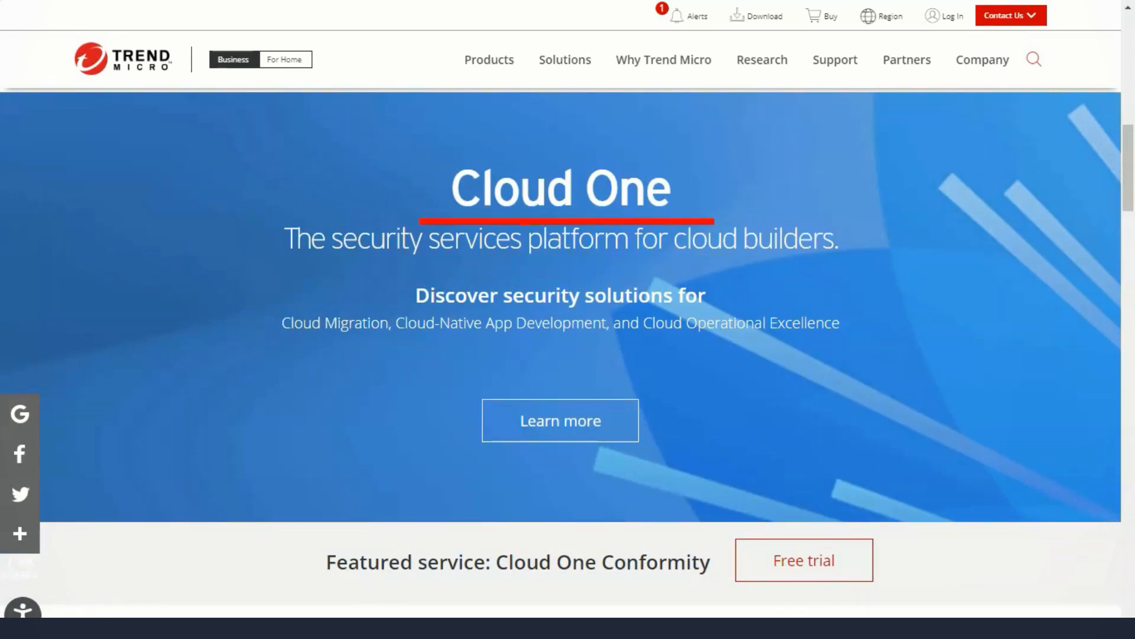
{"action": "scroll", "scroll_direction": "down", "scroll_amount": 3}
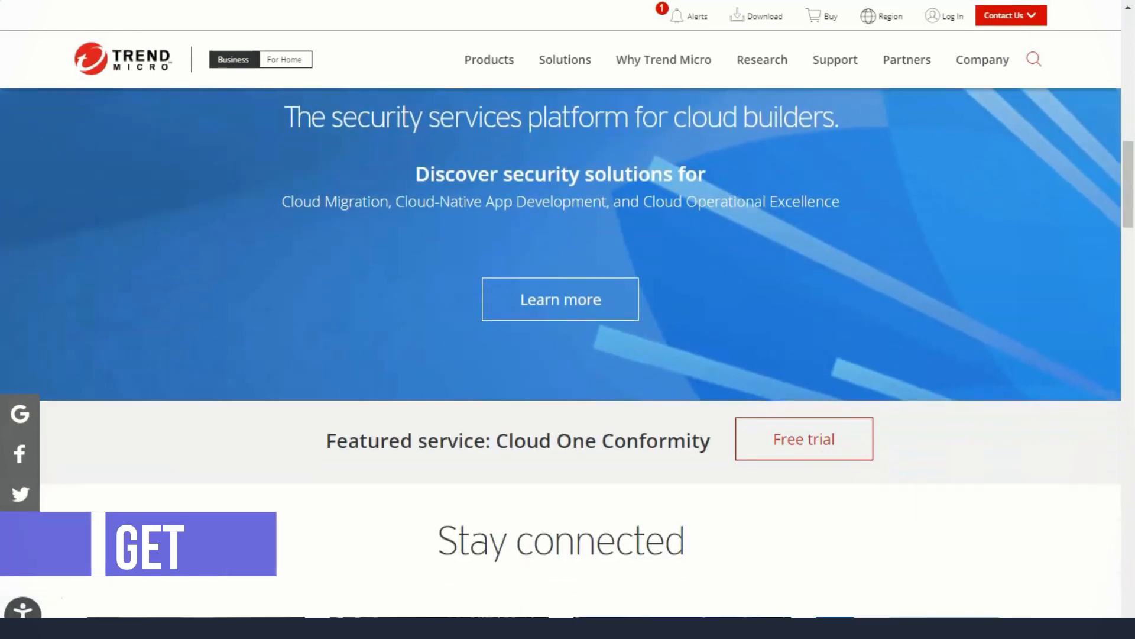
{"action": "scroll", "scroll_direction": "down", "scroll_amount": 3}
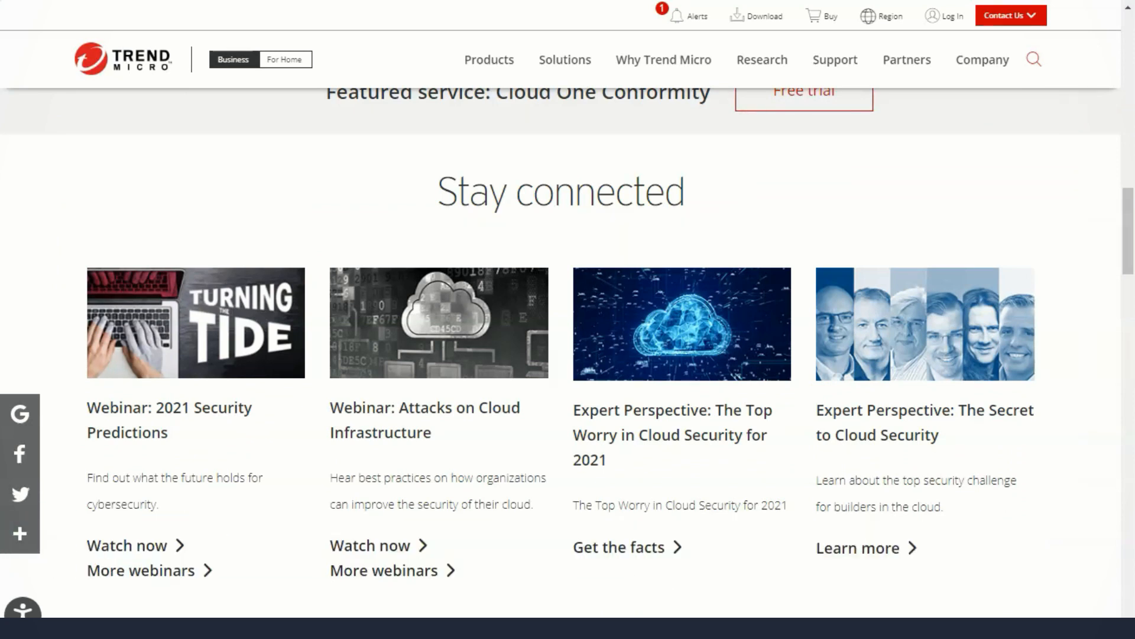
{"action": "scroll", "scroll_direction": "down", "scroll_amount": 3}
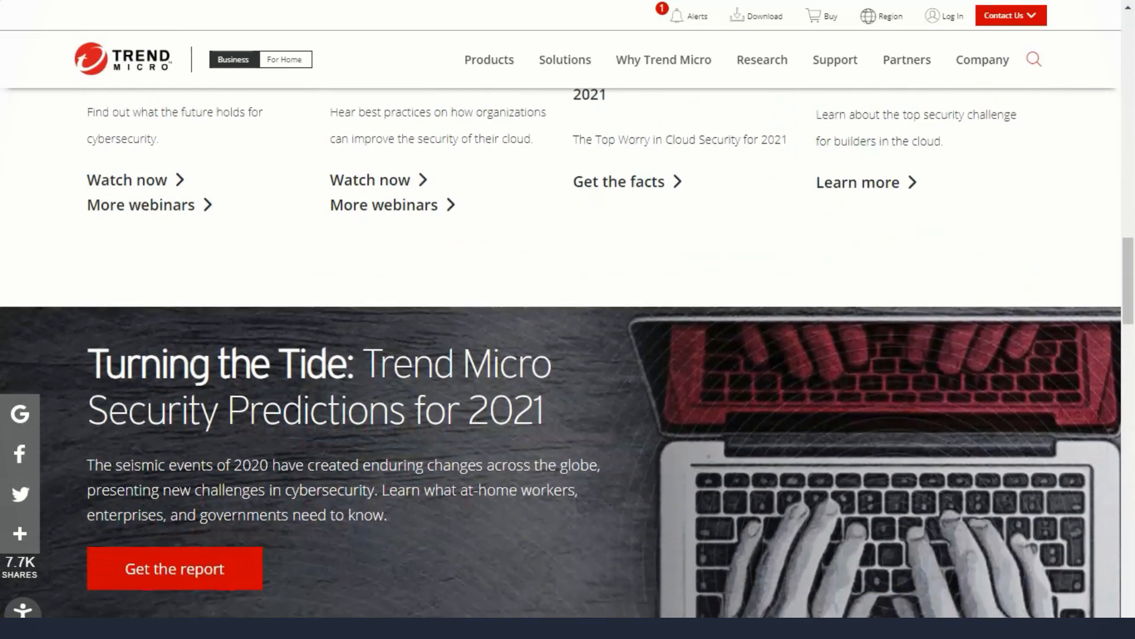
{"action": "scroll", "scroll_direction": "down", "scroll_amount": 3}
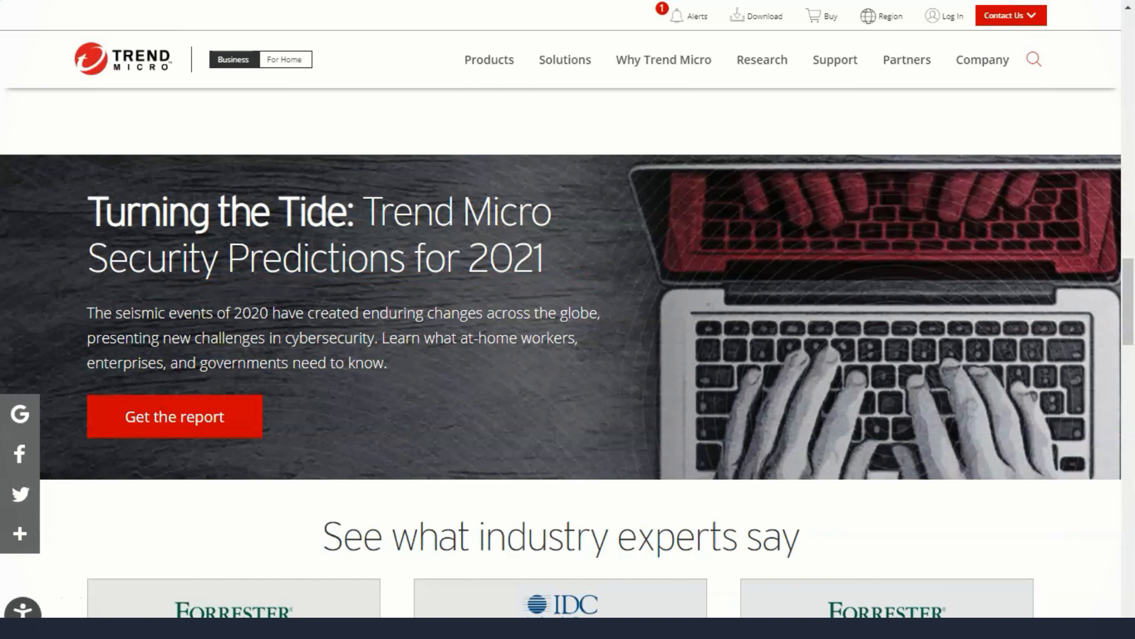
Continue past analyst reports and partners to the Ricoh, DHR Health and SBV customer stories.
{"action": "scroll", "scroll_direction": "down", "scroll_amount": 3}
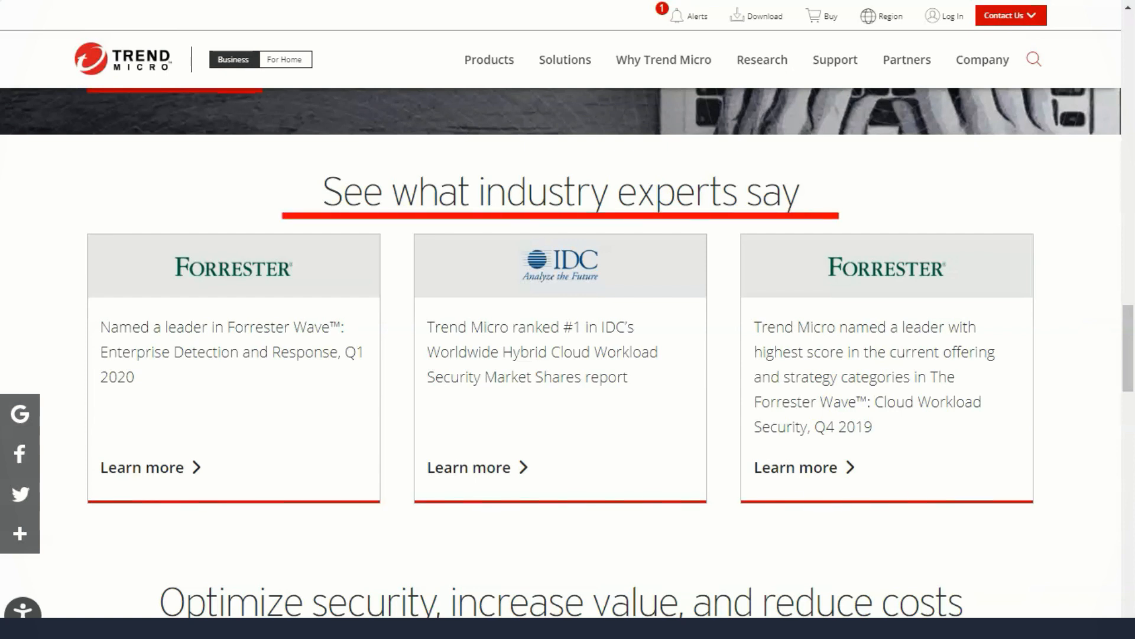
{"action": "scroll", "scroll_direction": "down", "scroll_amount": 3}
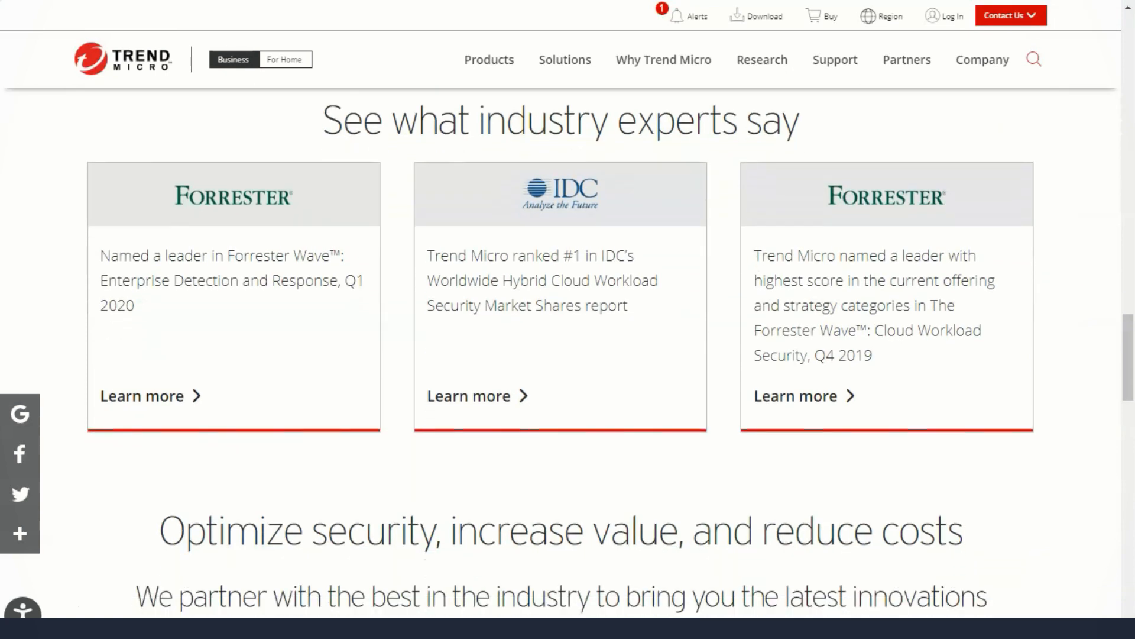
{"action": "scroll", "scroll_direction": "down", "scroll_amount": 3}
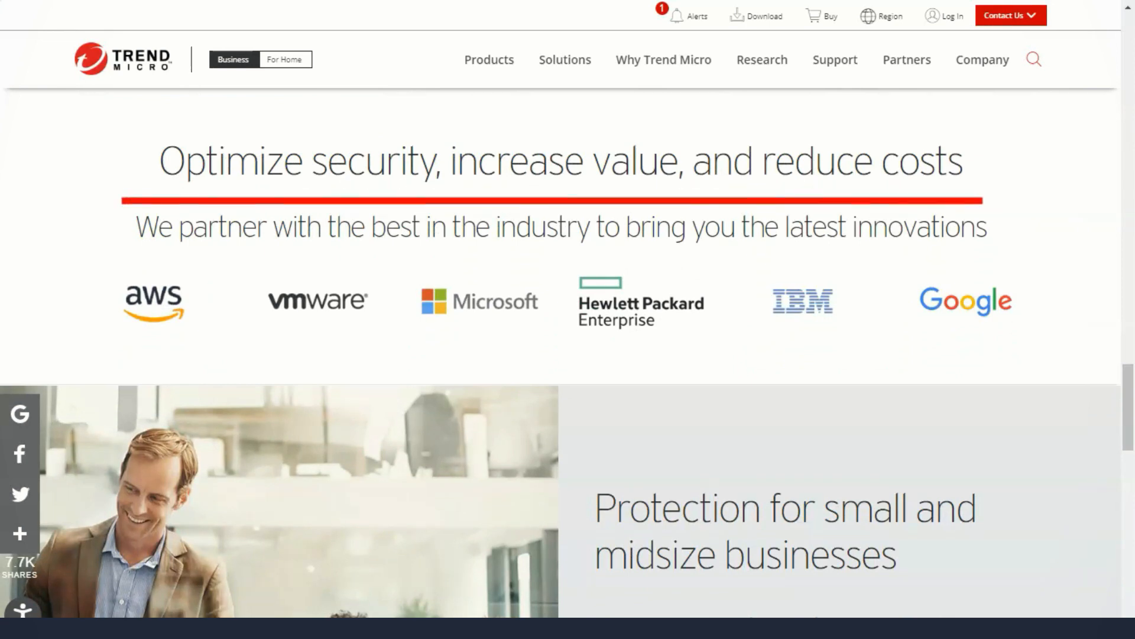
{"action": "scroll", "scroll_direction": "down", "scroll_amount": 3}
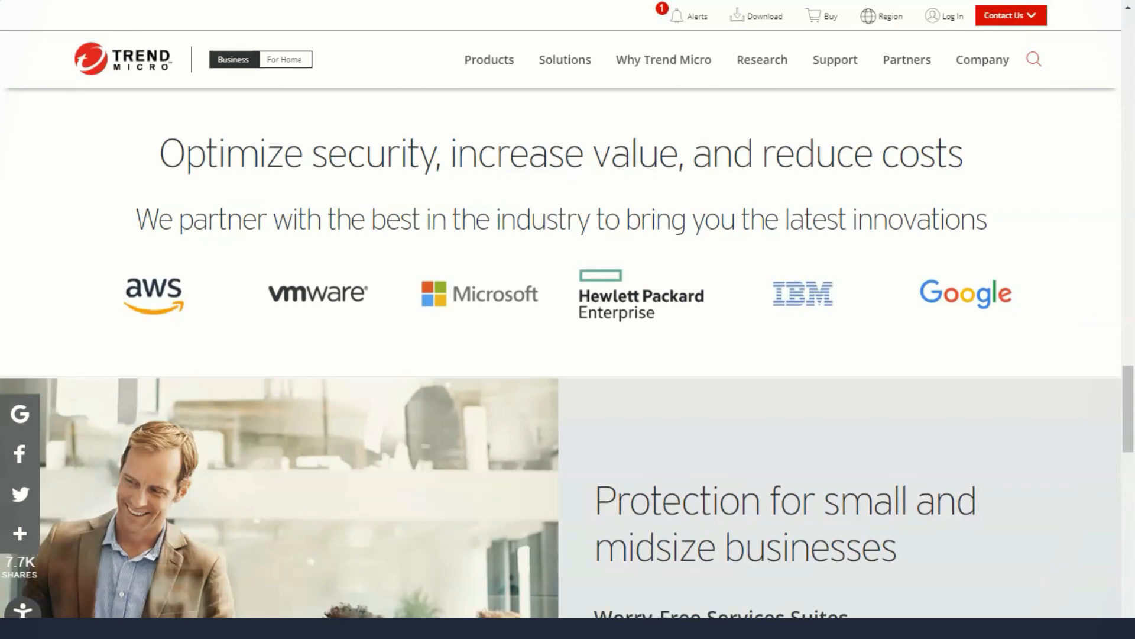
{"action": "scroll", "scroll_direction": "down", "scroll_amount": 3}
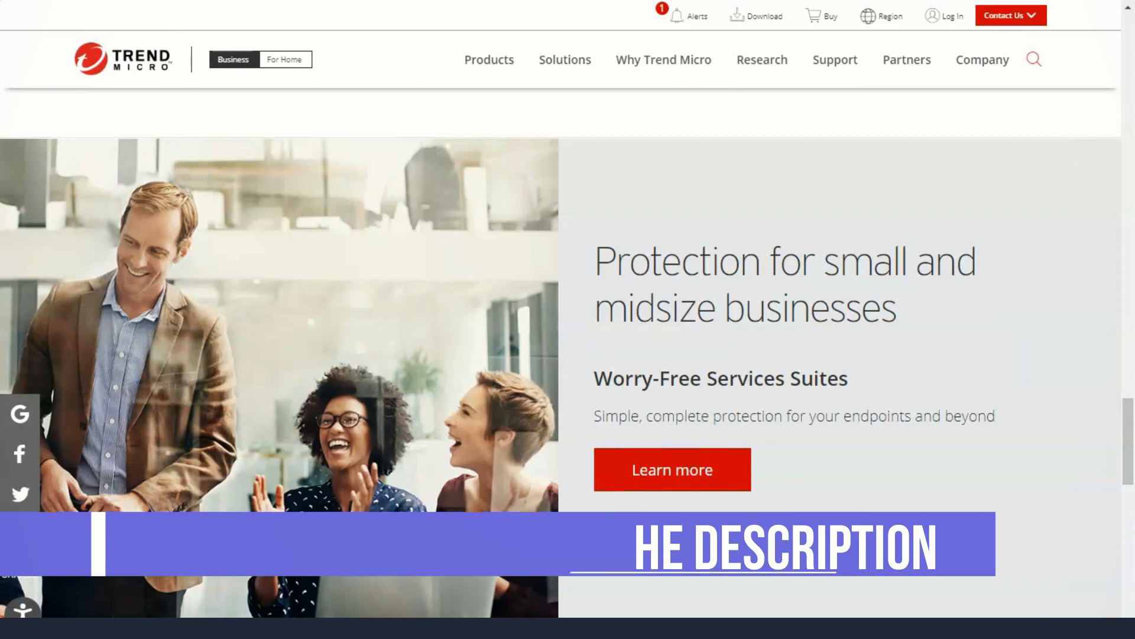
{"action": "scroll", "scroll_direction": "down", "scroll_amount": 3}
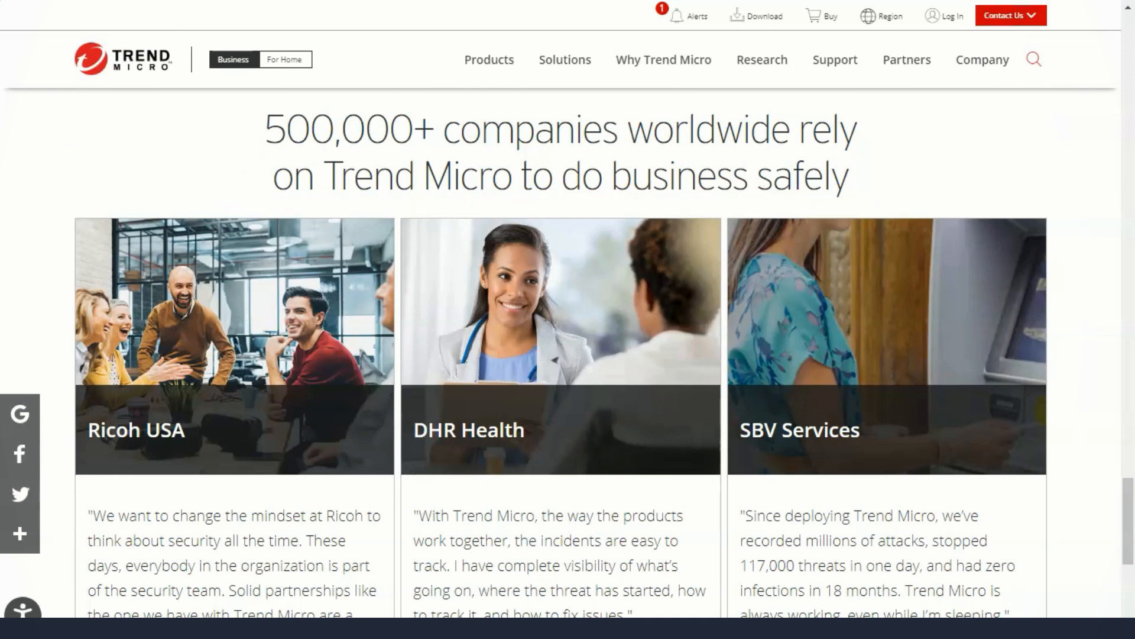
{"action": "scroll", "scroll_direction": "down", "scroll_amount": 3}
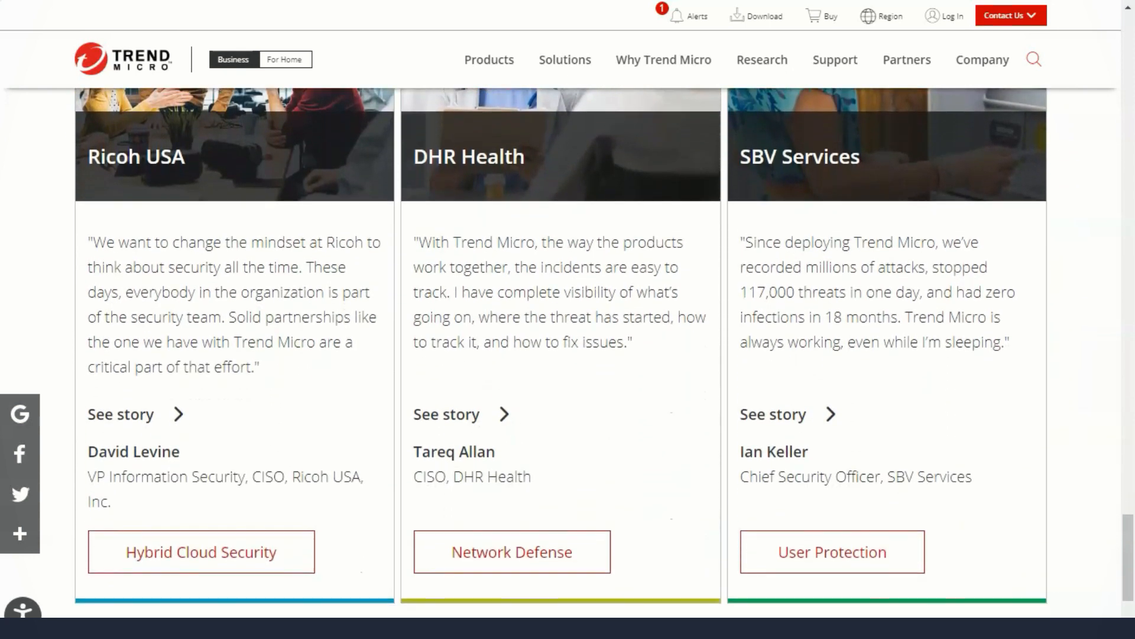
{"action": "scroll", "scroll_direction": "down", "scroll_amount": 3}
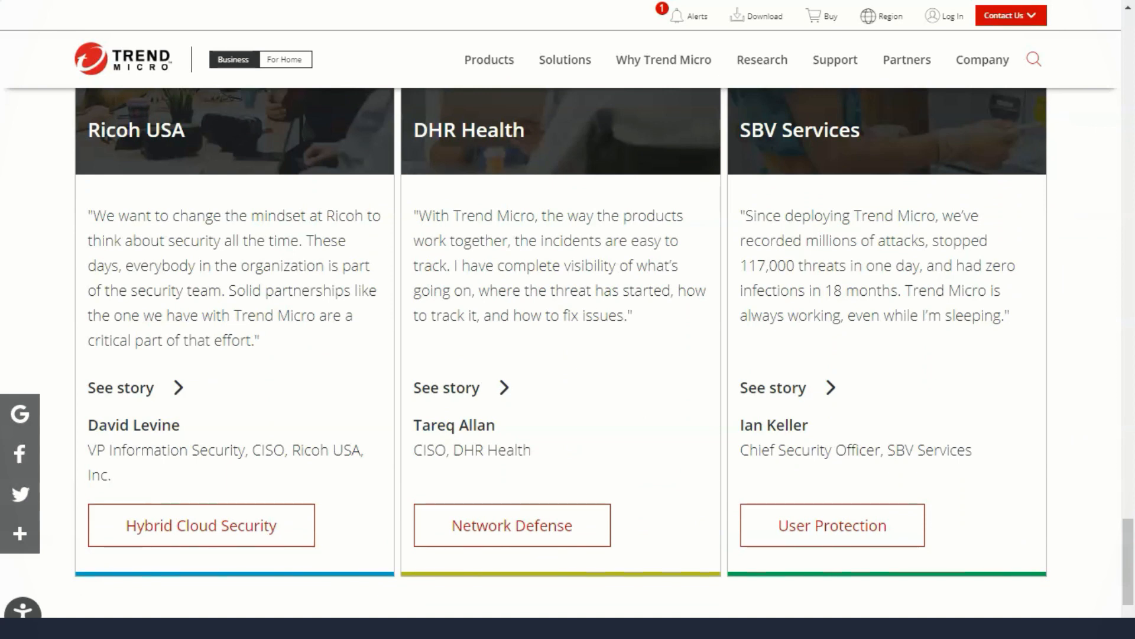
Go to the Hybrid Cloud Security product page and scroll to its threat research section.
{"action": "left_click", "coordinate": [489, 59]}
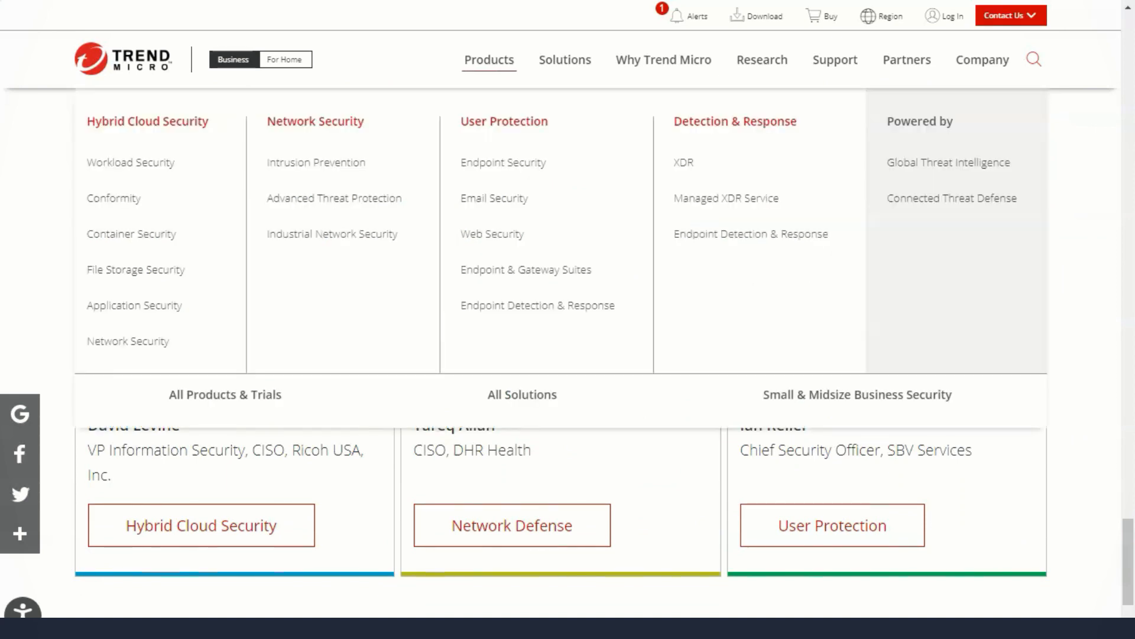
{"action": "mouse_move", "coordinate": [146, 120]}
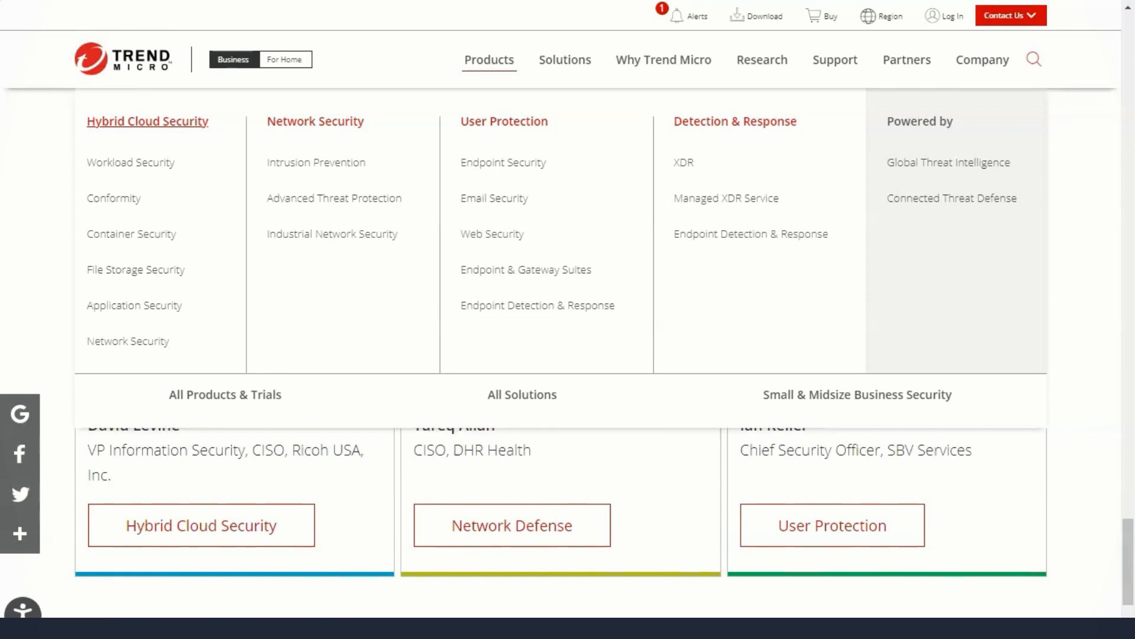
{"action": "left_click", "coordinate": [147, 120]}
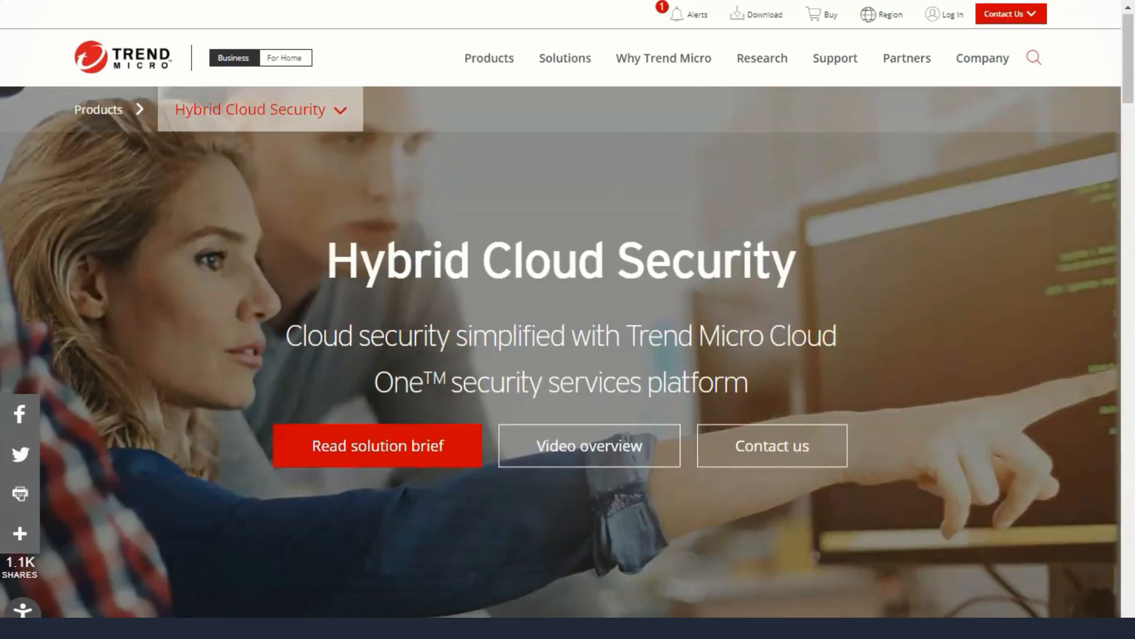
{"action": "scroll", "scroll_direction": "down", "scroll_amount": 3}
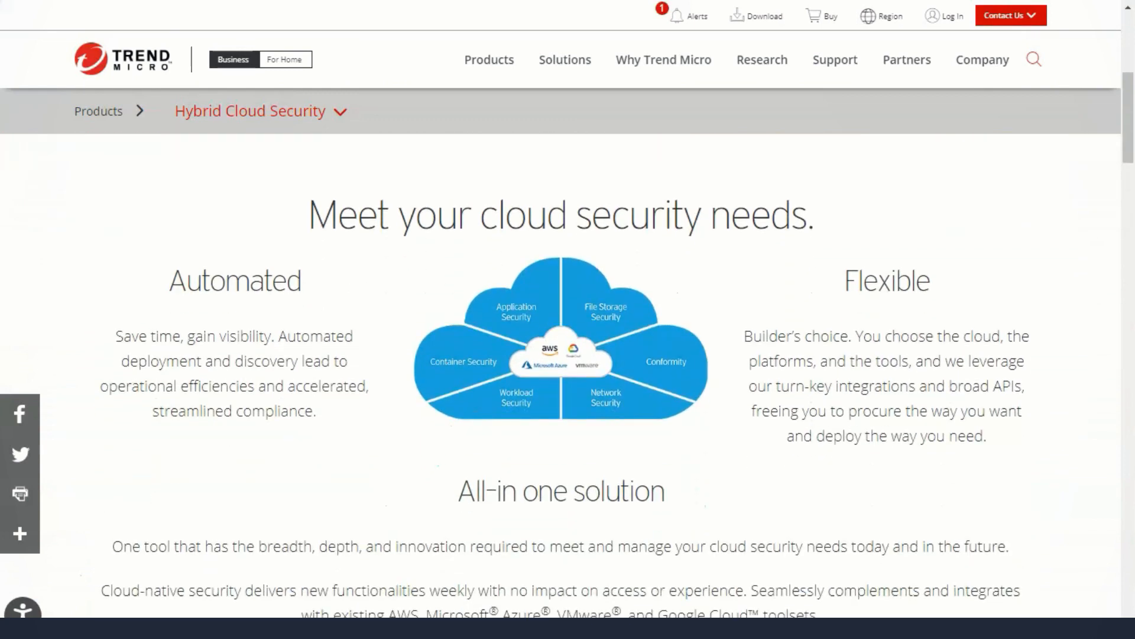
{"action": "scroll", "scroll_direction": "down", "scroll_amount": 3}
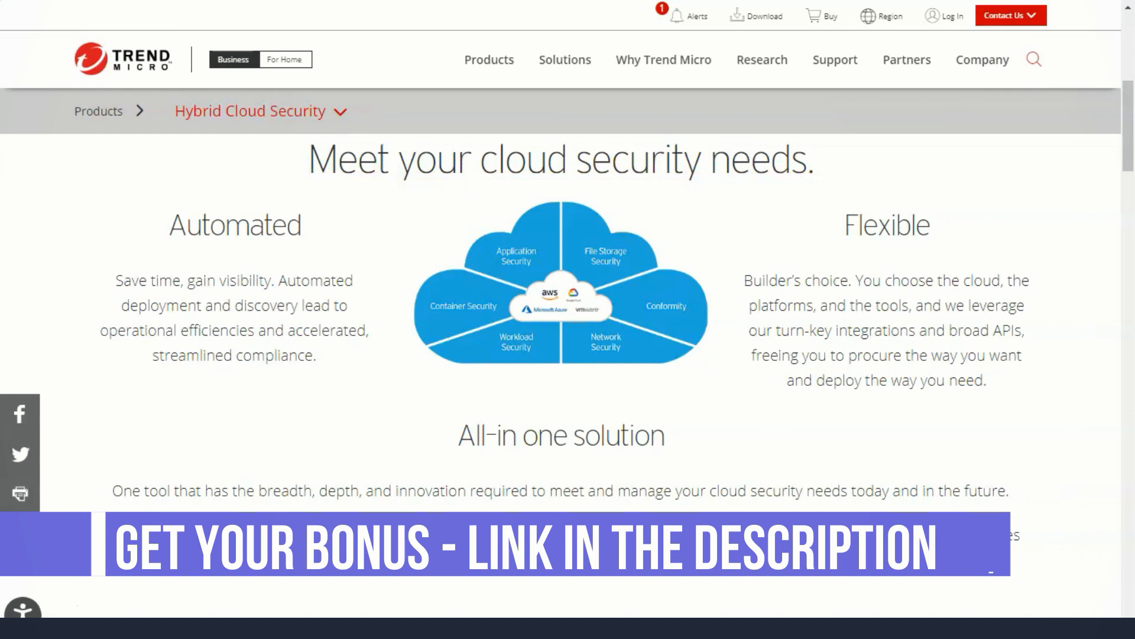
{"action": "scroll", "scroll_direction": "down", "scroll_amount": 3}
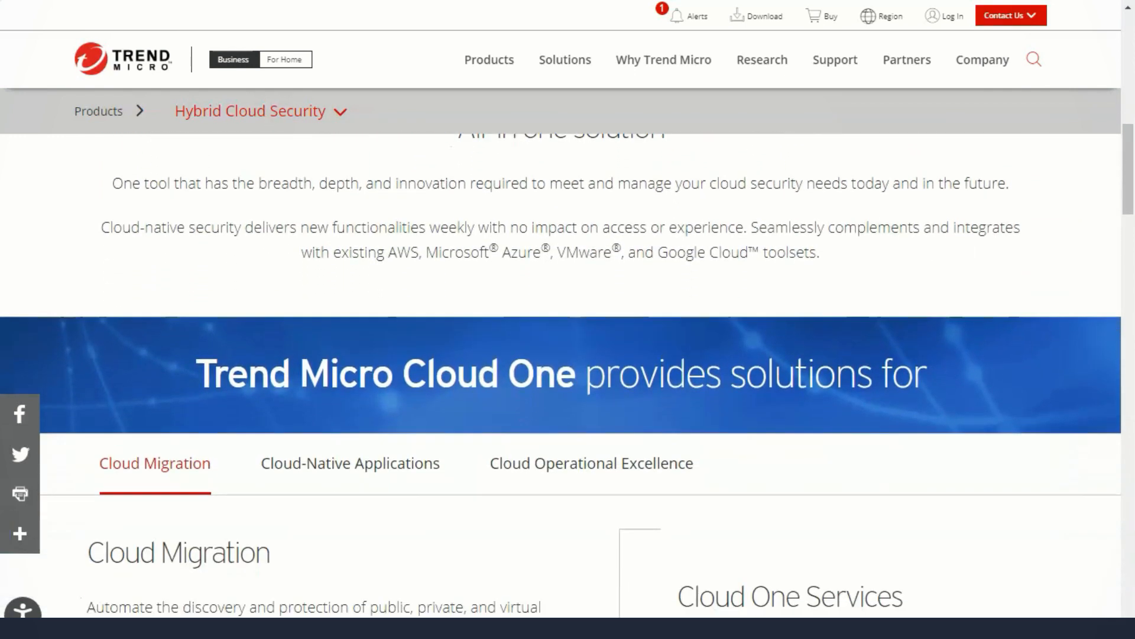
{"action": "scroll", "scroll_direction": "down", "scroll_amount": 3}
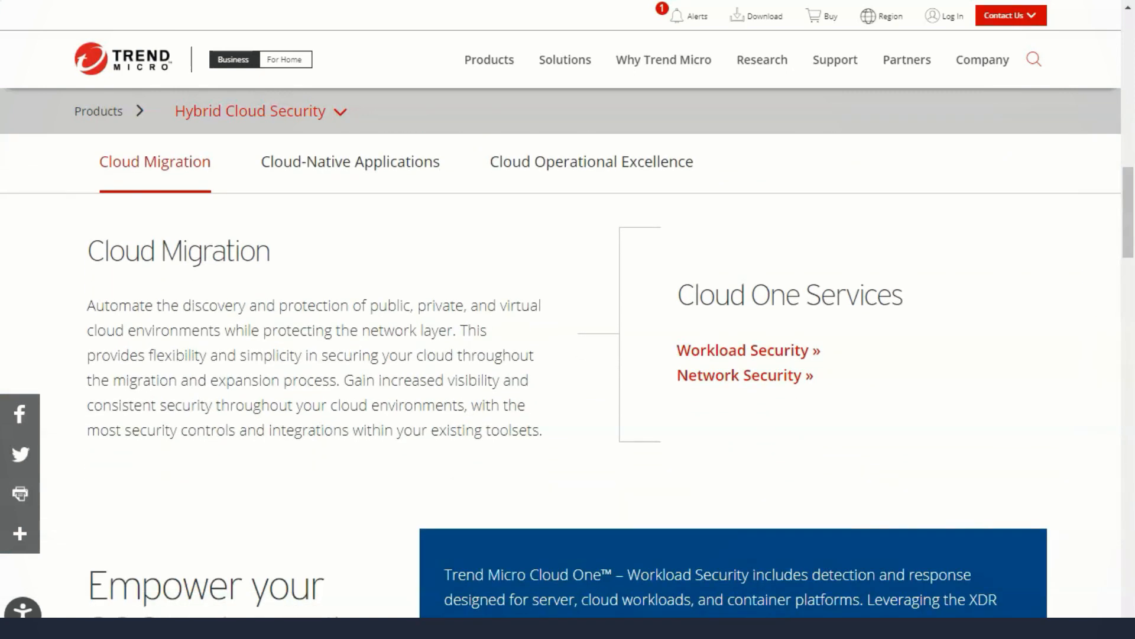
View the Cloud-Native Applications and Cloud Operational Excellence solutions, then scroll to Scope.
{"action": "left_click", "coordinate": [349, 161]}
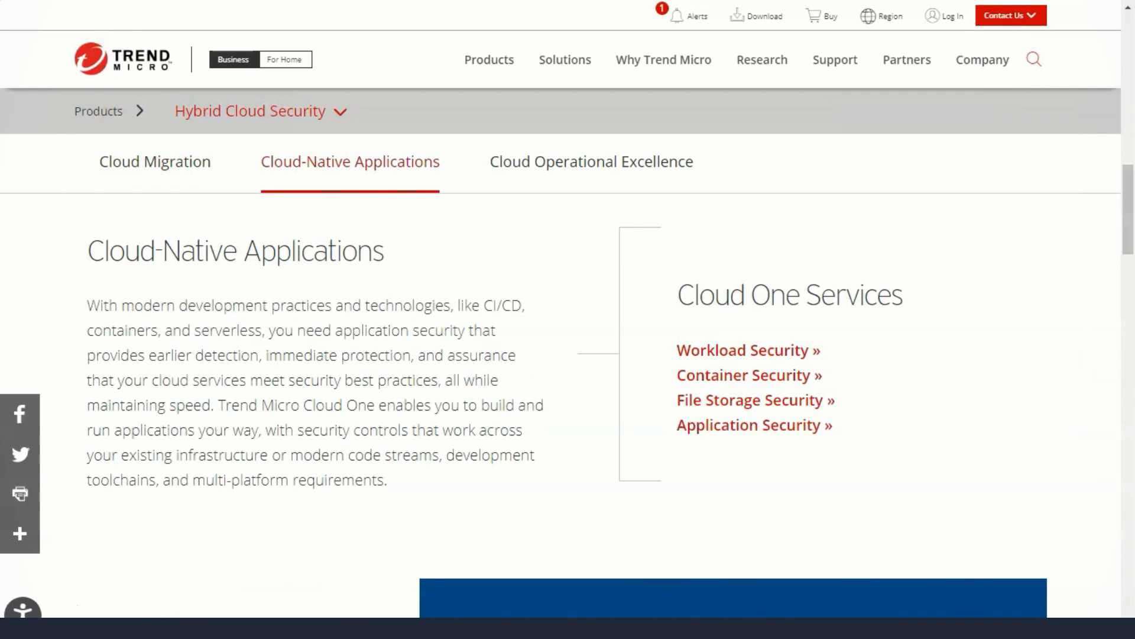
{"action": "left_click", "coordinate": [591, 161]}
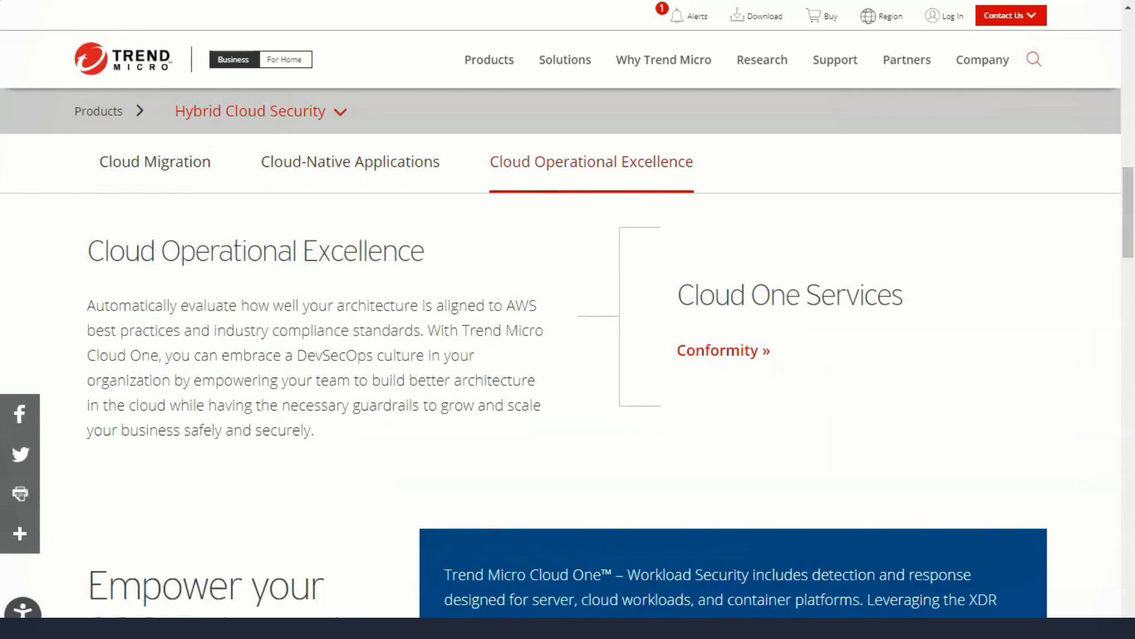
{"action": "scroll", "scroll_direction": "down", "scroll_amount": 3}
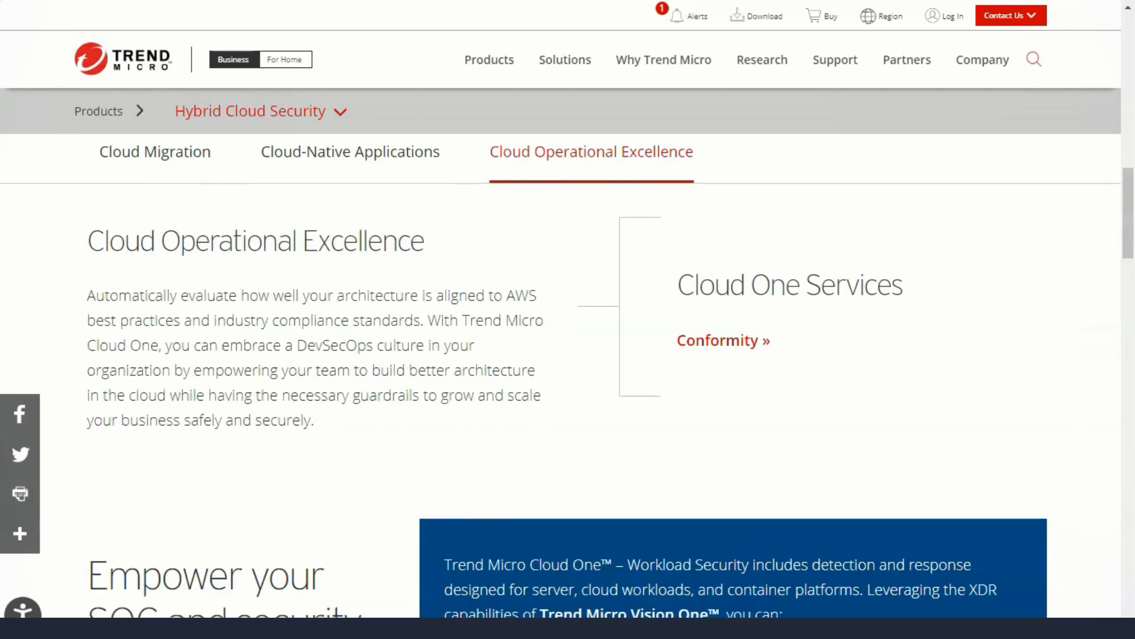
{"action": "scroll", "scroll_direction": "down", "scroll_amount": 3}
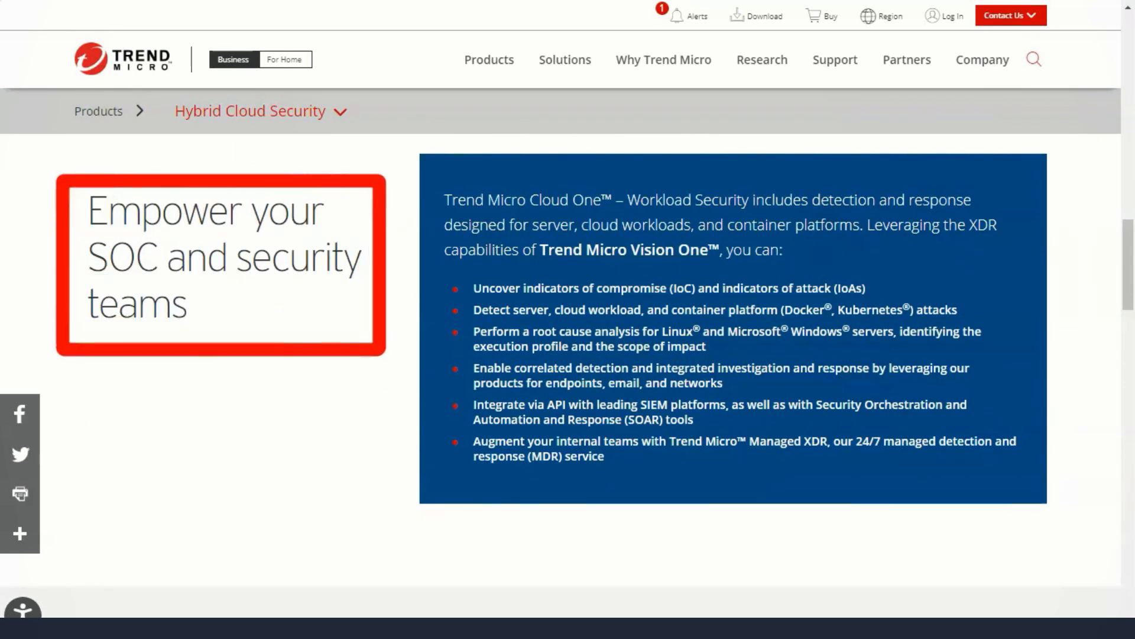
{"action": "scroll", "scroll_direction": "down", "scroll_amount": 3}
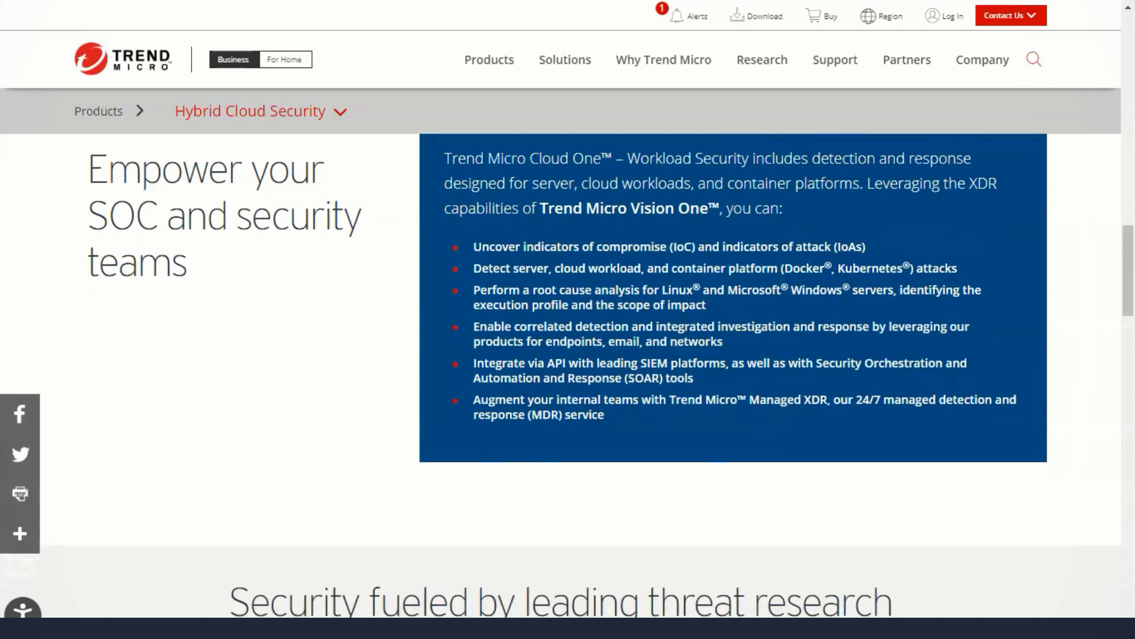
{"action": "scroll", "scroll_direction": "down", "scroll_amount": 3}
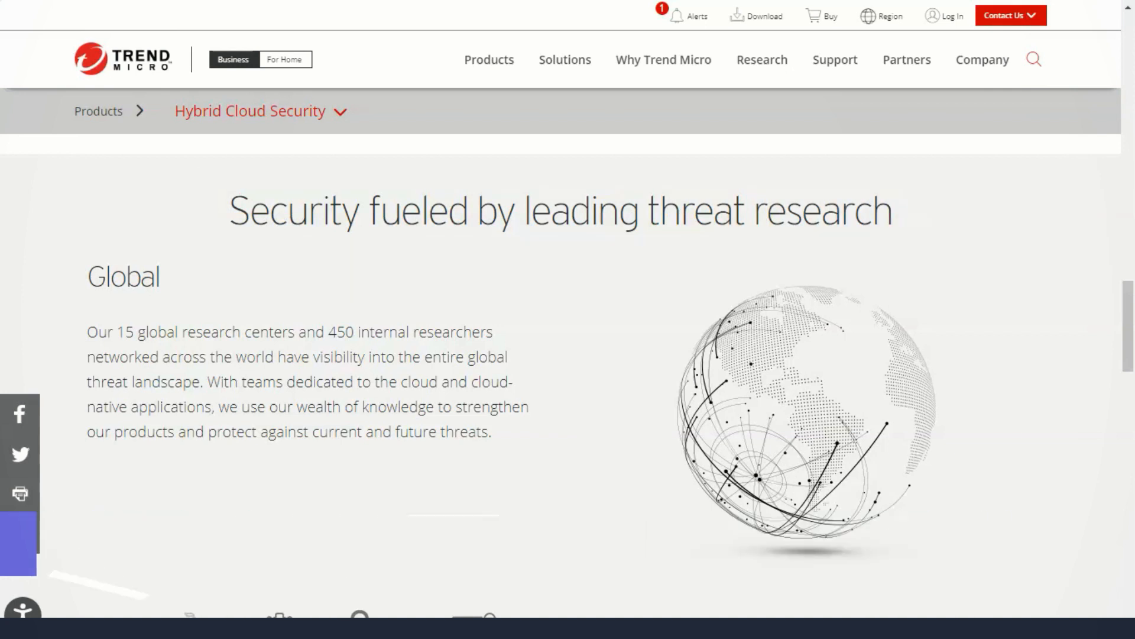
Scroll past the Snyk banner down to the Trusted expertise analyst report cards.
{"action": "scroll", "scroll_direction": "down", "scroll_amount": 3}
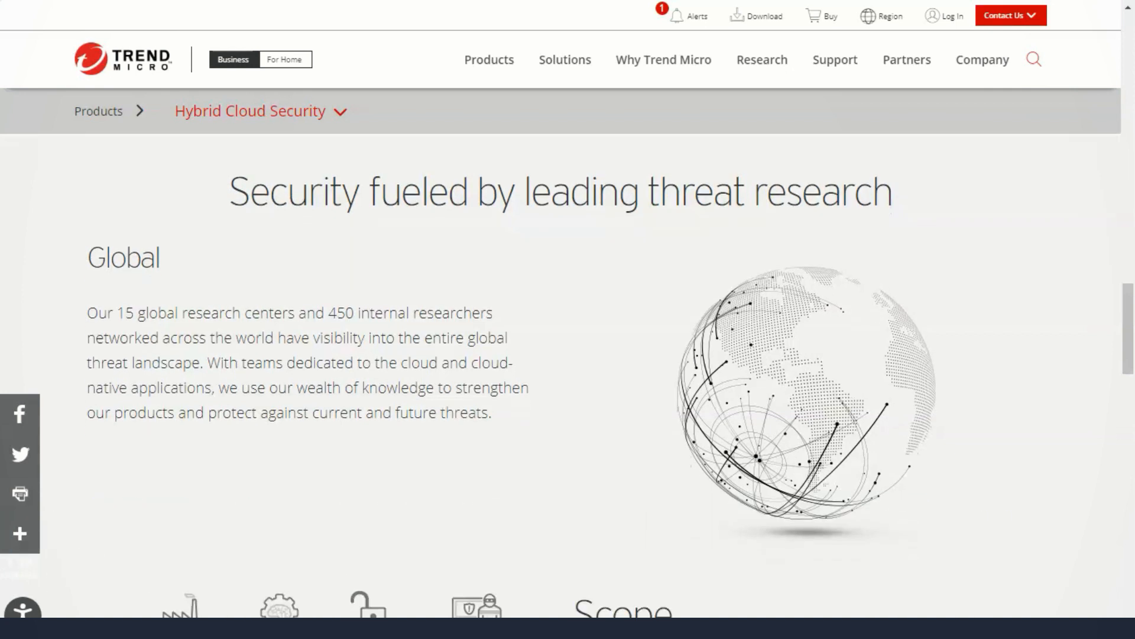
{"action": "scroll", "scroll_direction": "down", "scroll_amount": 3}
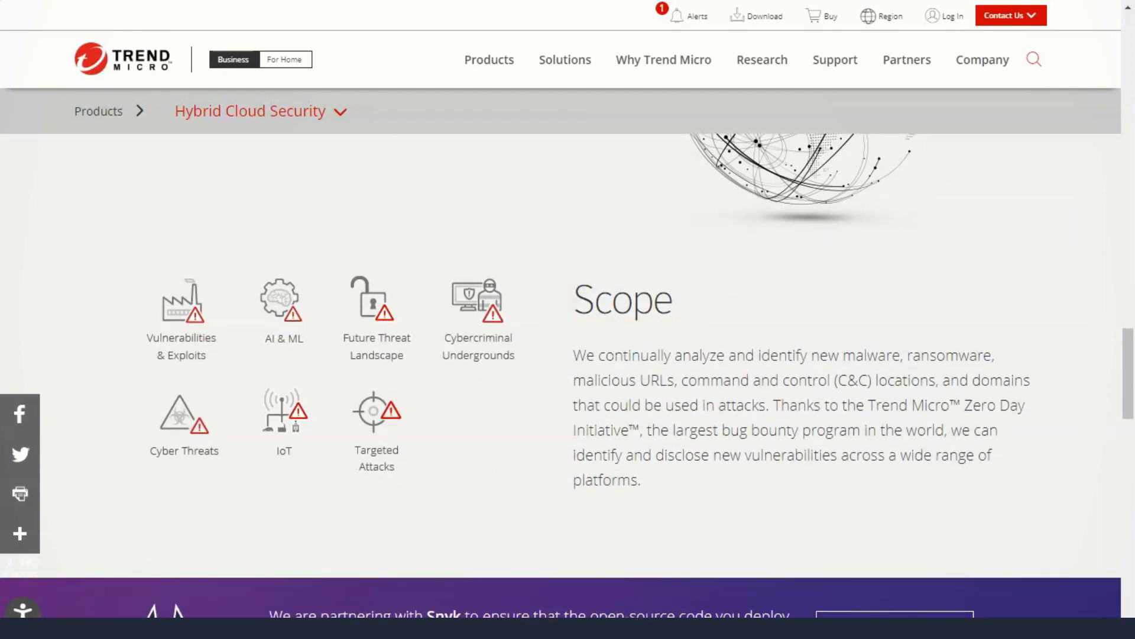
{"action": "scroll", "scroll_direction": "down", "scroll_amount": 3}
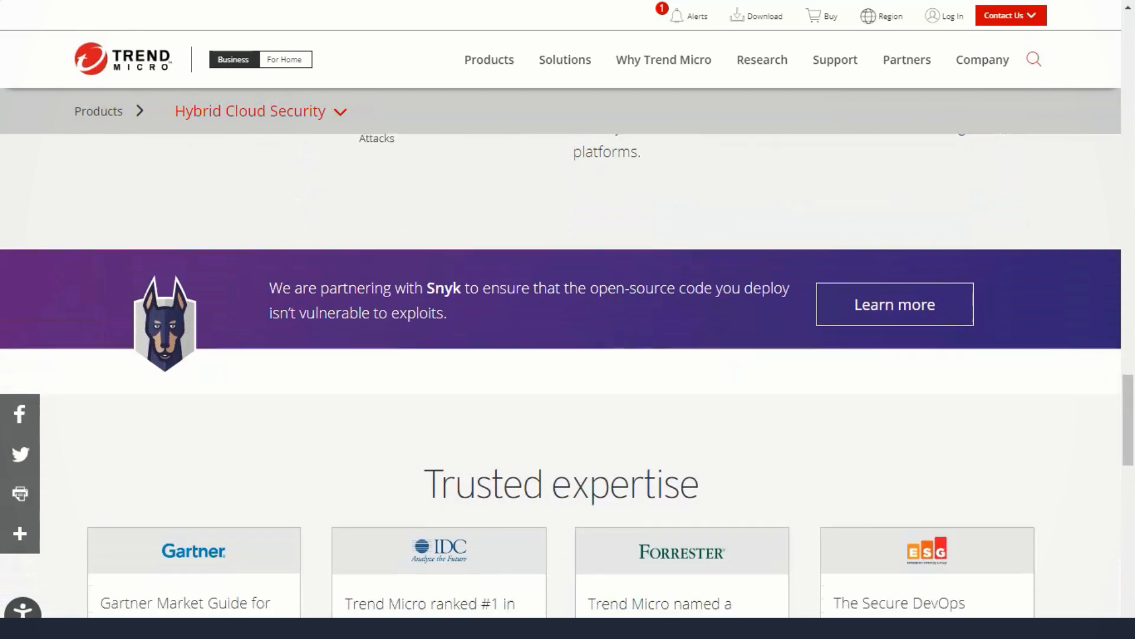
{"action": "scroll", "scroll_direction": "down", "scroll_amount": 3}
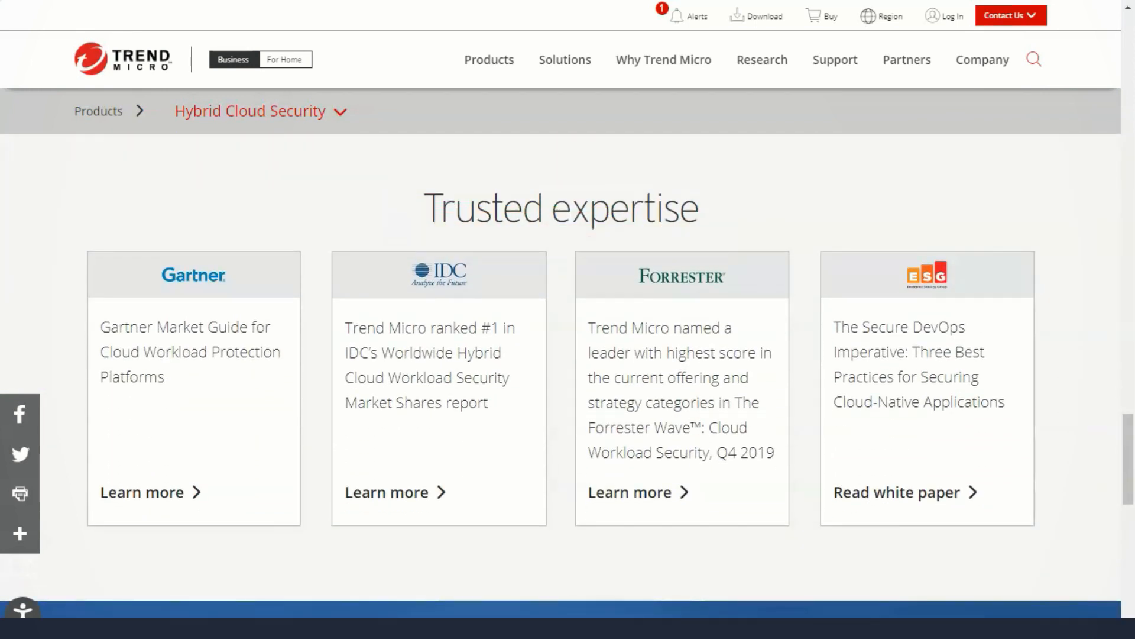
Go to the Network Security product page and read through the Network Defense overview.
{"action": "left_click", "coordinate": [489, 59]}
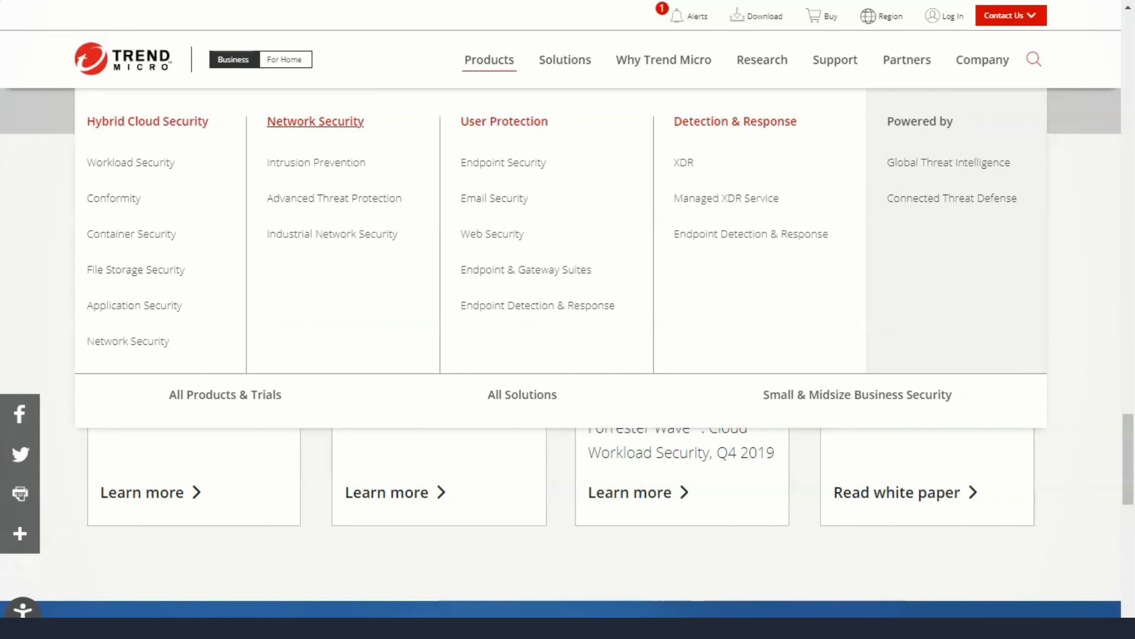
{"action": "left_click", "coordinate": [314, 120]}
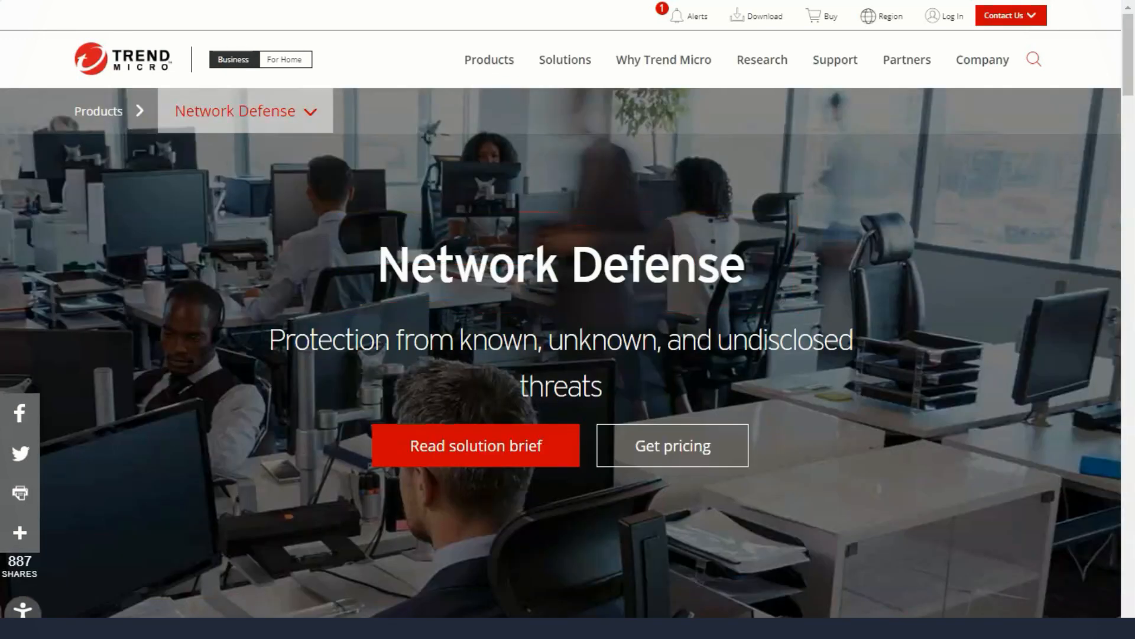
{"action": "scroll", "scroll_direction": "down", "scroll_amount": 3}
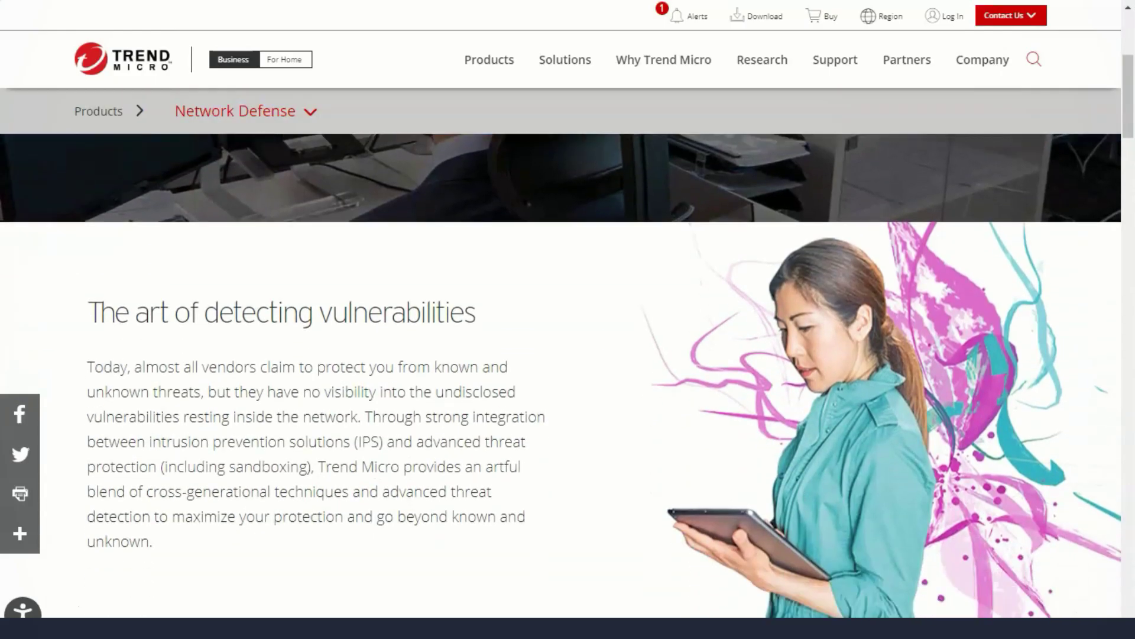
{"action": "scroll", "scroll_direction": "down", "scroll_amount": 3}
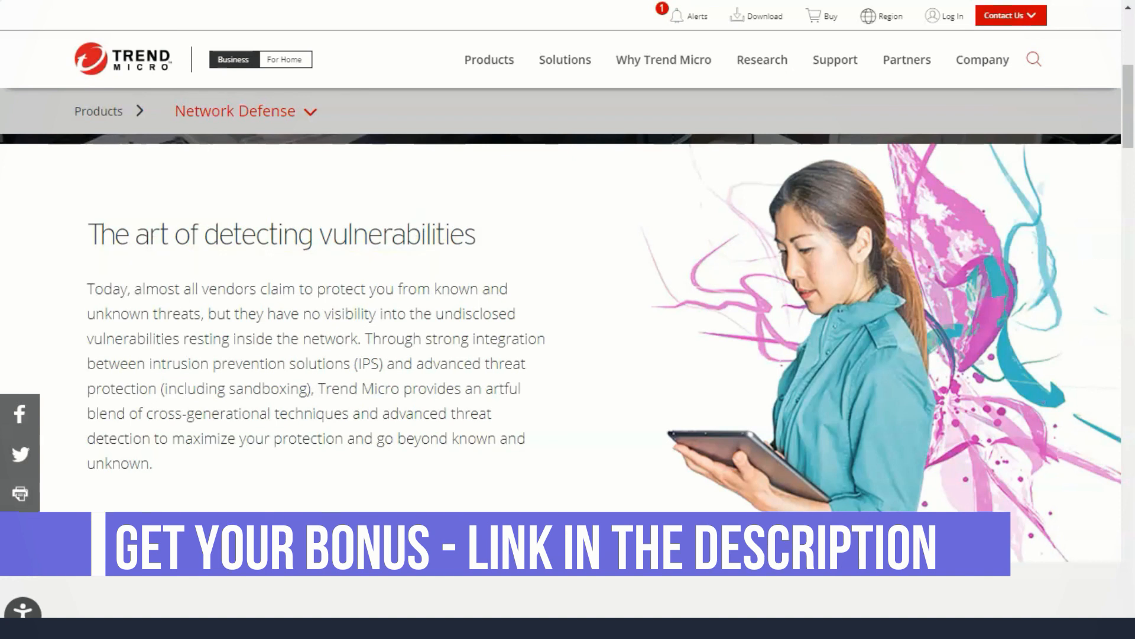
{"action": "scroll", "scroll_direction": "down", "scroll_amount": 3}
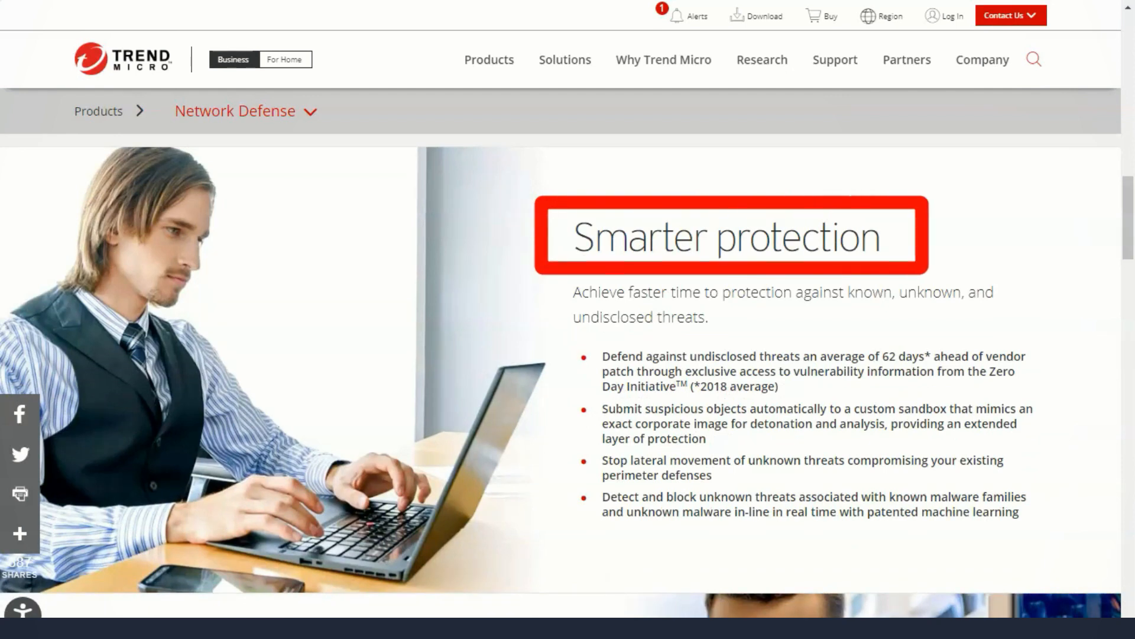
{"action": "scroll", "scroll_direction": "down", "scroll_amount": 3}
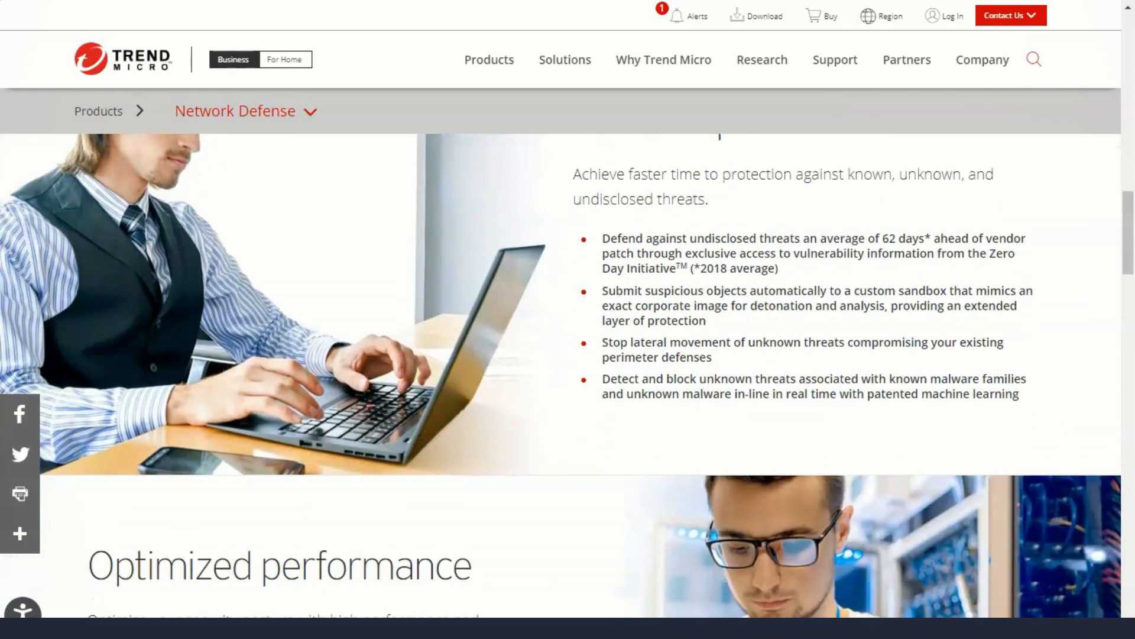
{"action": "scroll", "scroll_direction": "down", "scroll_amount": 3}
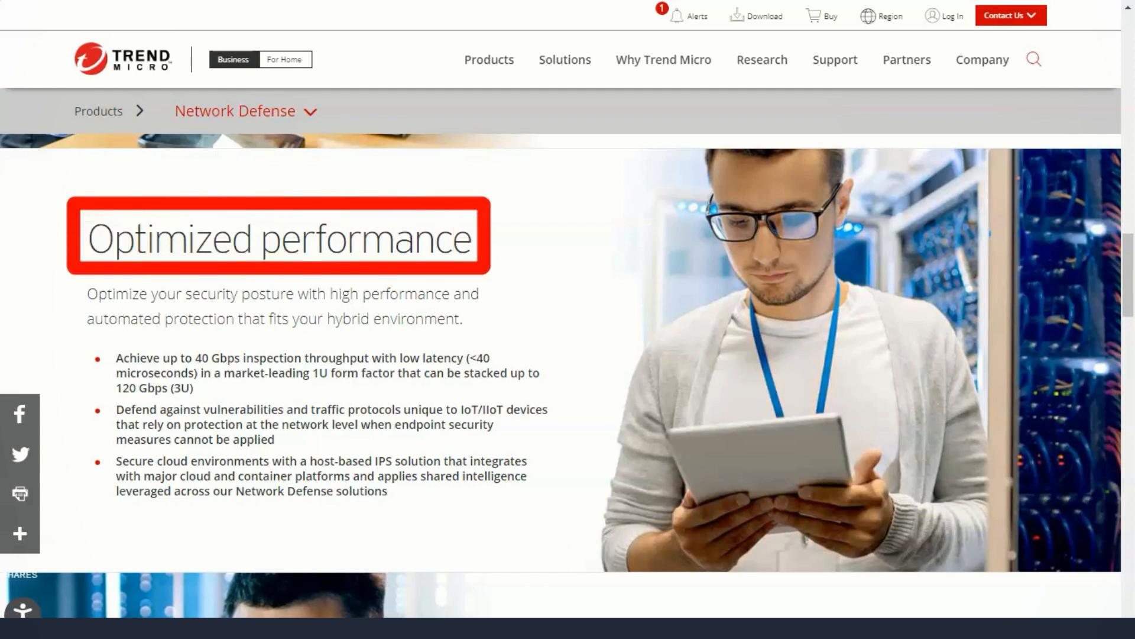
Scroll on down to the Get started with Network Defense call-to-action and footer.
{"action": "scroll", "scroll_direction": "down", "scroll_amount": 3}
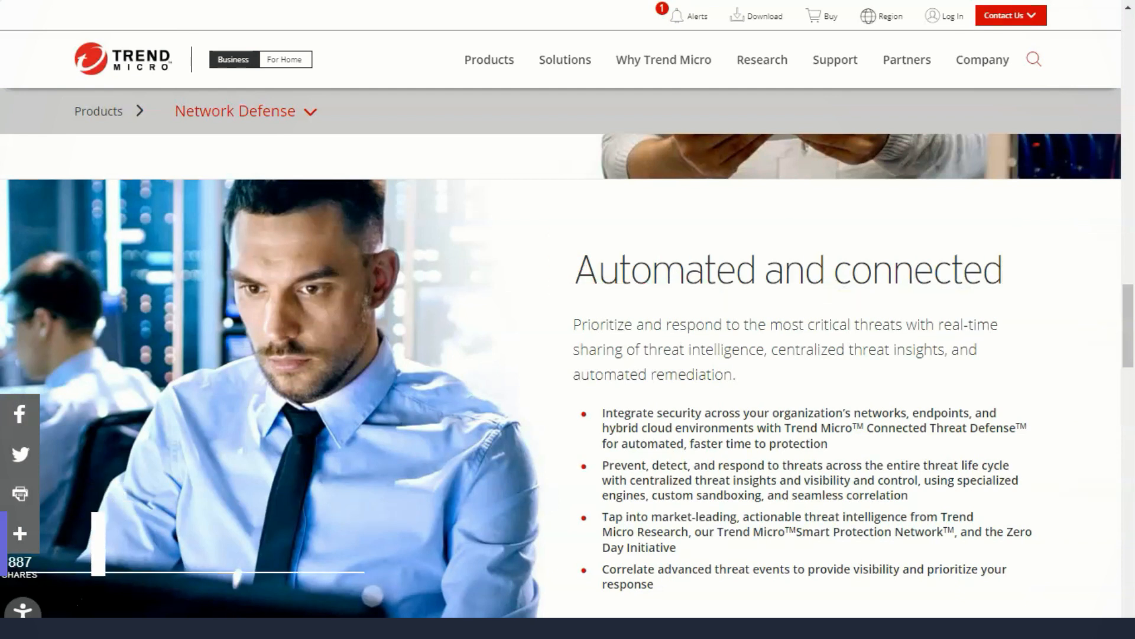
{"action": "scroll", "scroll_direction": "down", "scroll_amount": 3}
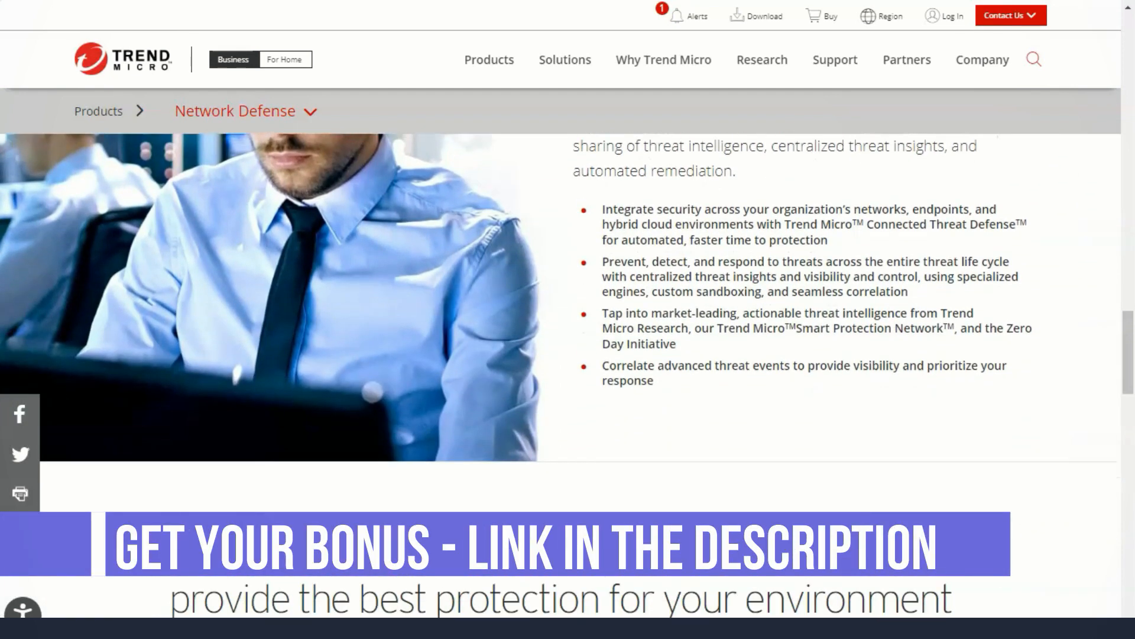
{"action": "scroll", "scroll_direction": "down", "scroll_amount": 3}
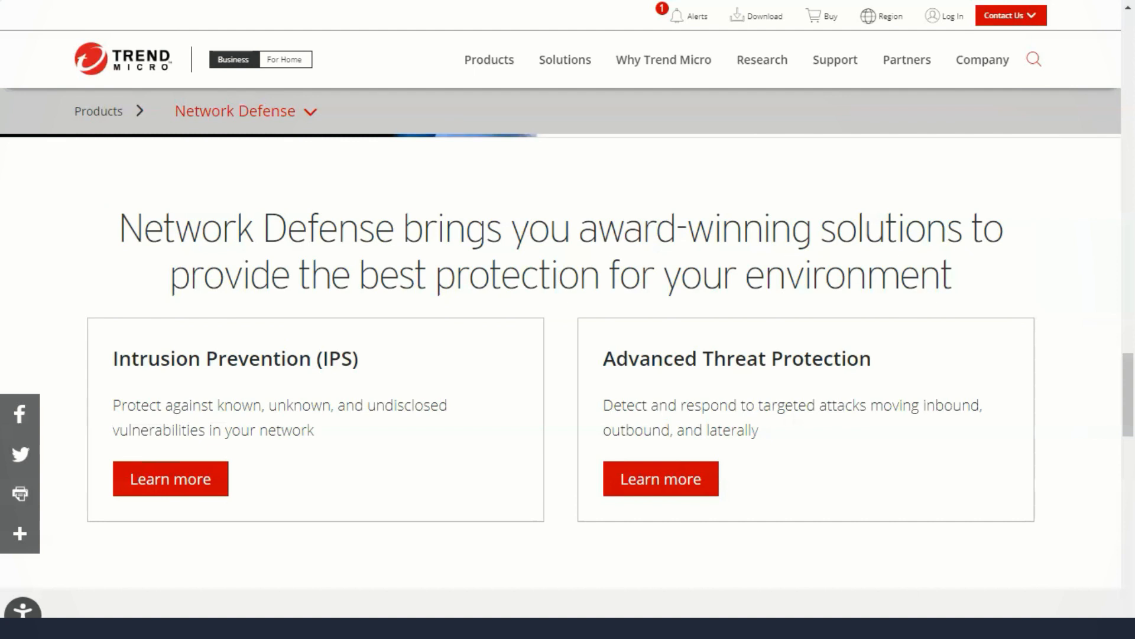
{"action": "scroll", "scroll_direction": "down", "scroll_amount": 3}
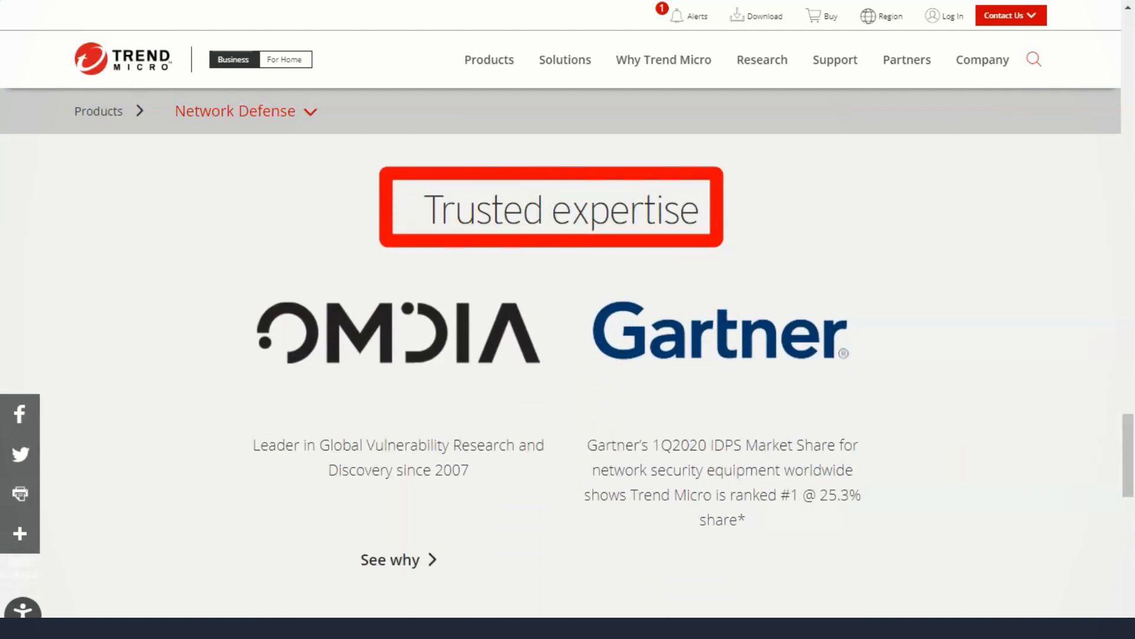
{"action": "scroll", "scroll_direction": "down", "scroll_amount": 3}
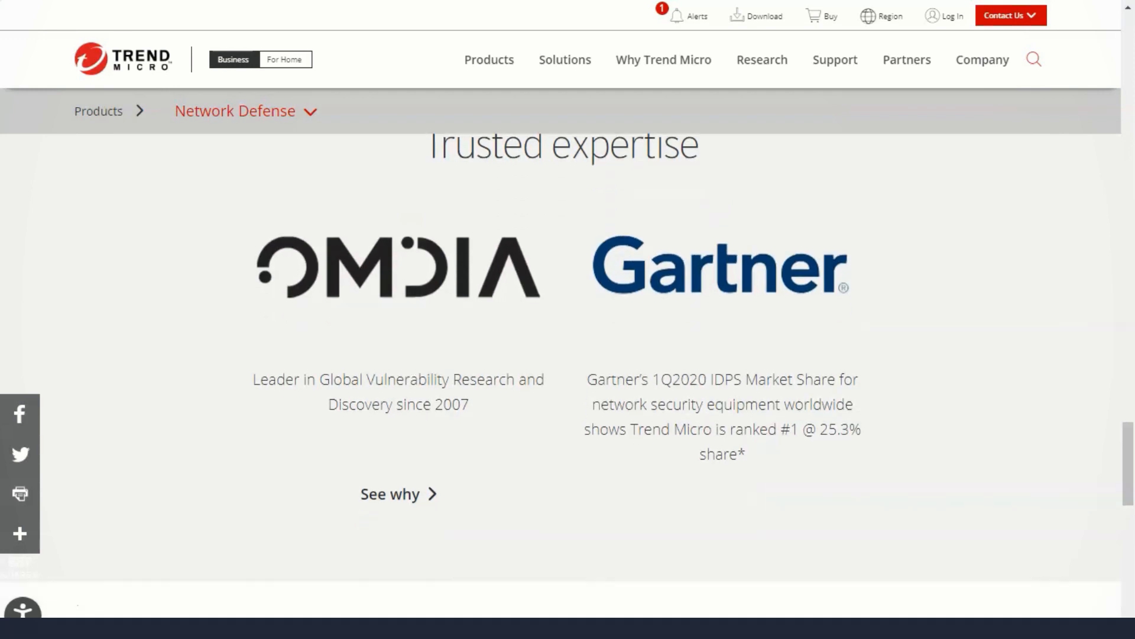
{"action": "scroll", "scroll_direction": "down", "scroll_amount": 3}
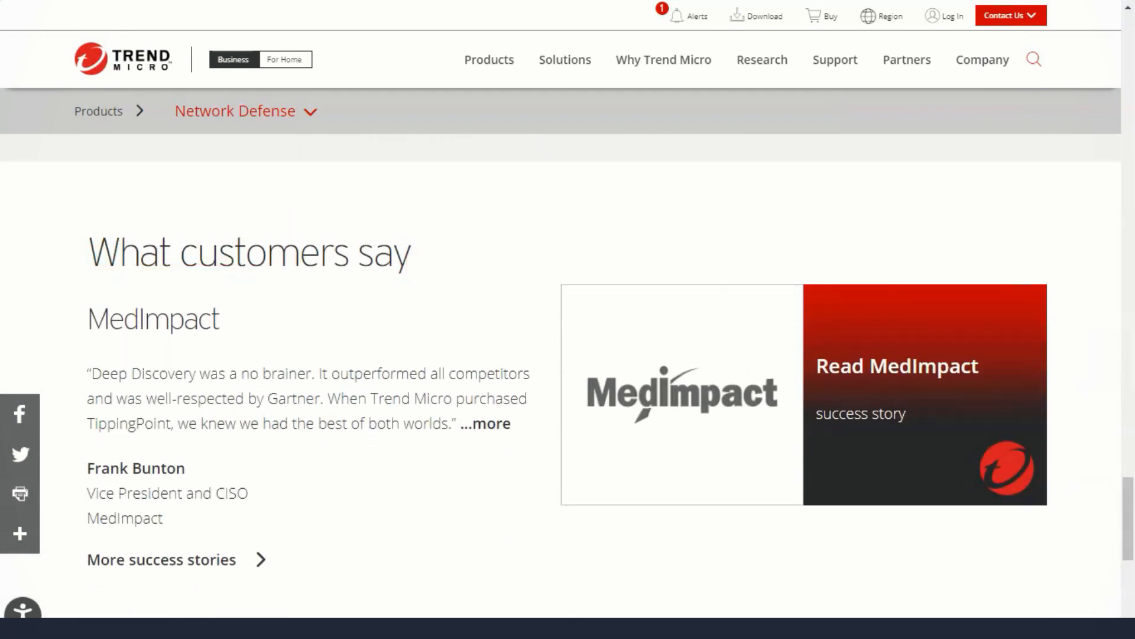
{"action": "scroll", "scroll_direction": "down", "scroll_amount": 3}
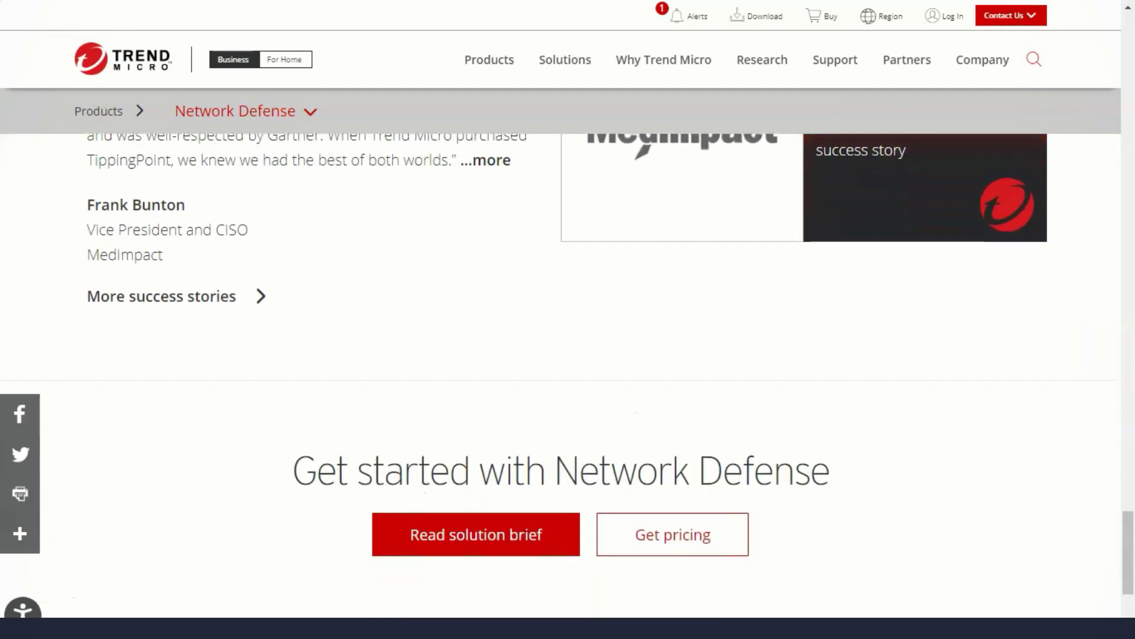
{"action": "scroll", "scroll_direction": "down", "scroll_amount": 3}
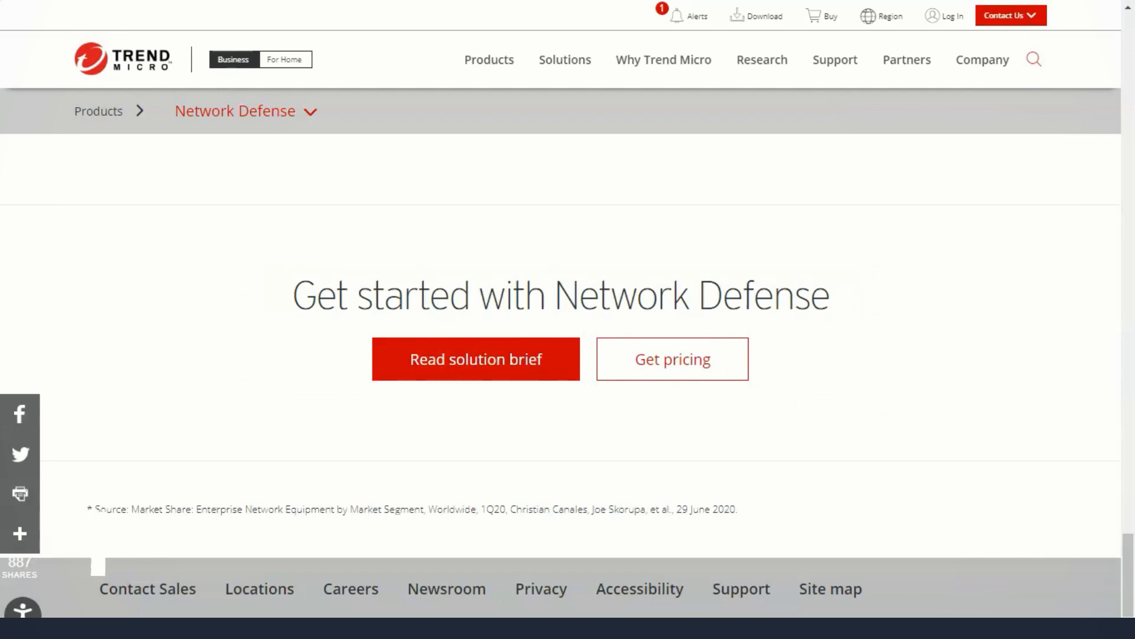
Go to the User Protection product page and scroll to its benefits section.
{"action": "left_click", "coordinate": [490, 59]}
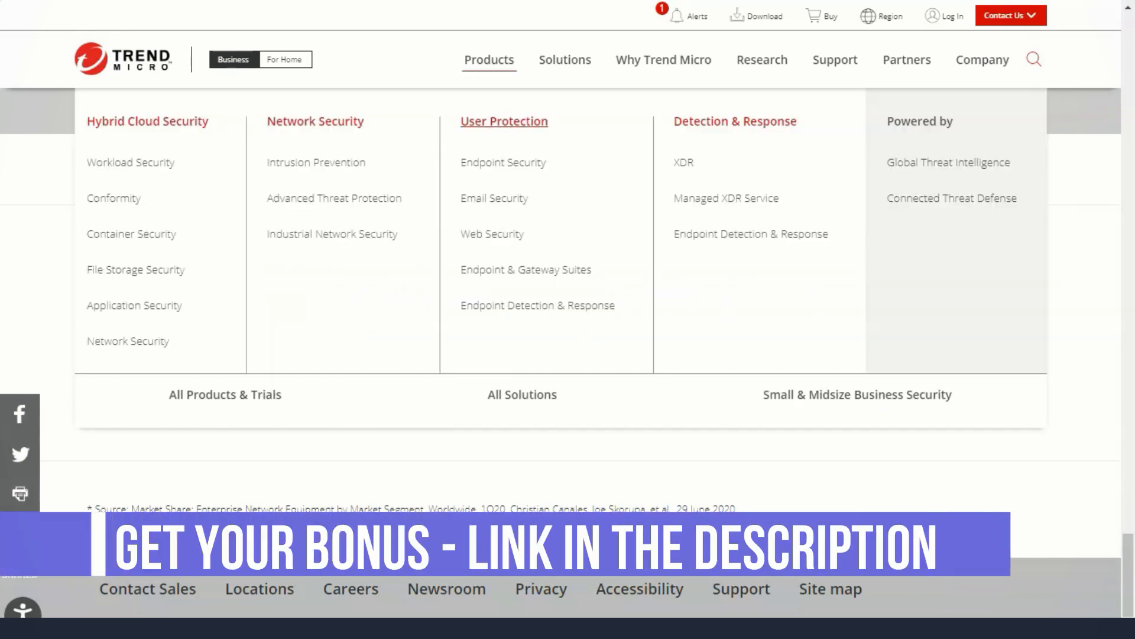
{"action": "left_click", "coordinate": [503, 120]}
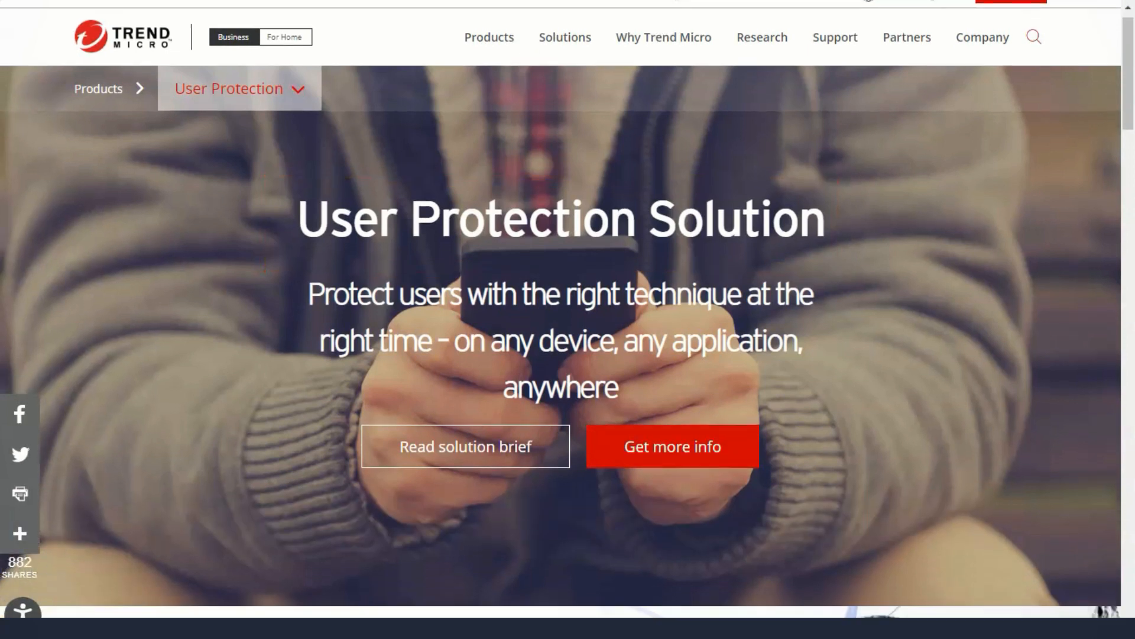
{"action": "scroll", "scroll_direction": "down", "scroll_amount": 3}
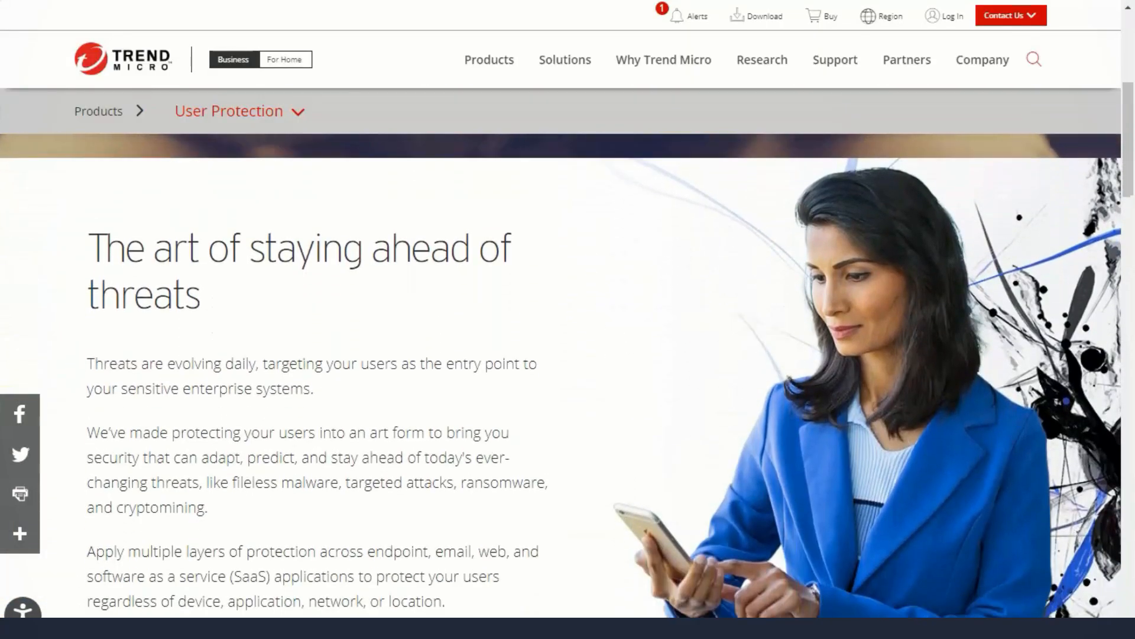
{"action": "scroll", "scroll_direction": "down", "scroll_amount": 3}
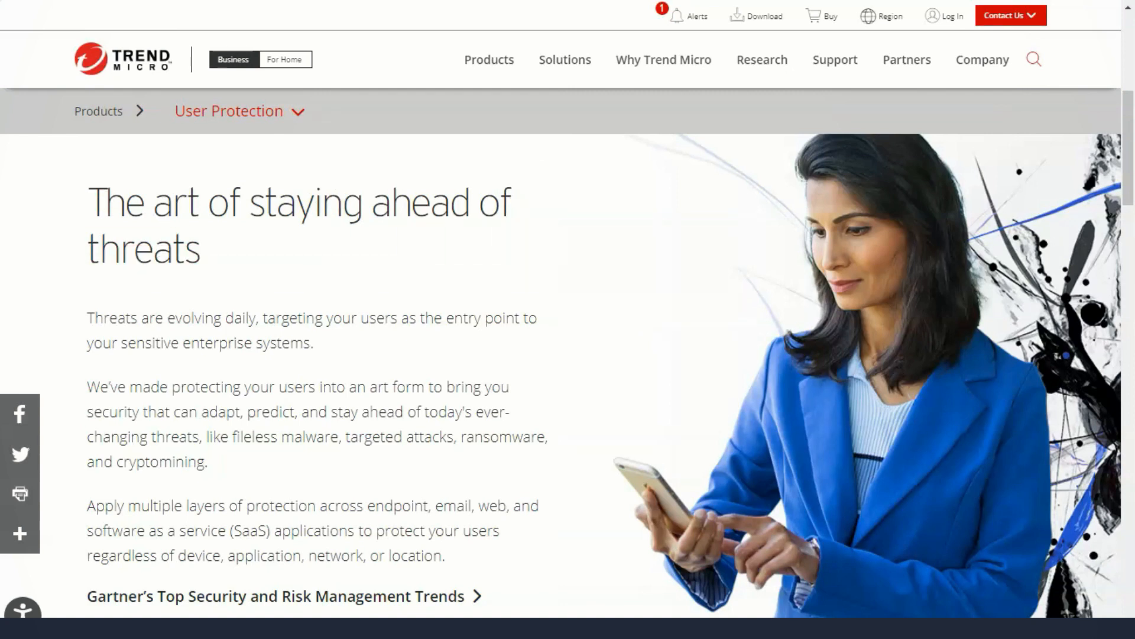
{"action": "scroll", "scroll_direction": "down", "scroll_amount": 3}
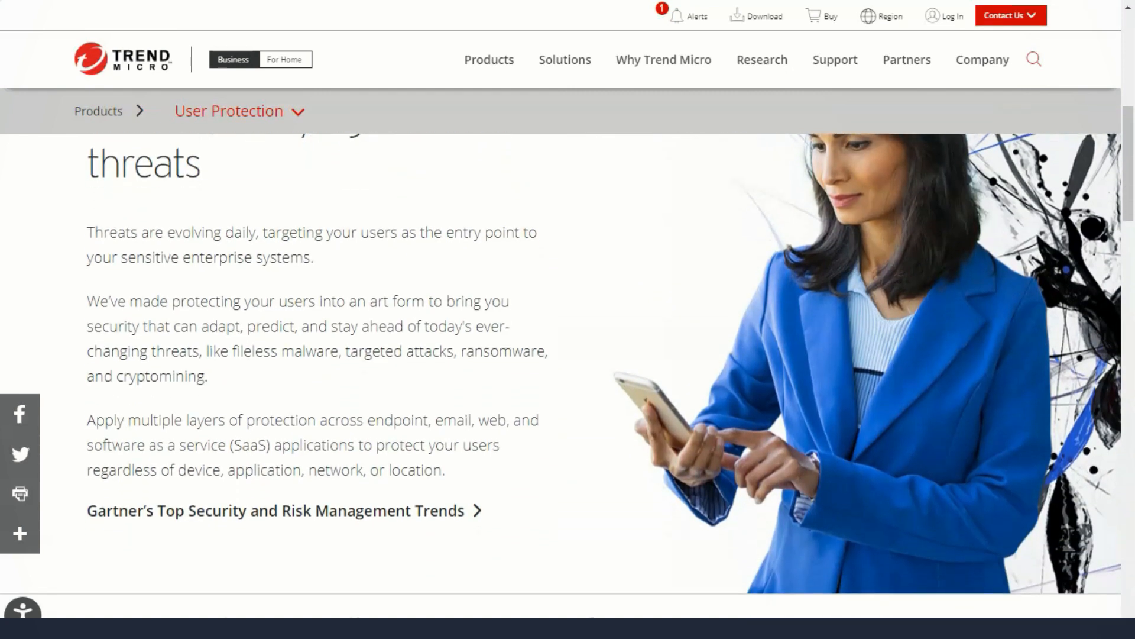
{"action": "scroll", "scroll_direction": "down", "scroll_amount": 3}
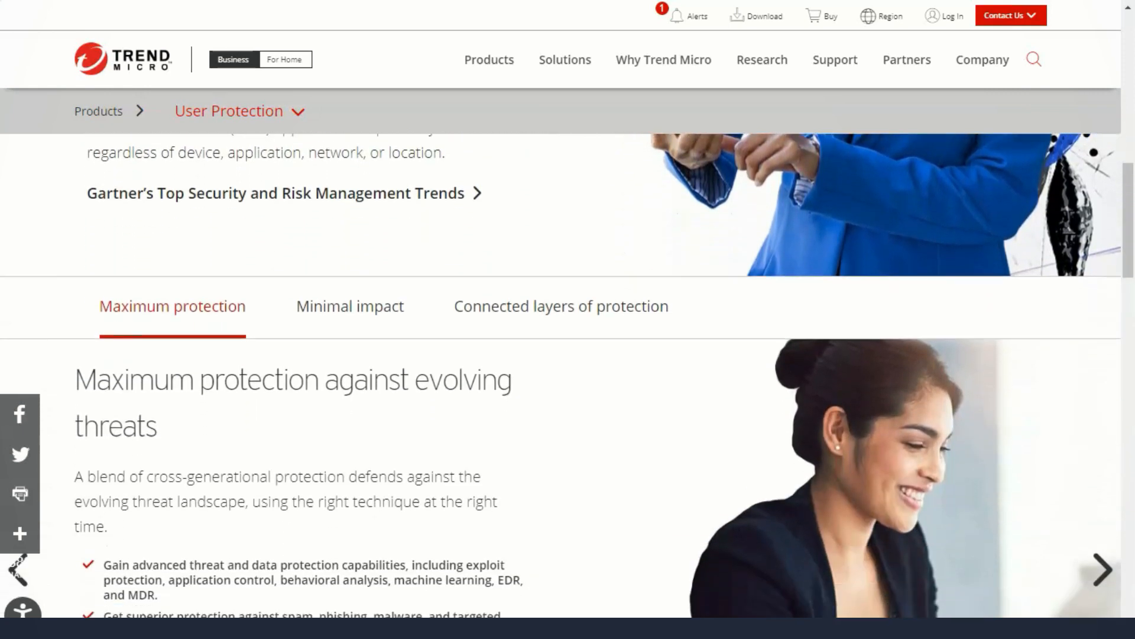
{"action": "scroll", "scroll_direction": "down", "scroll_amount": 3}
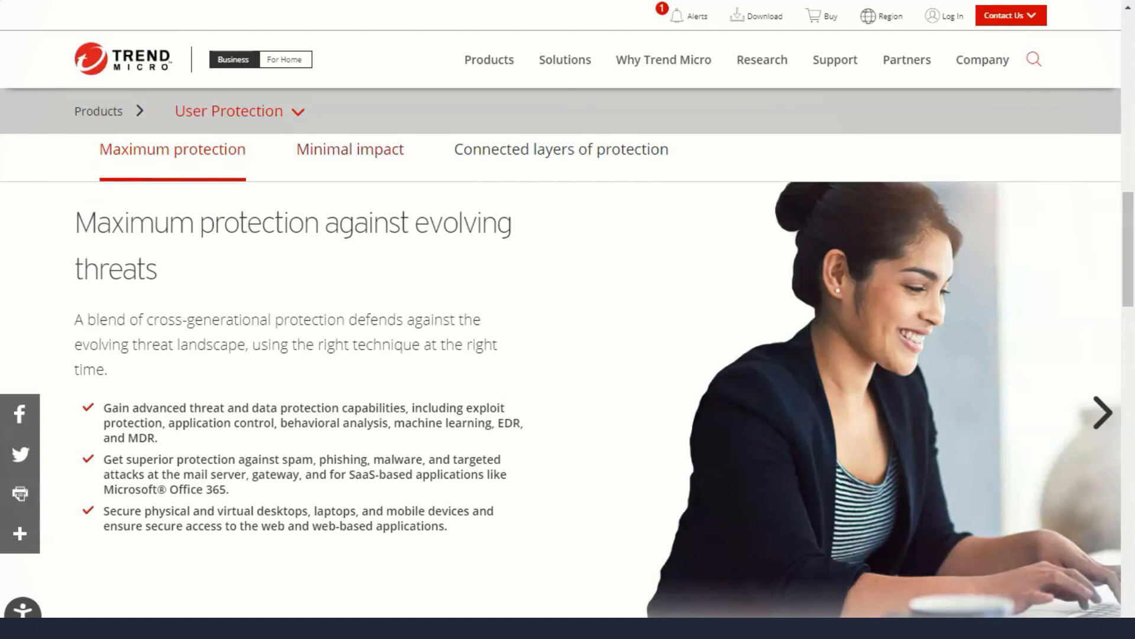
View another benefit tab, scroll to the Carhartt testimonial, then reopen the Products menu.
{"action": "left_click", "coordinate": [350, 149]}
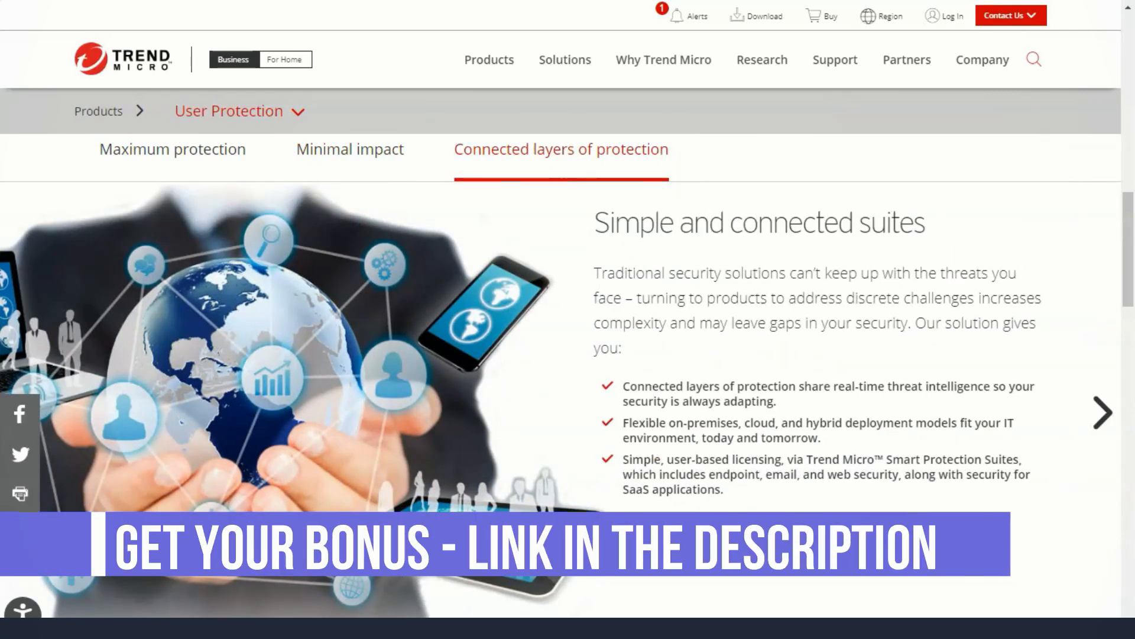
{"action": "scroll", "scroll_direction": "down", "scroll_amount": 3}
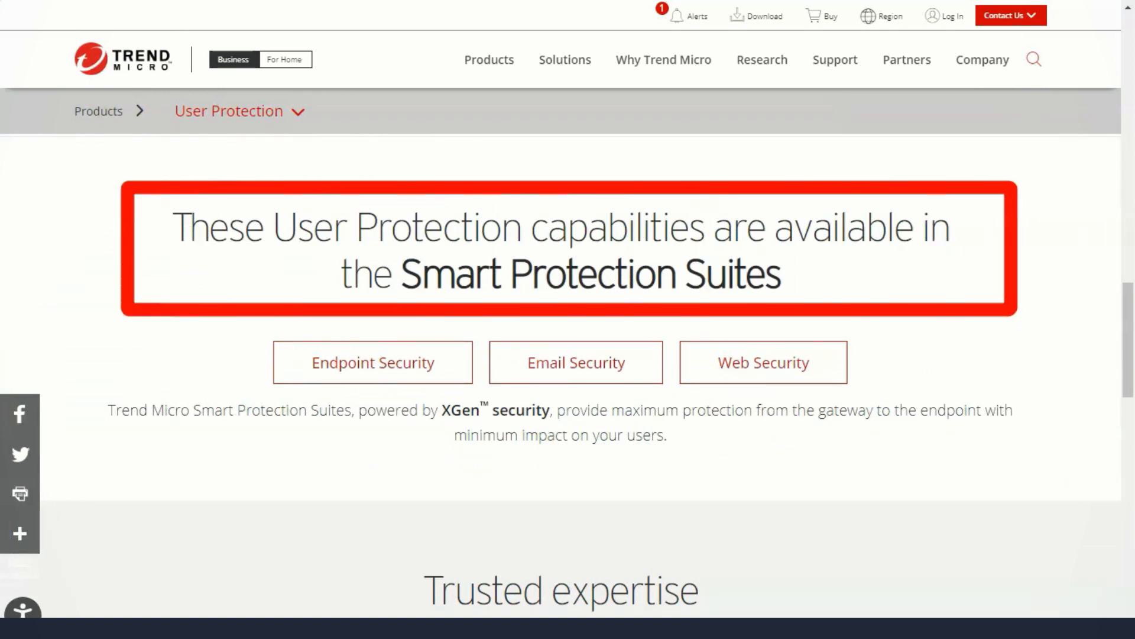
{"action": "scroll", "scroll_direction": "down", "scroll_amount": 3}
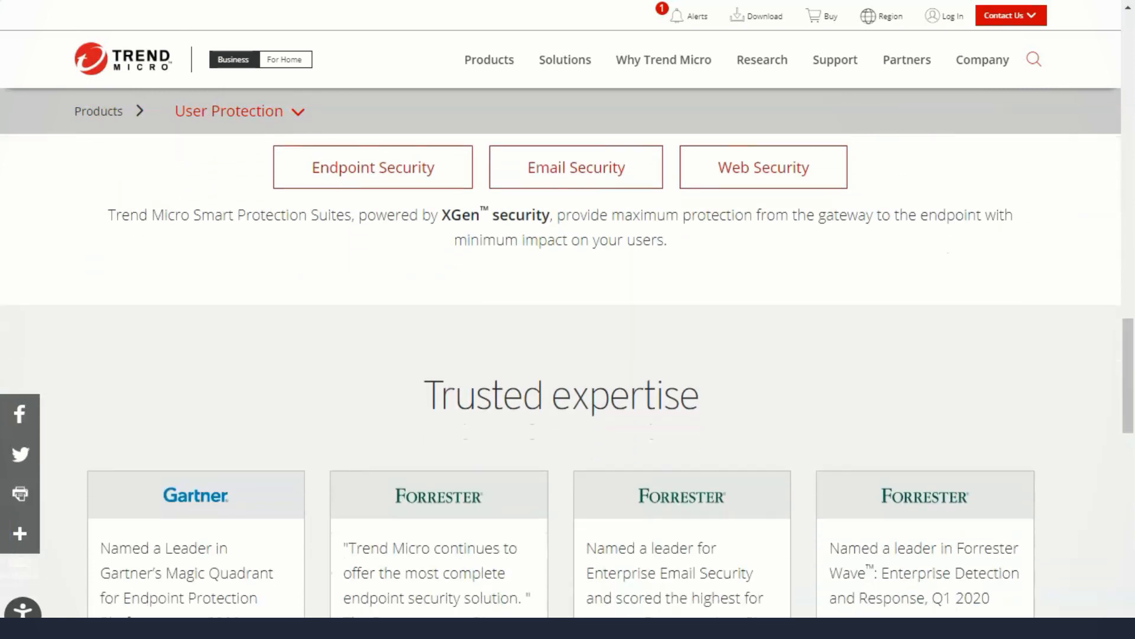
{"action": "scroll", "scroll_direction": "down", "scroll_amount": 3}
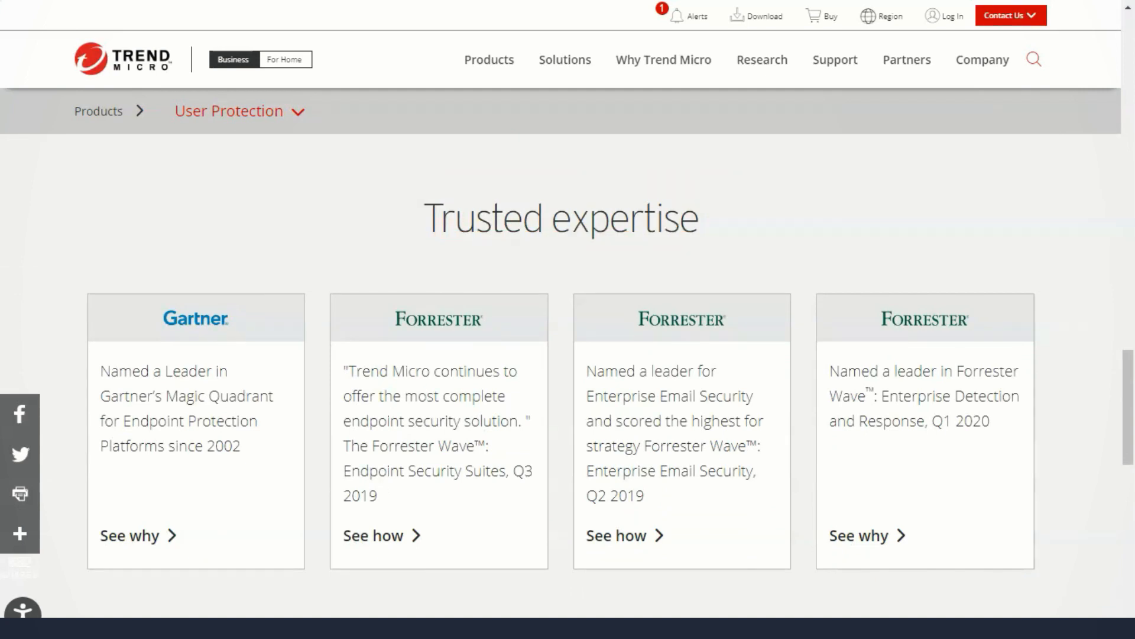
{"action": "scroll", "scroll_direction": "down", "scroll_amount": 3}
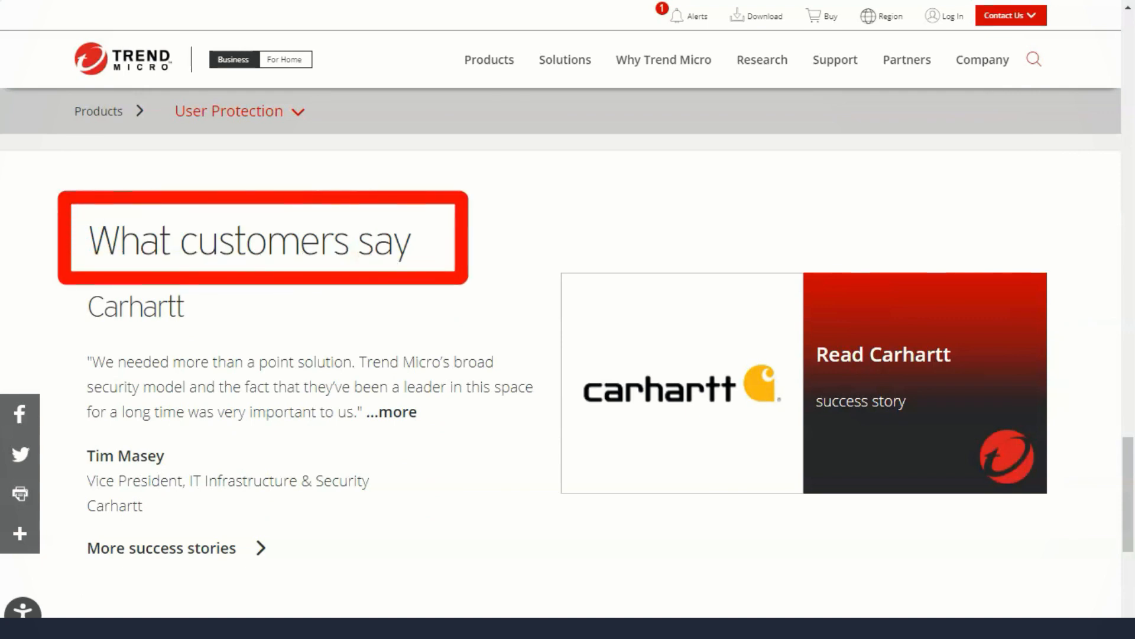
{"action": "left_click", "coordinate": [489, 59]}
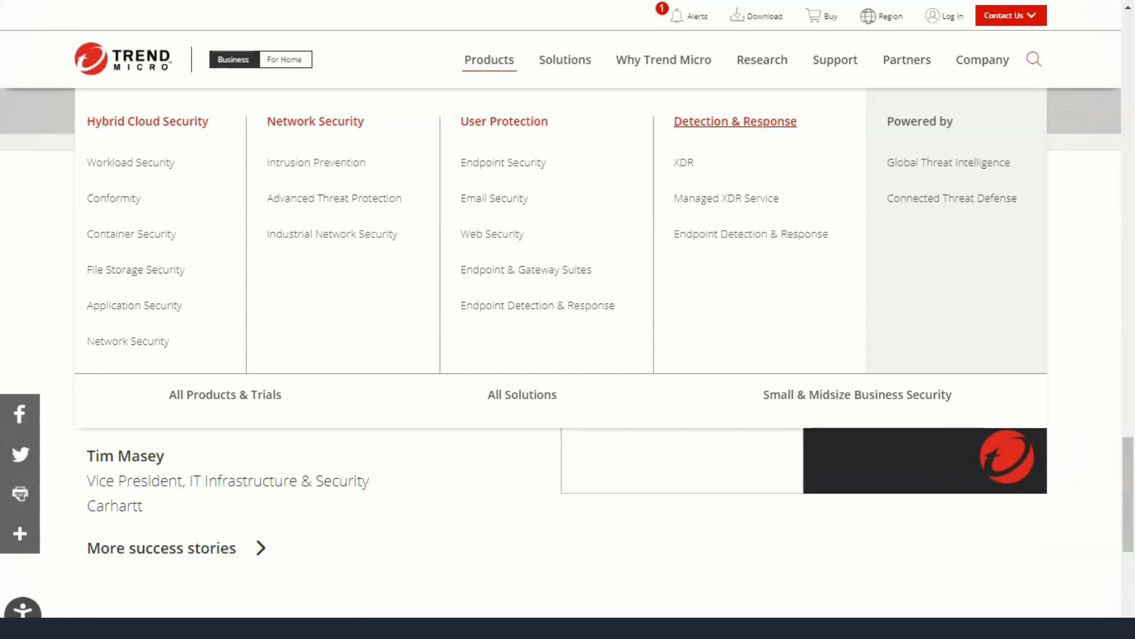
Go to the XDR Detection & Response page and scroll through the Vision One overview.
{"action": "left_click", "coordinate": [735, 121]}
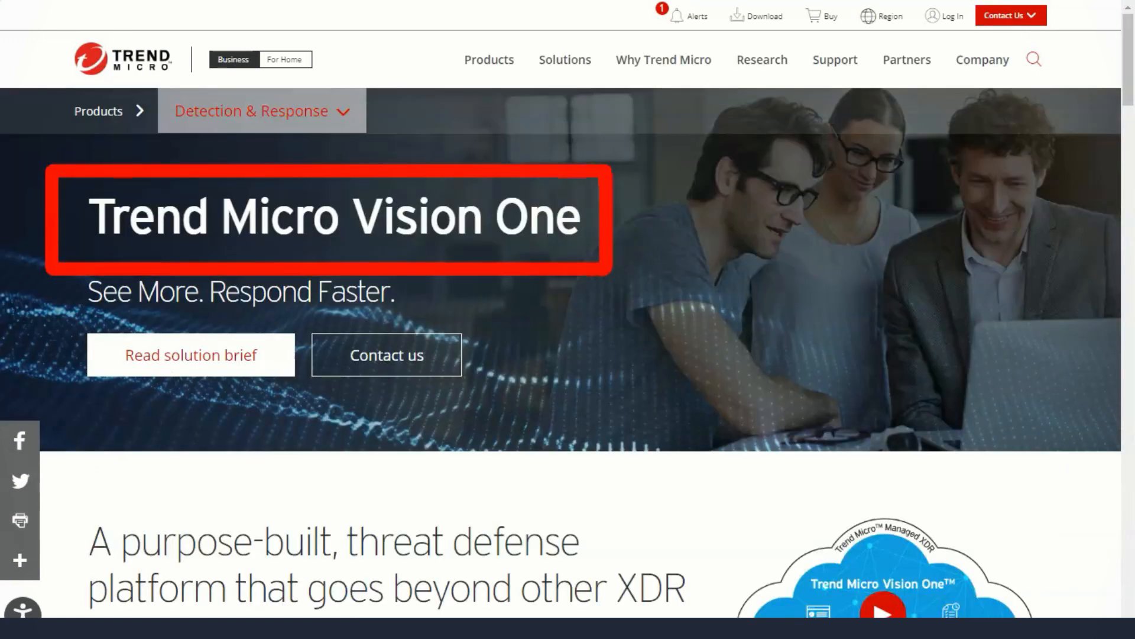
{"action": "scroll", "scroll_direction": "down", "scroll_amount": 3}
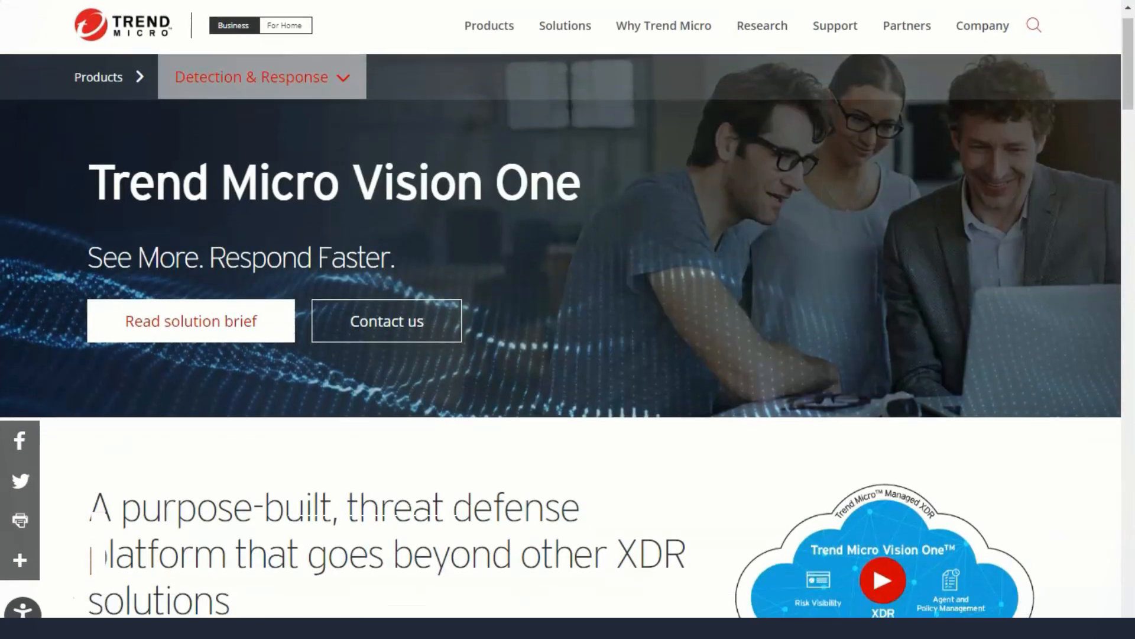
{"action": "scroll", "scroll_direction": "down", "scroll_amount": 3}
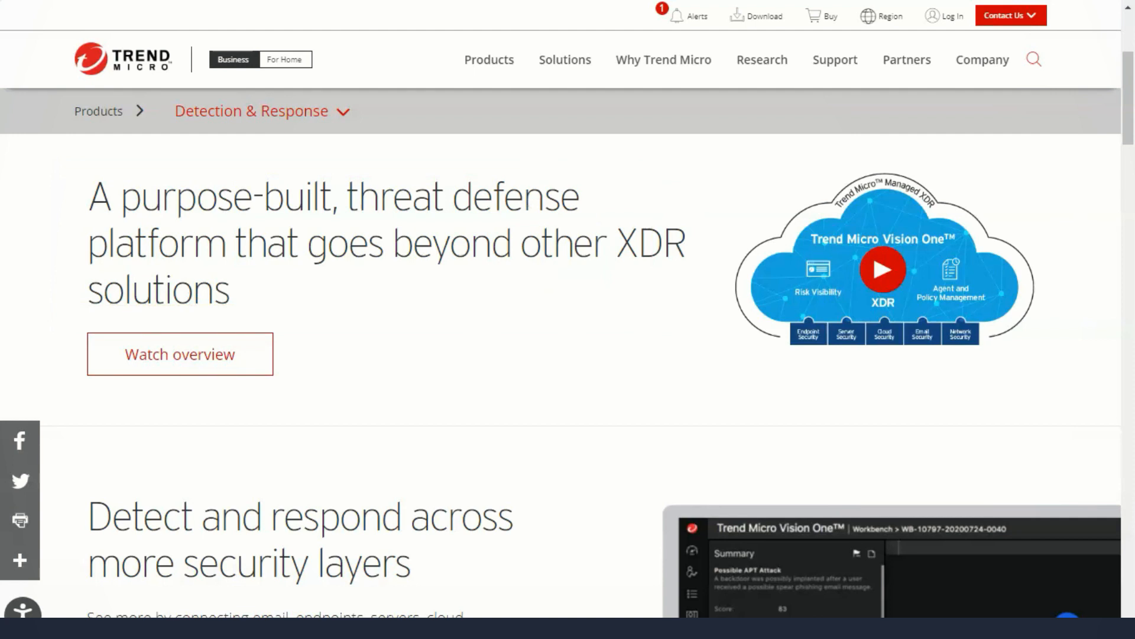
{"action": "scroll", "scroll_direction": "down", "scroll_amount": 3}
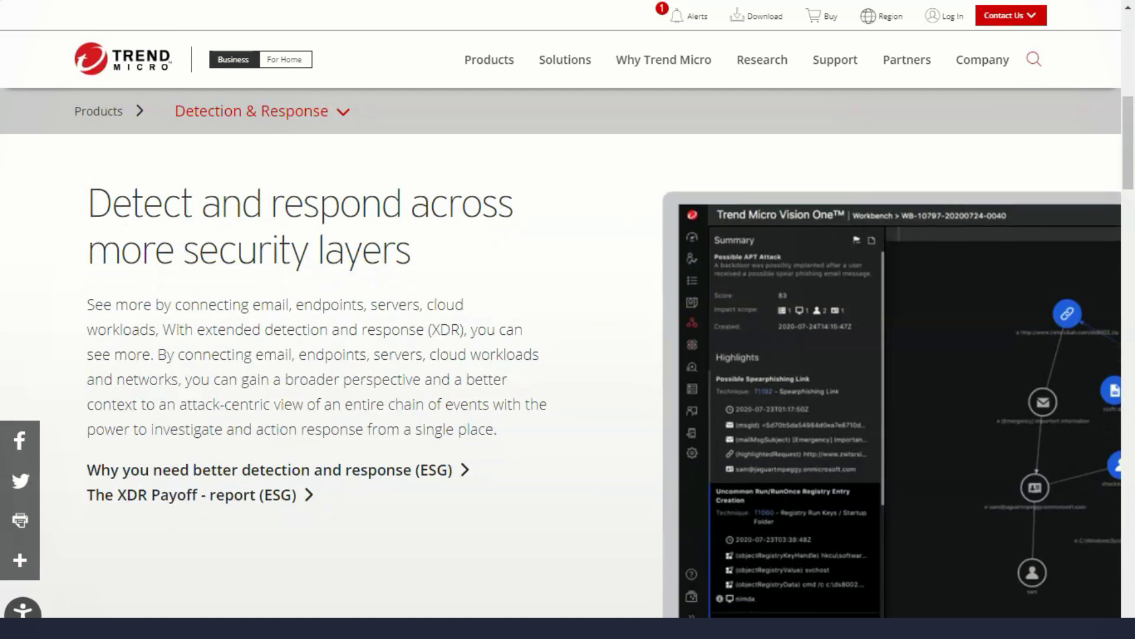
{"action": "scroll", "scroll_direction": "down", "scroll_amount": 3}
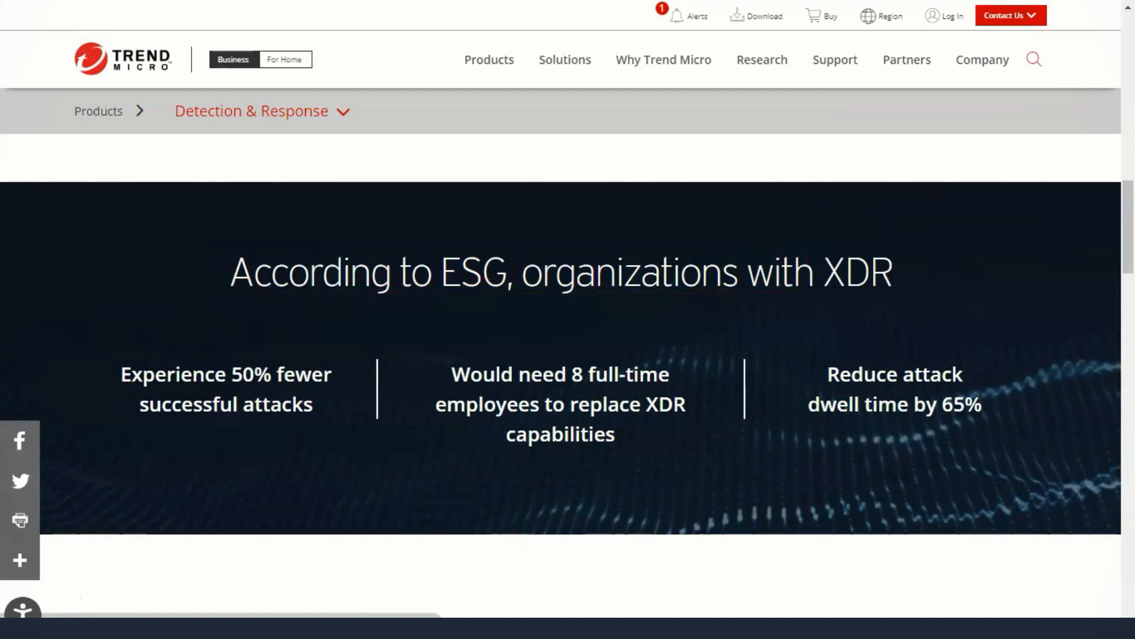
{"action": "scroll", "scroll_direction": "down", "scroll_amount": 3}
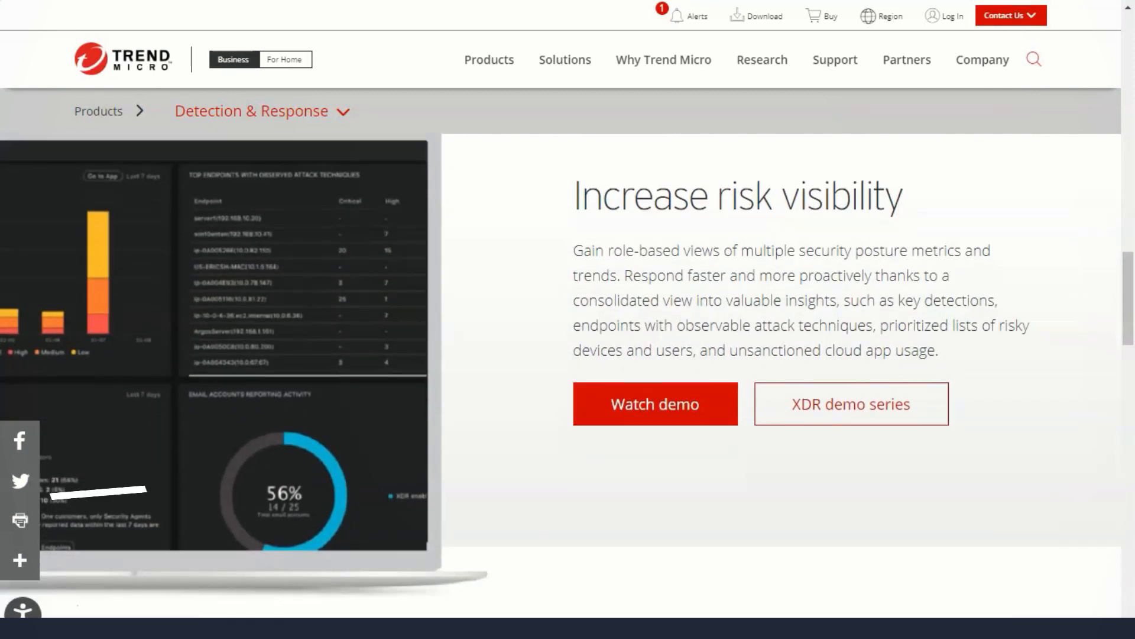
Scroll to the customer testimonials and advance the carousel to the Panasonic and MedImpact stories.
{"action": "scroll", "scroll_direction": "down", "scroll_amount": 3}
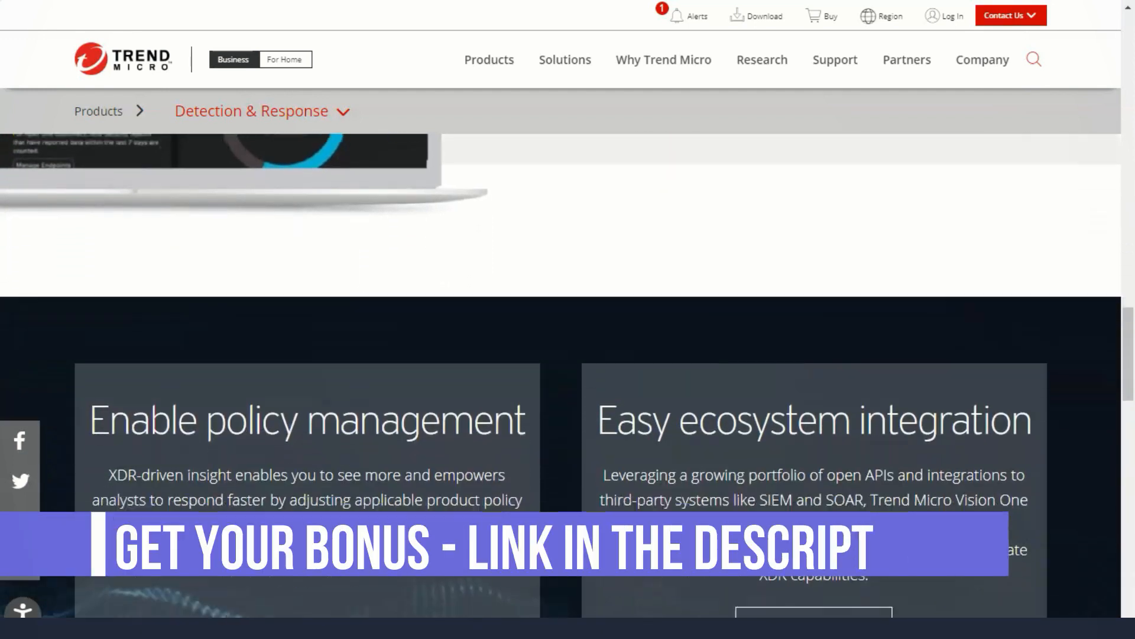
{"action": "scroll", "scroll_direction": "down", "scroll_amount": 3}
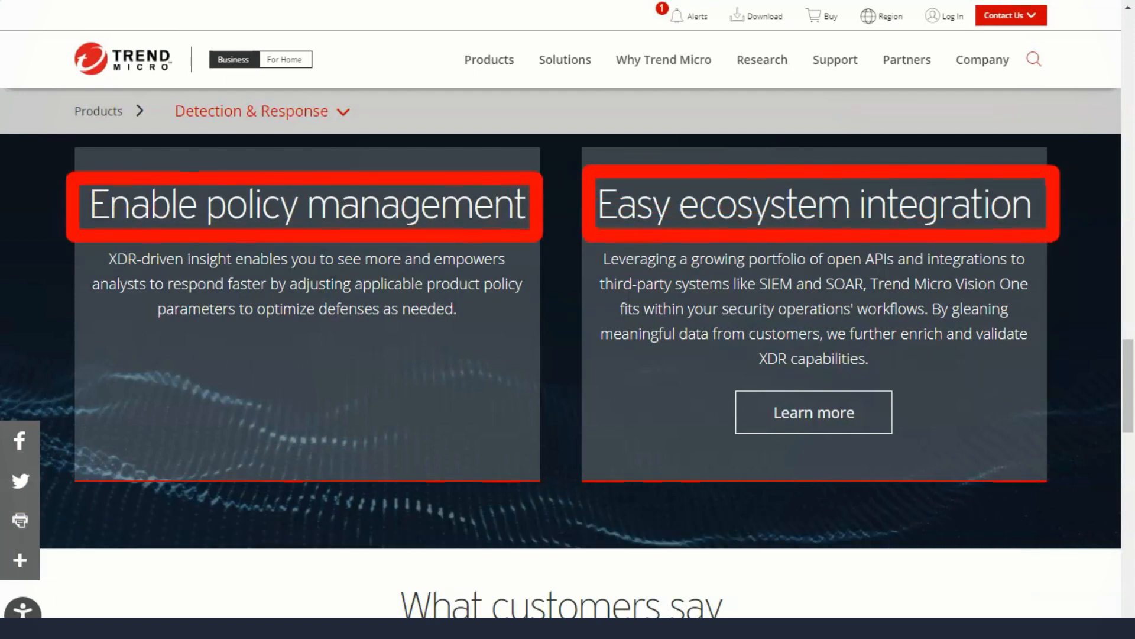
{"action": "scroll", "scroll_direction": "down", "scroll_amount": 3}
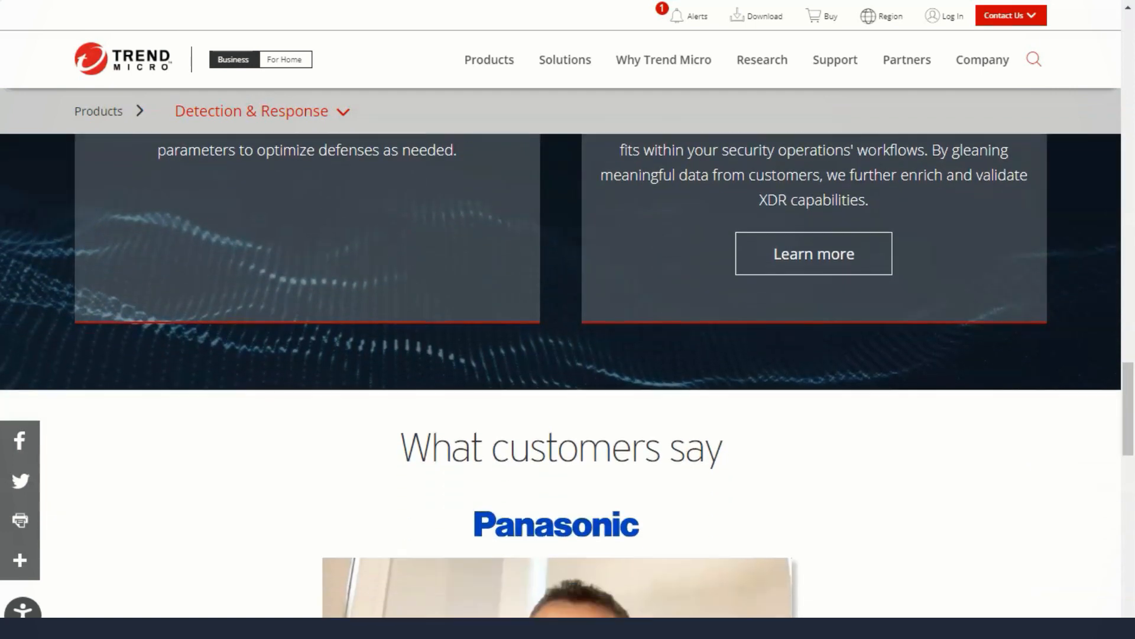
{"action": "scroll", "scroll_direction": "down", "scroll_amount": 3}
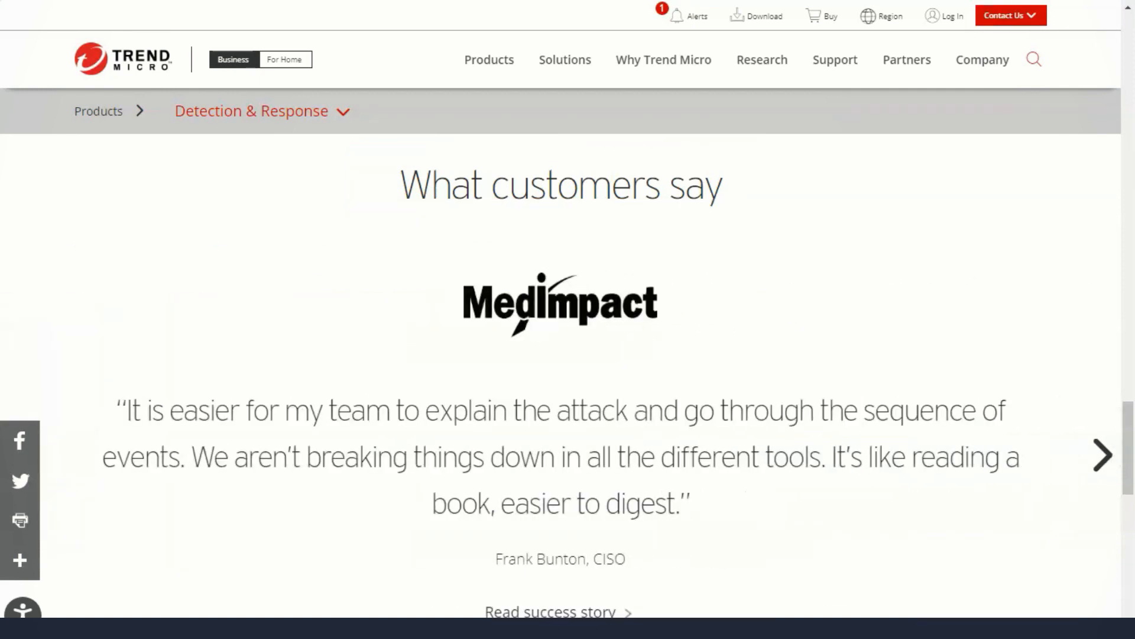
{"action": "left_click", "coordinate": [1100, 468]}
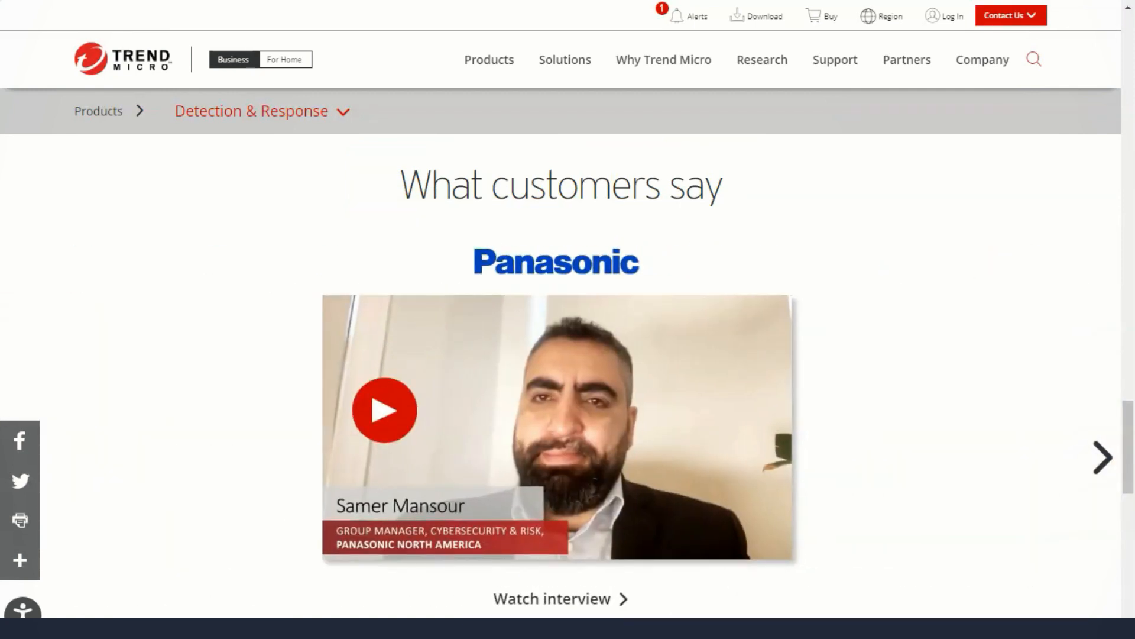
{"action": "scroll", "scroll_direction": "down", "scroll_amount": 3}
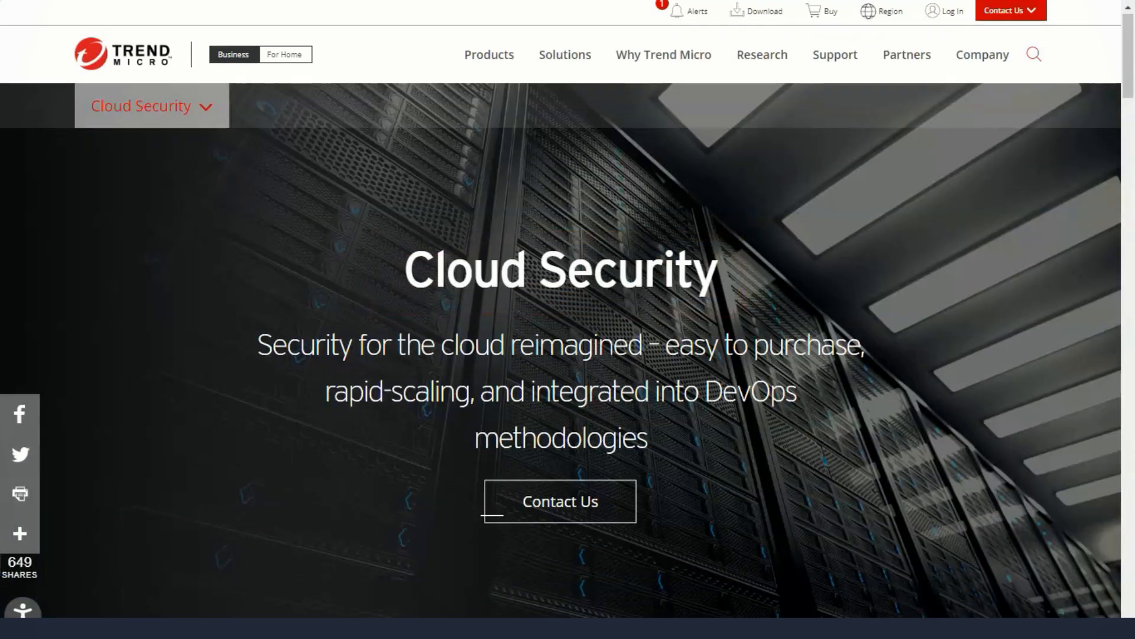
Scroll the Cloud Security page into the Cloud User / Cloud Provider responsibility diagram.
{"action": "scroll", "scroll_direction": "down", "scroll_amount": 3}
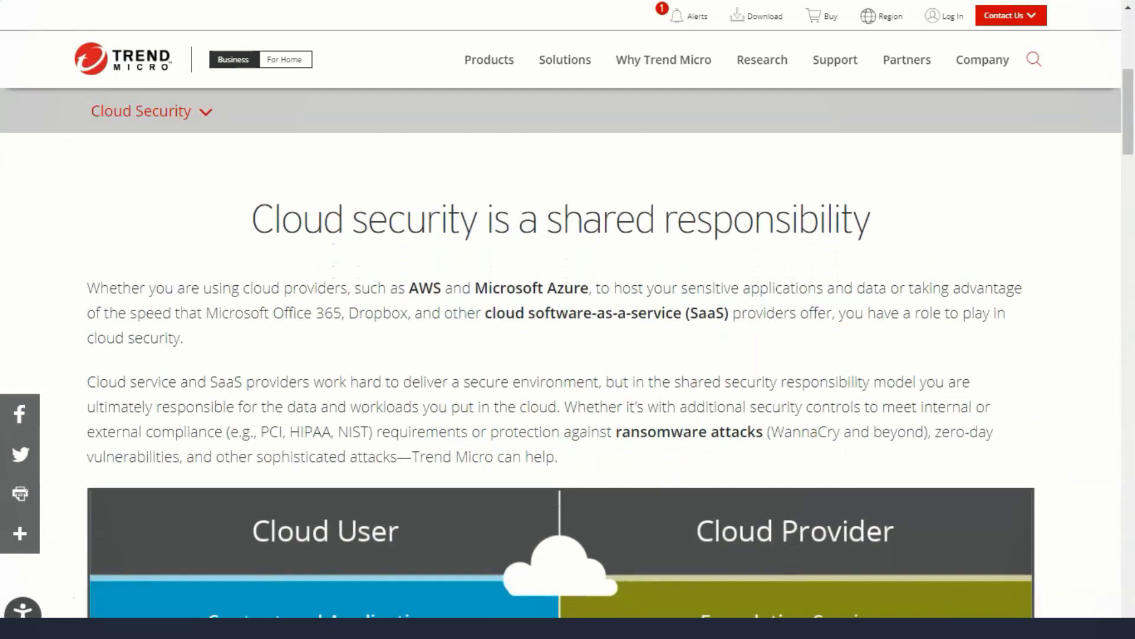
{"action": "scroll", "scroll_direction": "down", "scroll_amount": 3}
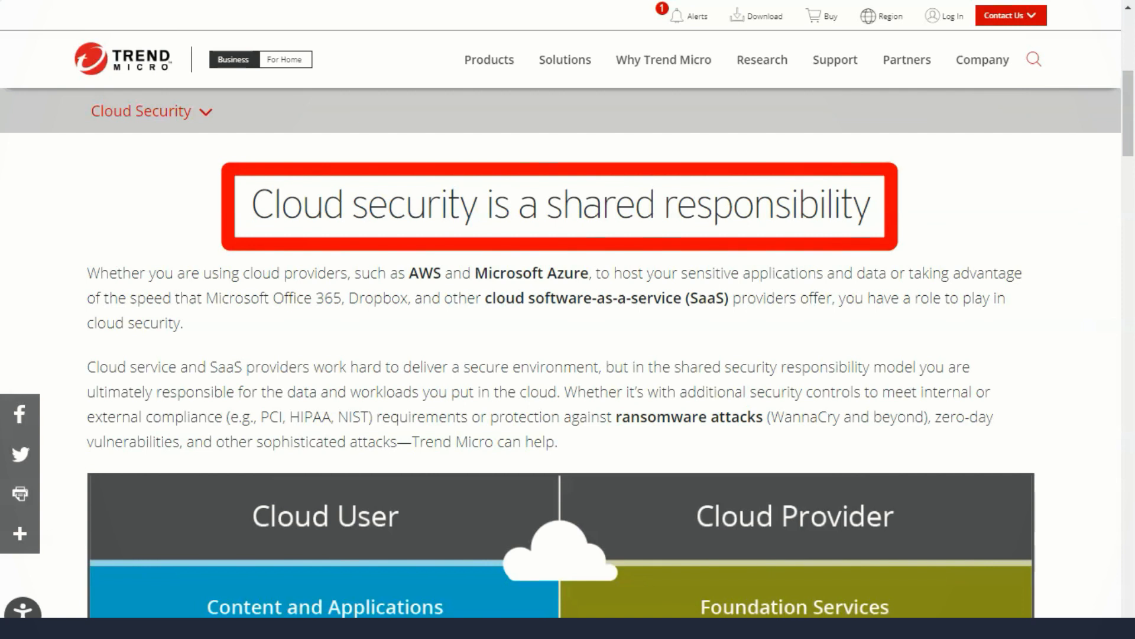
{"action": "scroll", "scroll_direction": "down", "scroll_amount": 3}
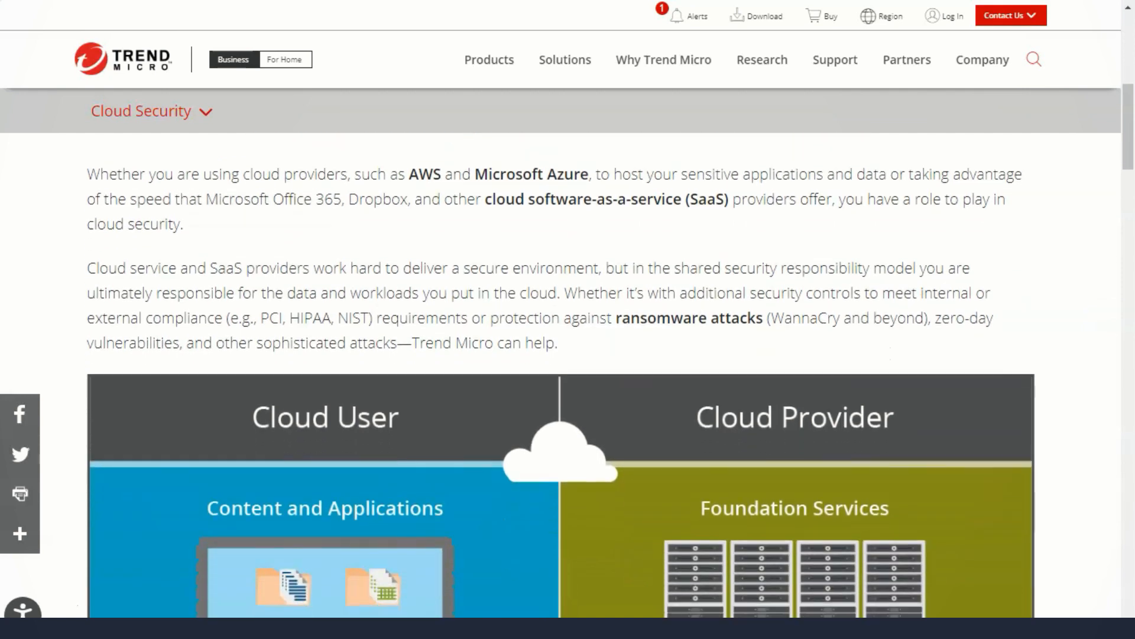
{"action": "scroll", "scroll_direction": "down", "scroll_amount": 3}
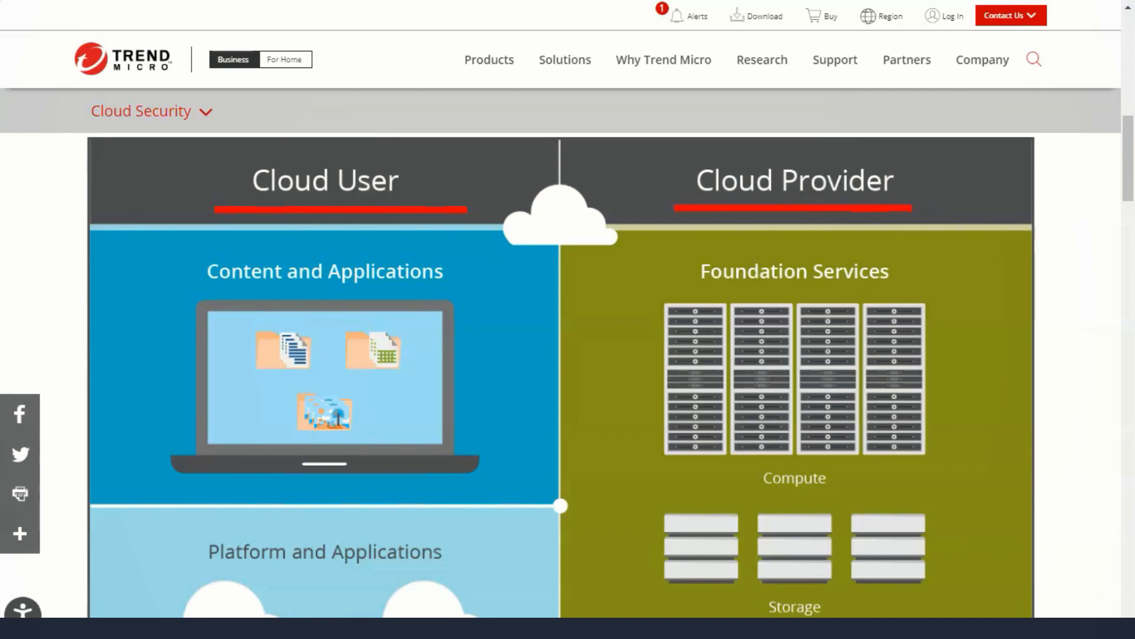
{"action": "mouse_move", "coordinate": [104, 345]}
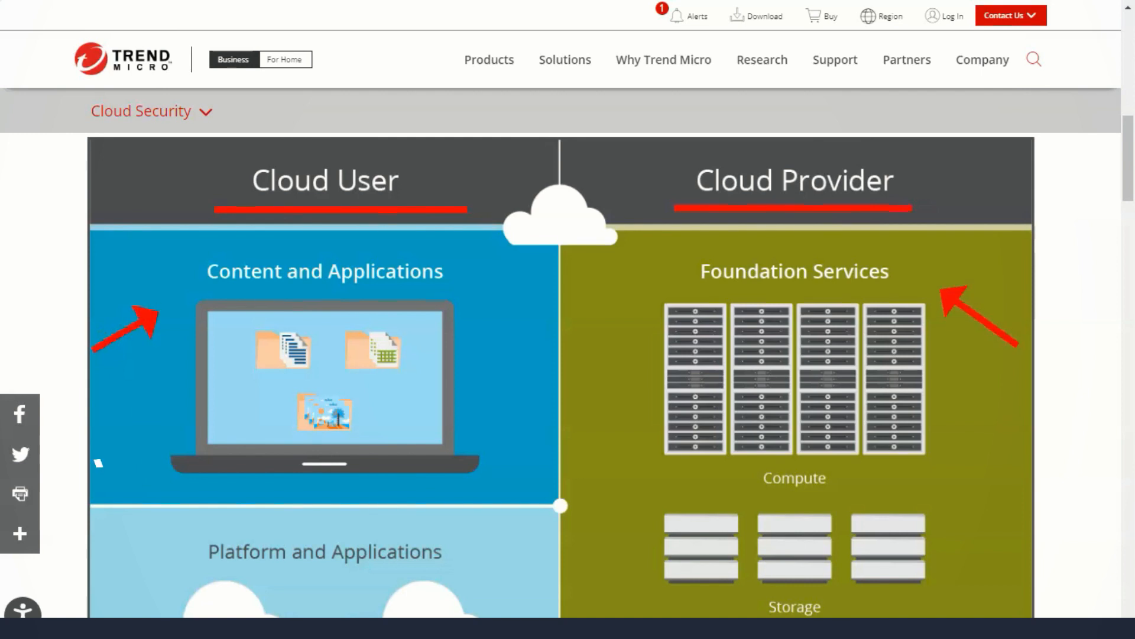
{"action": "scroll", "scroll_direction": "down", "scroll_amount": 3}
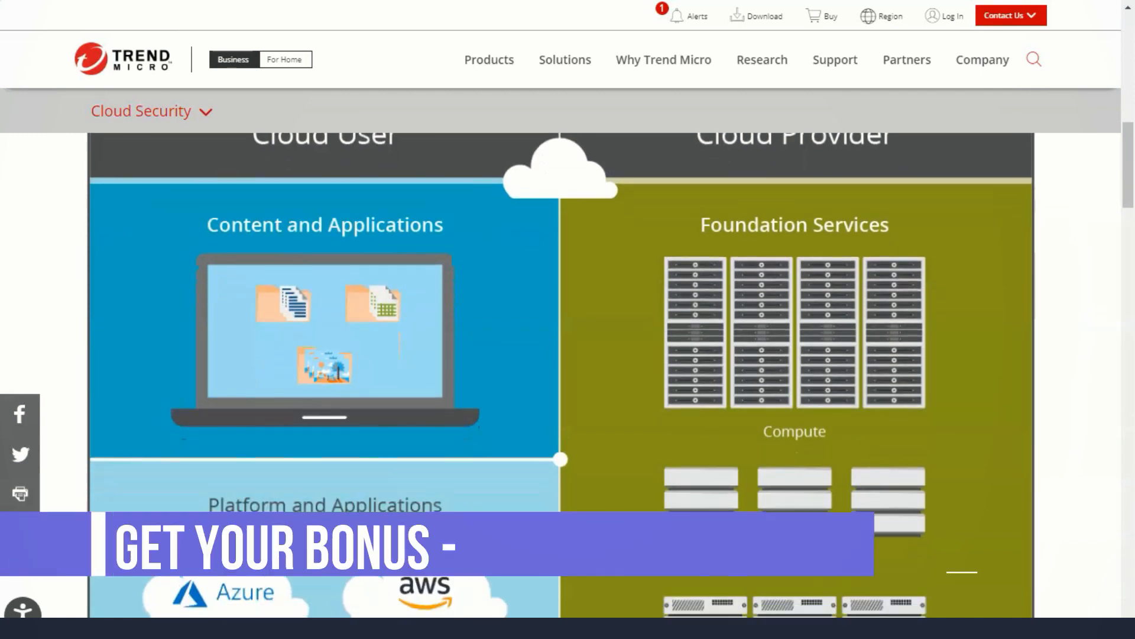
{"action": "scroll", "scroll_direction": "down", "scroll_amount": 3}
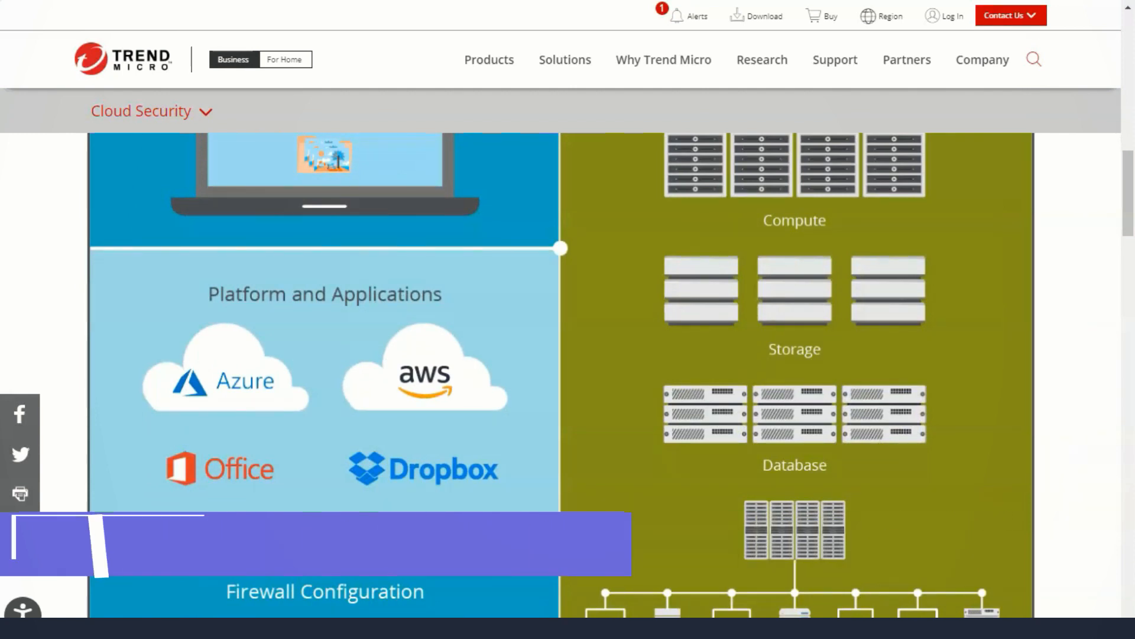
Continue down the diagram to Network Traffic Protection, Regions and the AWS/Azure workload section.
{"action": "scroll", "scroll_direction": "down", "scroll_amount": 3}
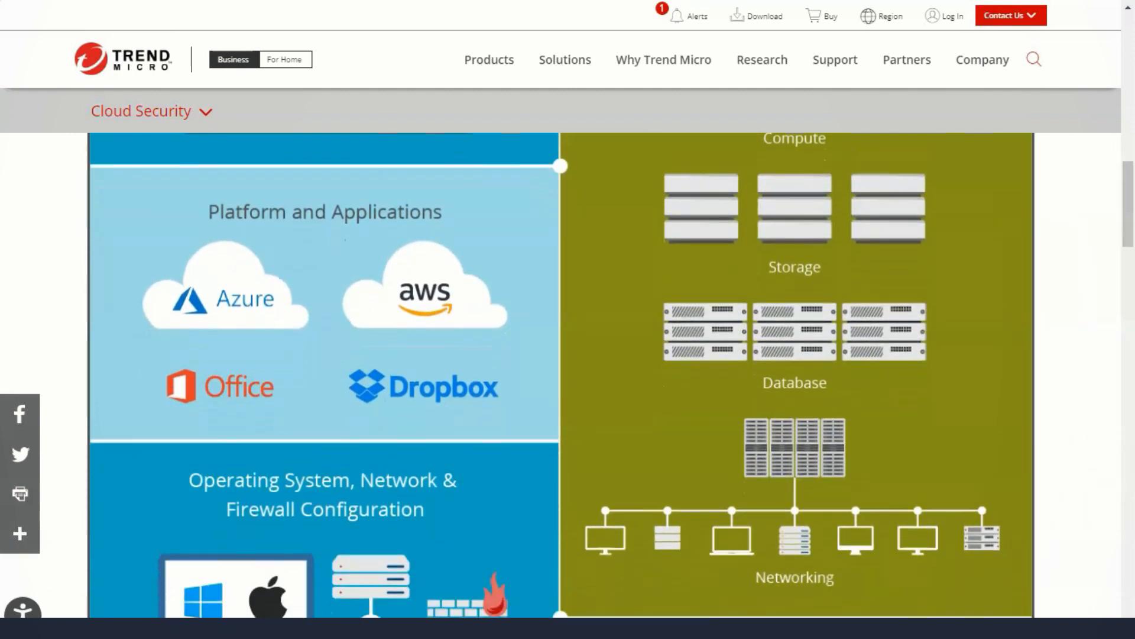
{"action": "scroll", "scroll_direction": "down", "scroll_amount": 3}
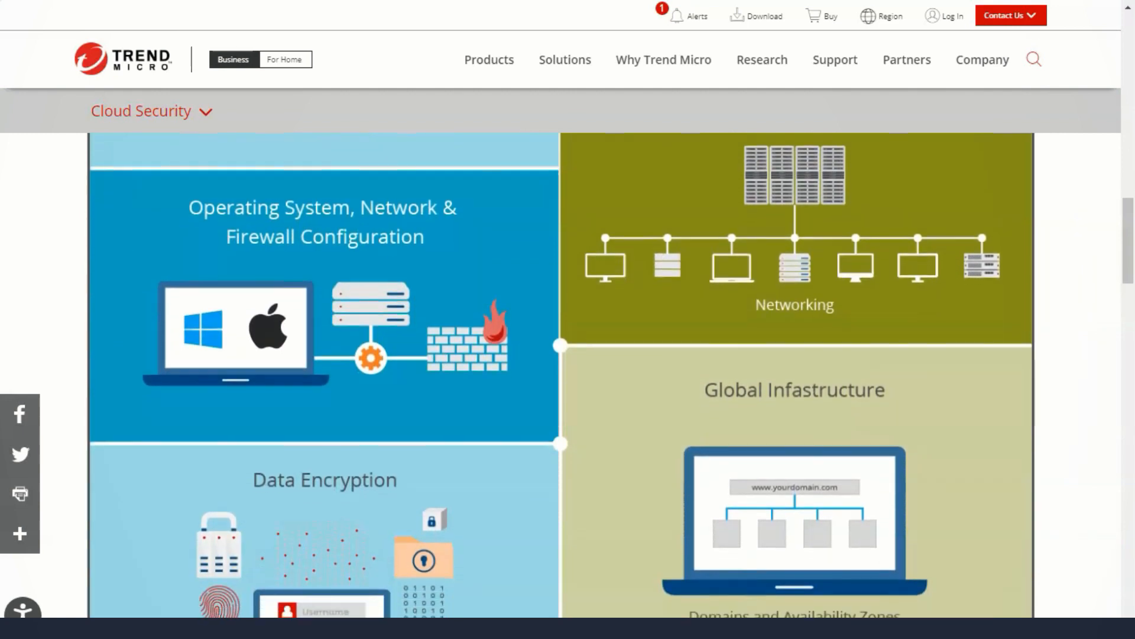
{"action": "scroll", "scroll_direction": "down", "scroll_amount": 3}
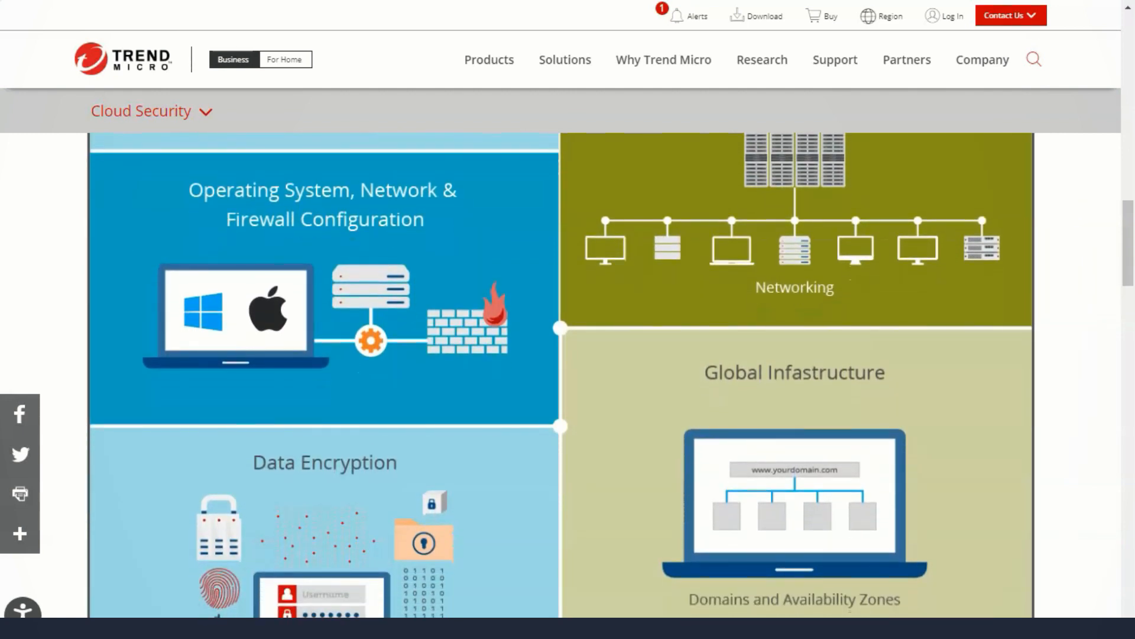
{"action": "scroll", "scroll_direction": "down", "scroll_amount": 3}
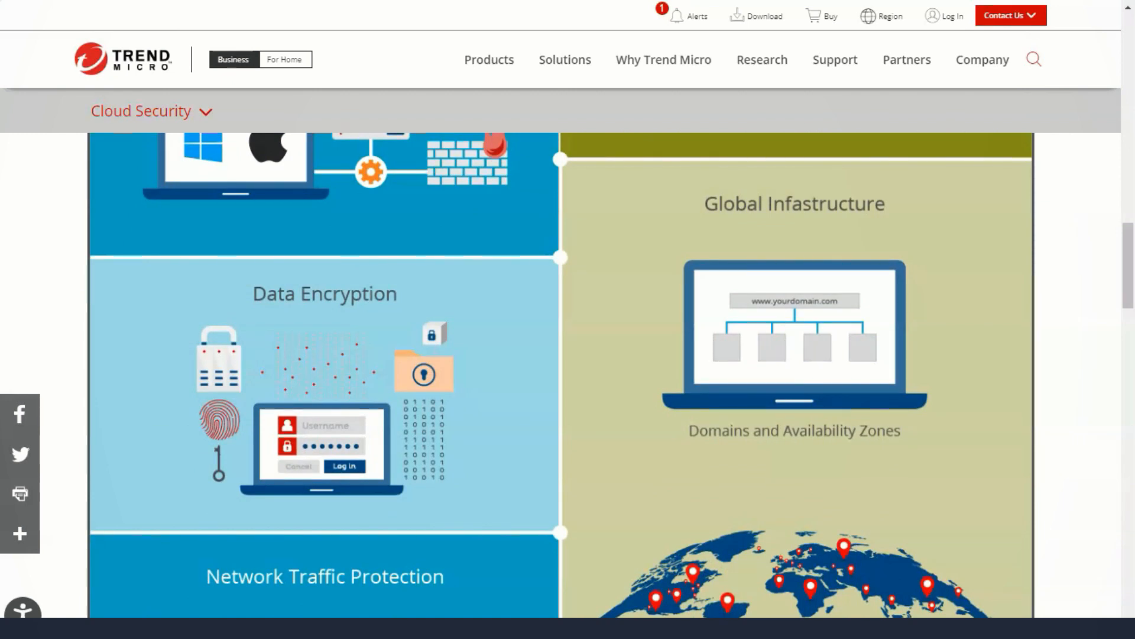
{"action": "scroll", "scroll_direction": "down", "scroll_amount": 3}
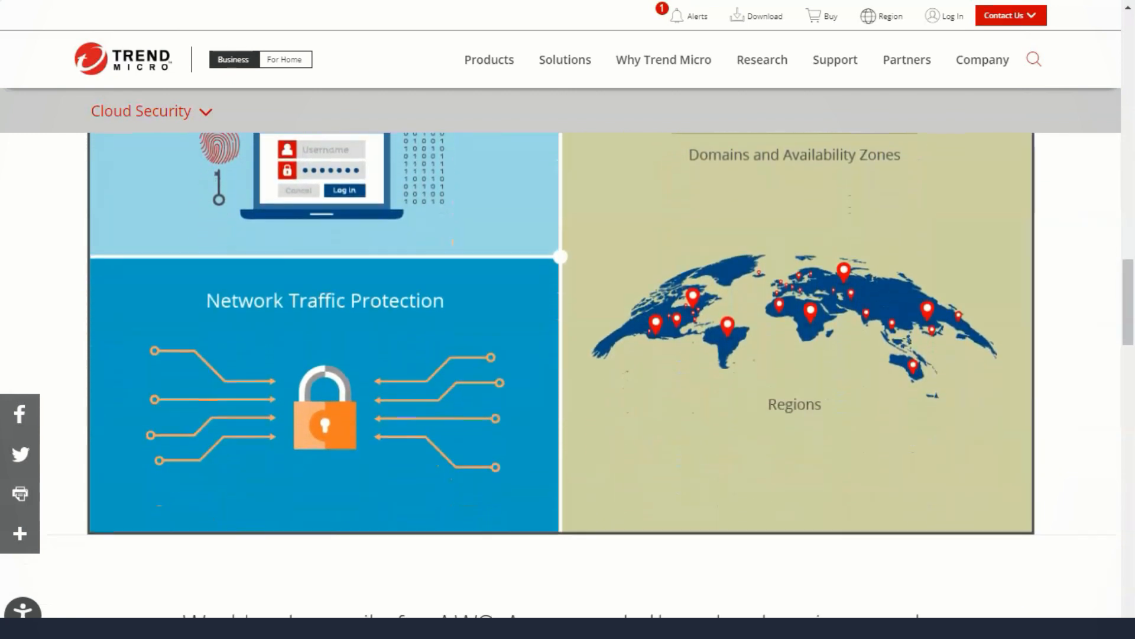
{"action": "scroll", "scroll_direction": "down", "scroll_amount": 3}
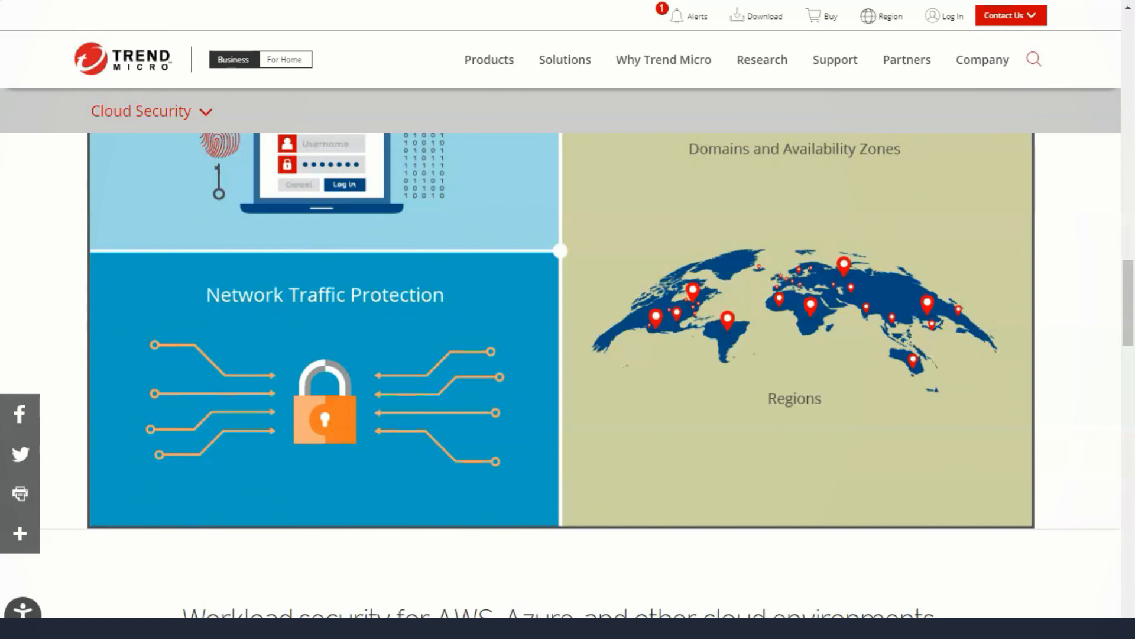
{"action": "scroll", "scroll_direction": "down", "scroll_amount": 3}
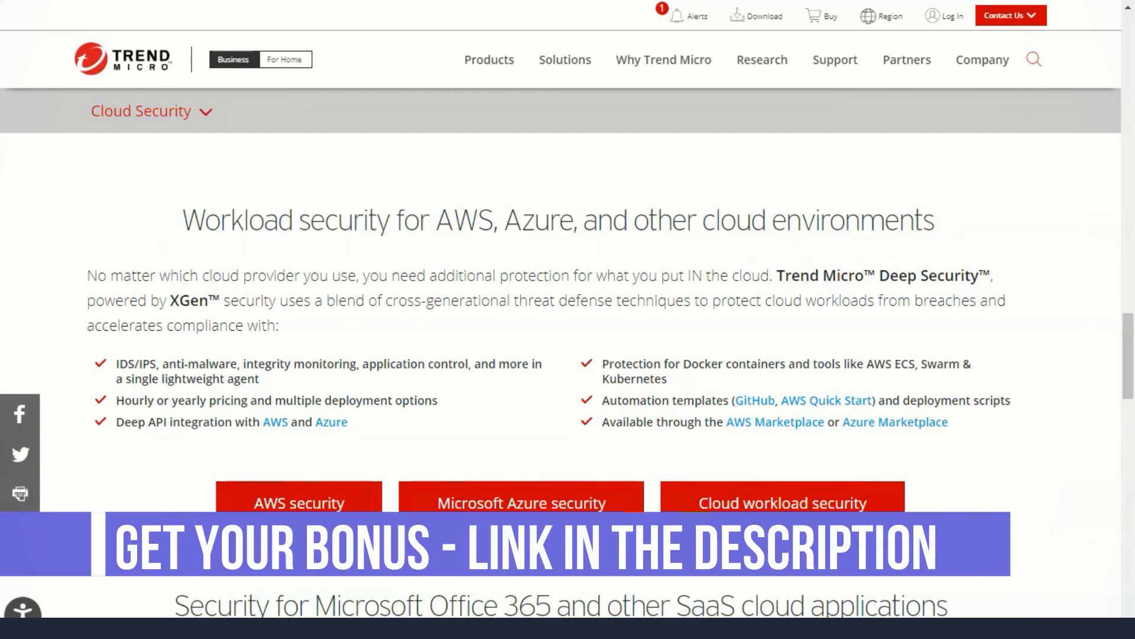
Scroll past the Smart Protection Network map to Security delivered as a service, then go to IoT Security.
{"action": "scroll", "scroll_direction": "down", "scroll_amount": 3}
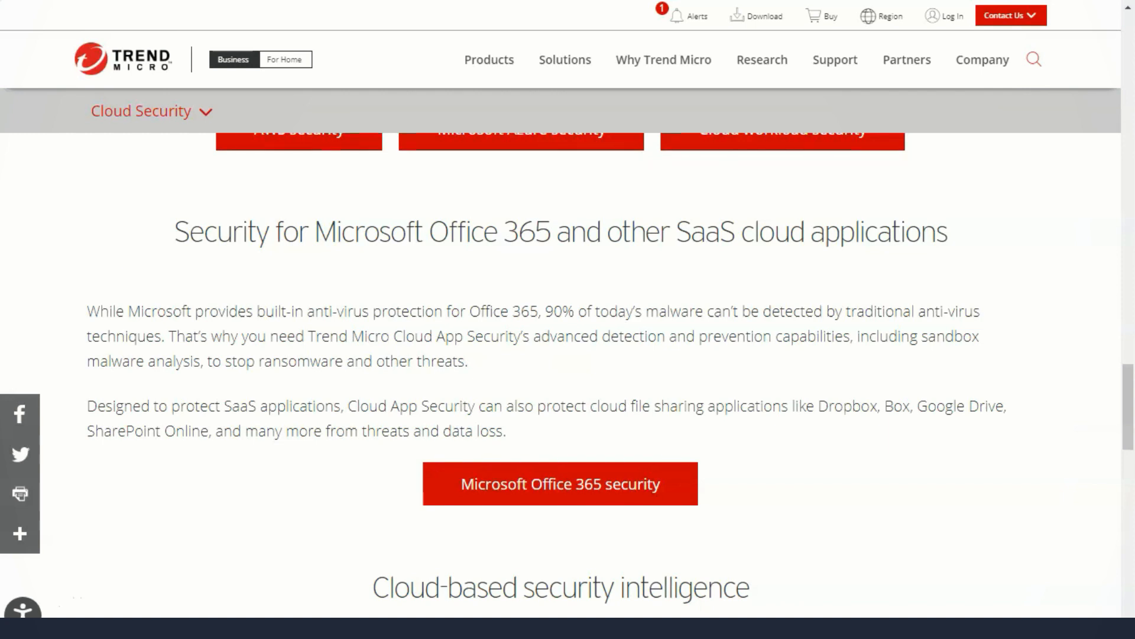
{"action": "scroll", "scroll_direction": "down", "scroll_amount": 3}
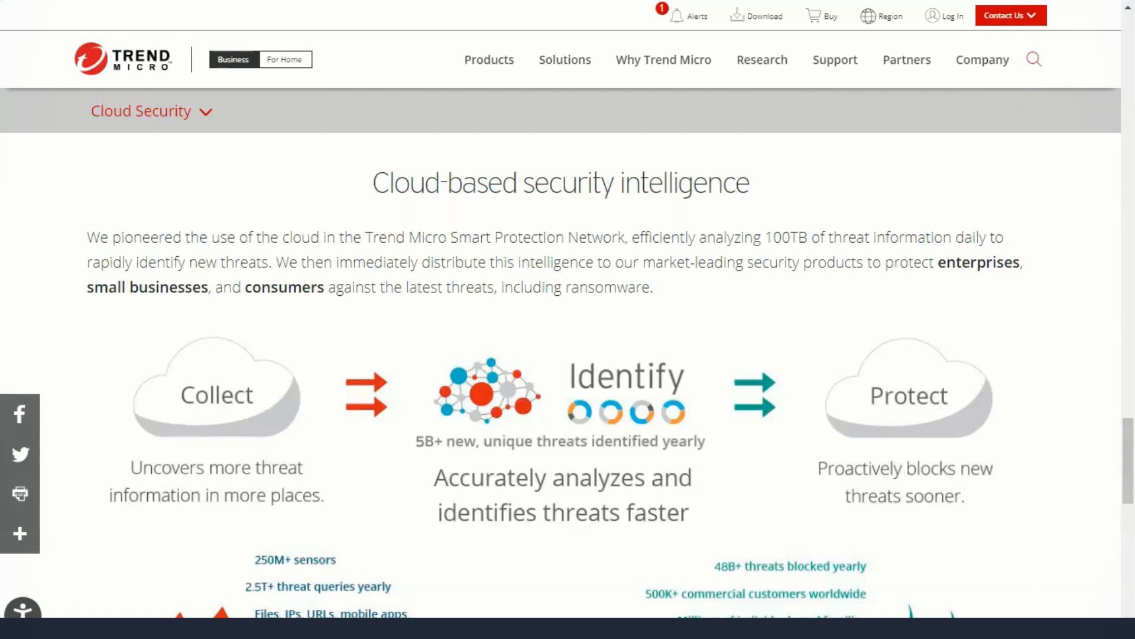
{"action": "scroll", "scroll_direction": "down", "scroll_amount": 3}
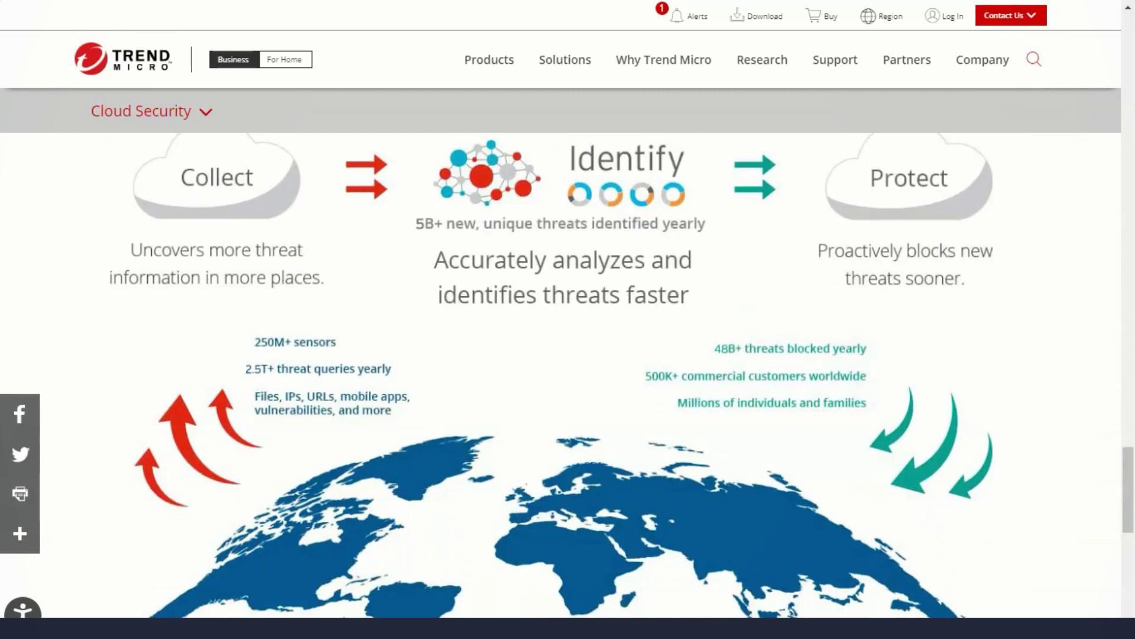
{"action": "scroll", "scroll_direction": "down", "scroll_amount": 3}
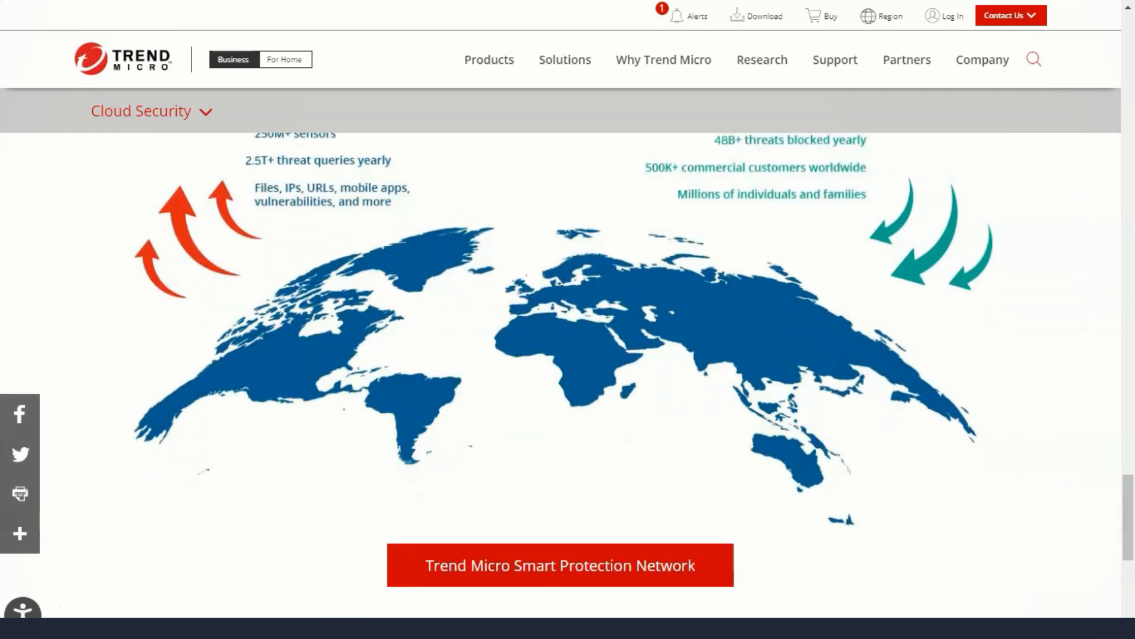
{"action": "scroll", "scroll_direction": "down", "scroll_amount": 3}
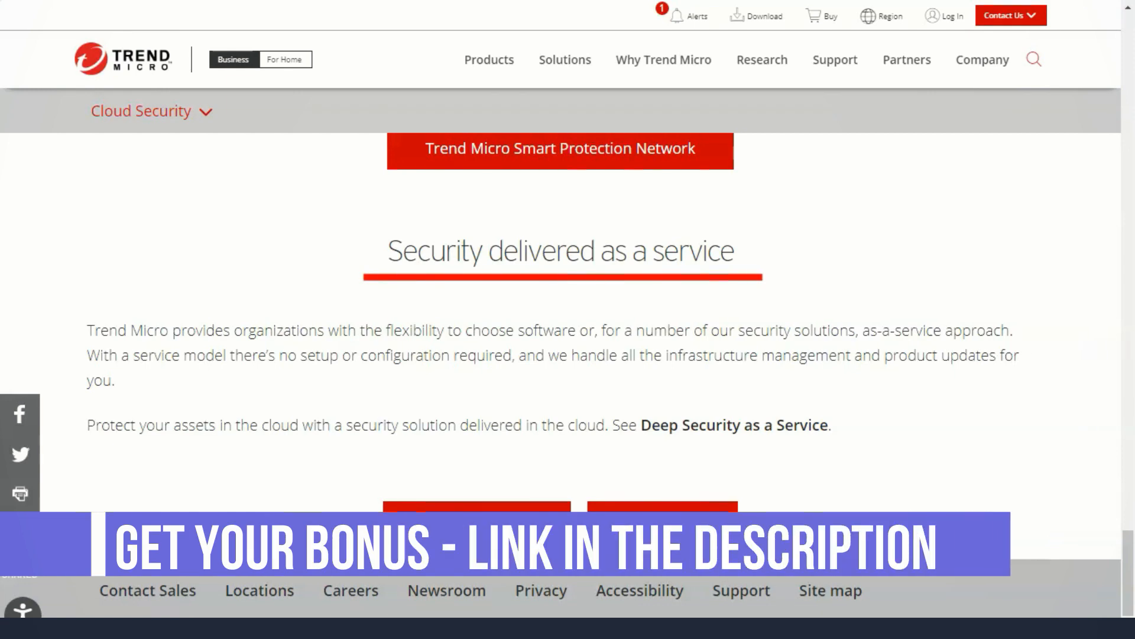
{"action": "left_click", "coordinate": [565, 60]}
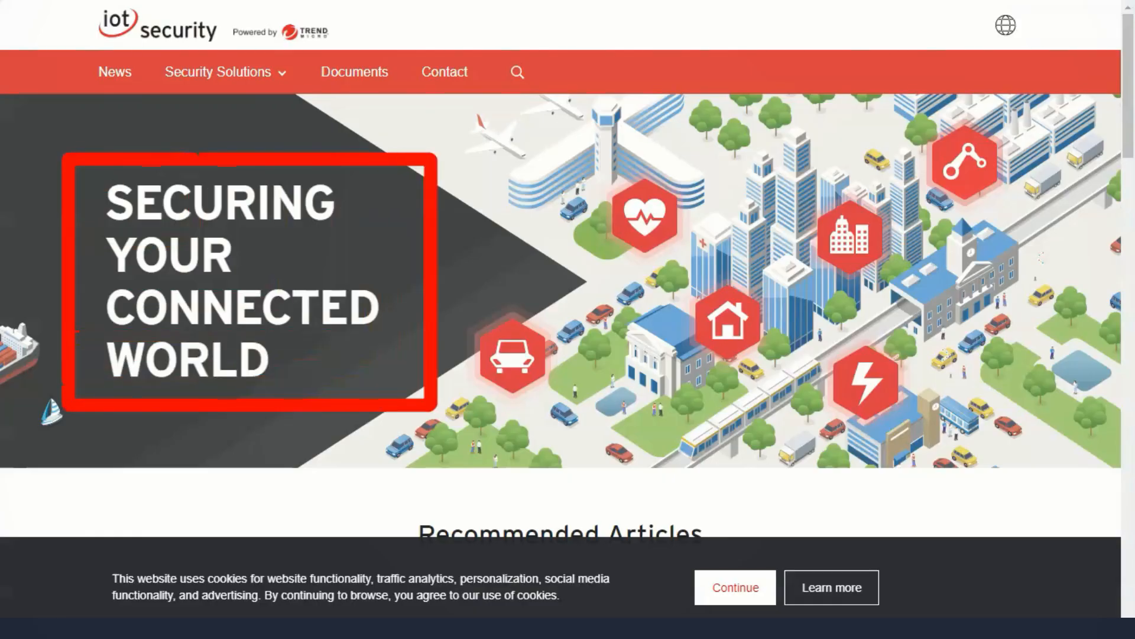
Scroll the IoT Security site and accept the cookie notice with Continue.
{"action": "scroll", "scroll_direction": "down", "scroll_amount": 3}
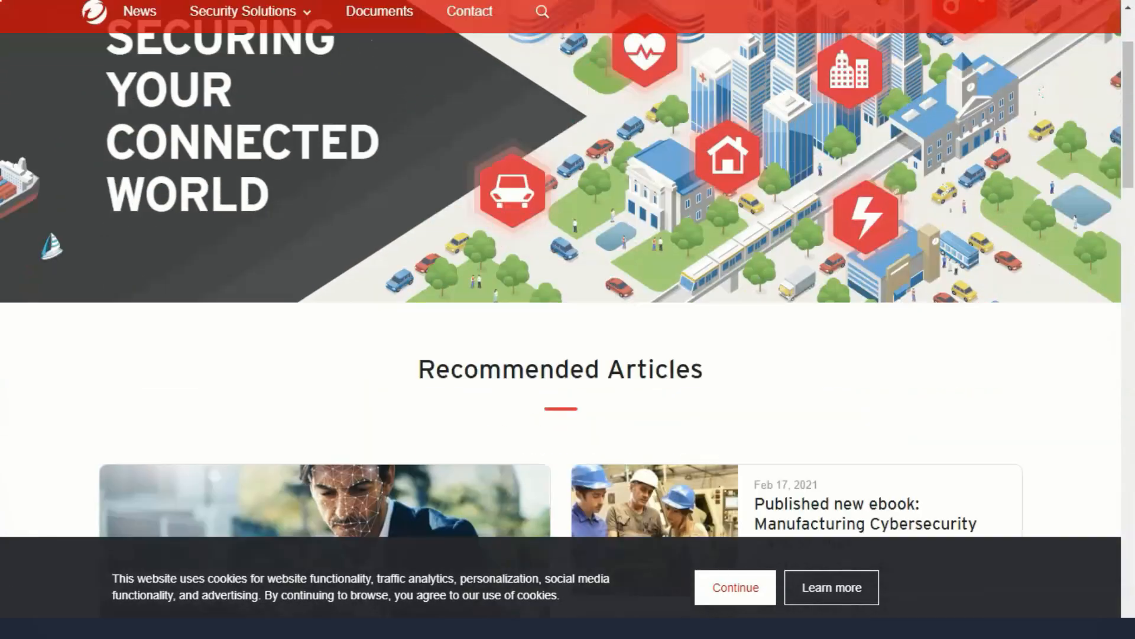
{"action": "scroll", "scroll_direction": "down", "scroll_amount": 3}
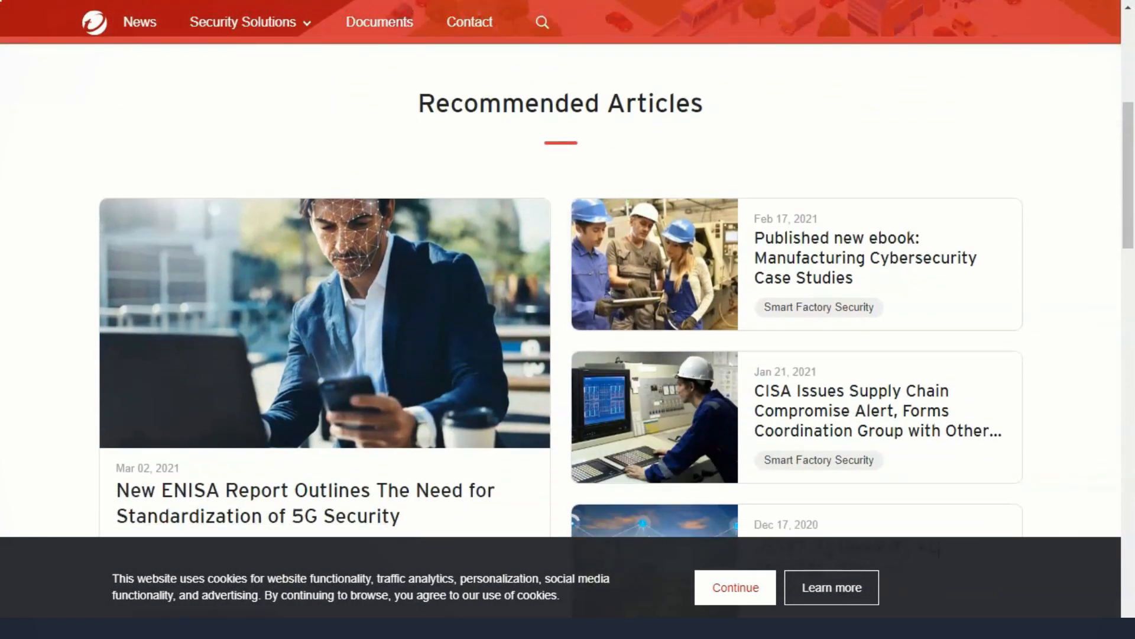
{"action": "left_click", "coordinate": [735, 586]}
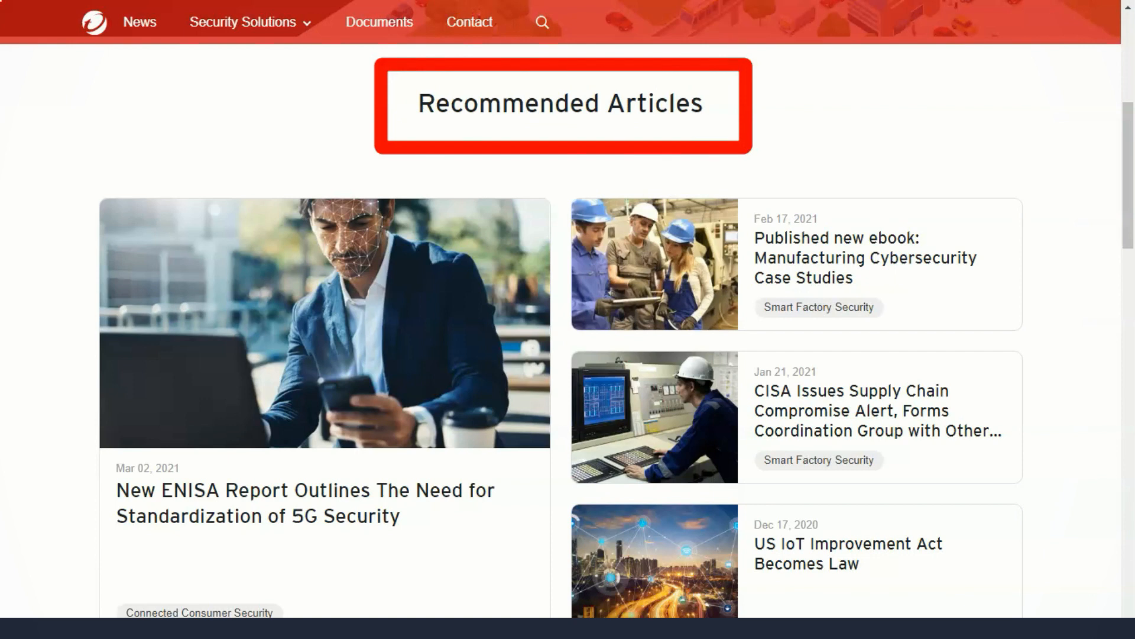
Browse the Recommended and Recent Articles lists, then go to the Enterprise Ransomware Protection page.
{"action": "scroll", "scroll_direction": "down", "scroll_amount": 3}
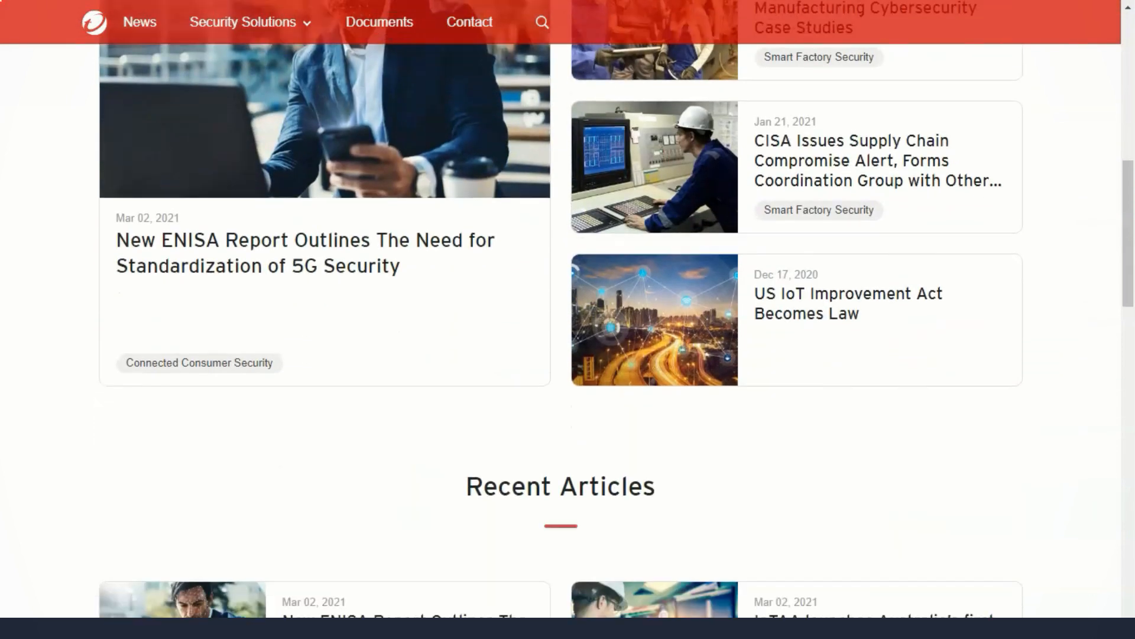
{"action": "scroll", "scroll_direction": "down", "scroll_amount": 3}
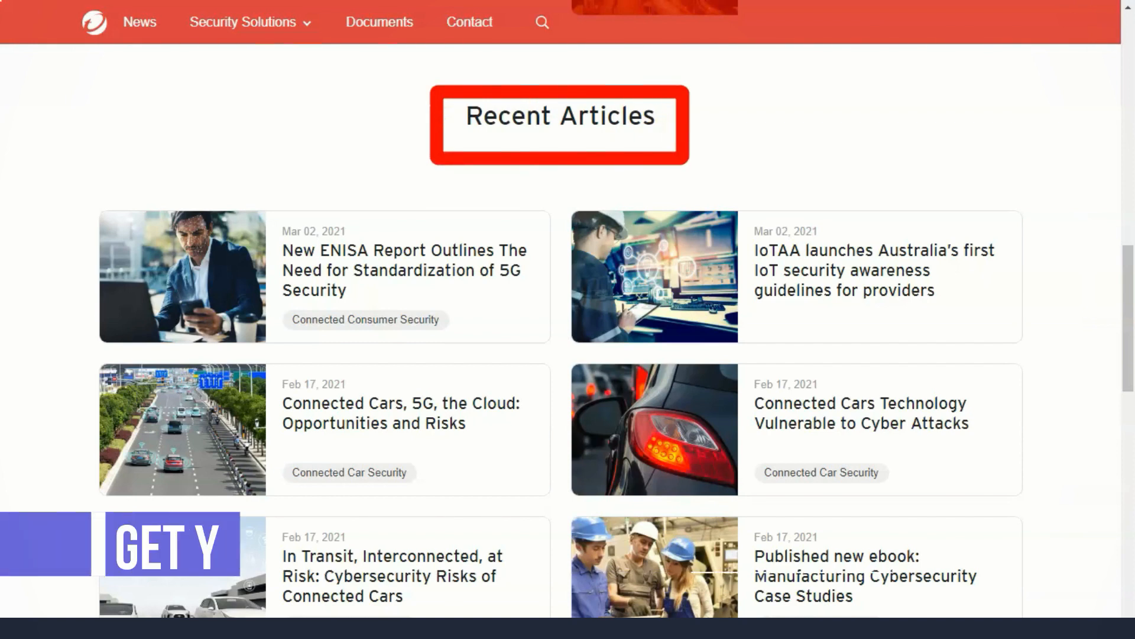
{"action": "scroll", "scroll_direction": "down", "scroll_amount": 3}
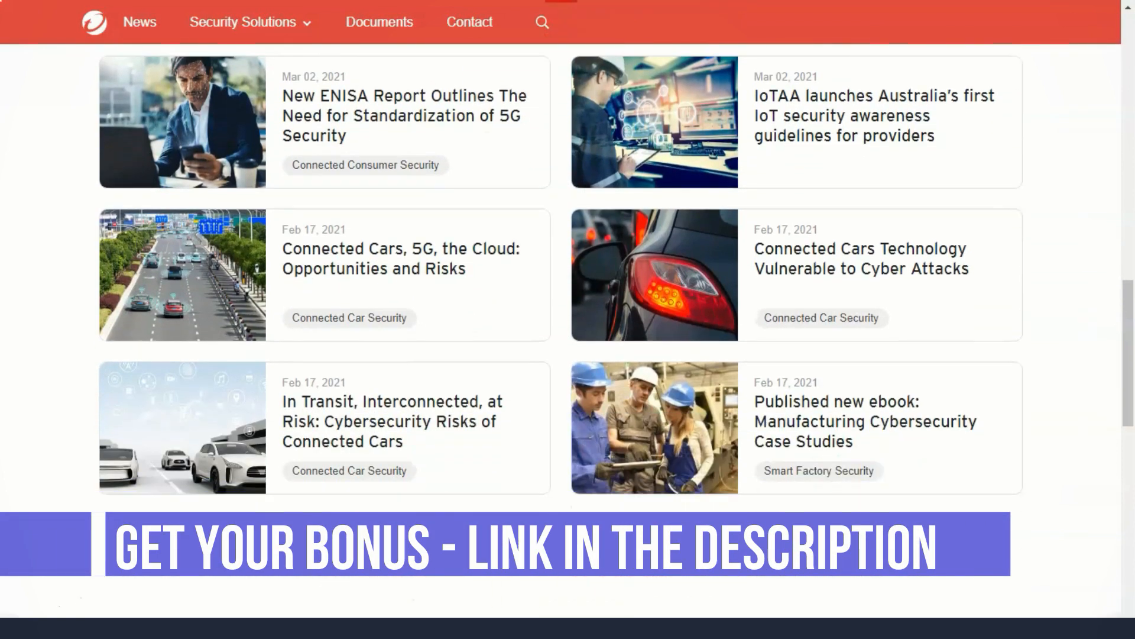
{"action": "left_click", "coordinate": [242, 22]}
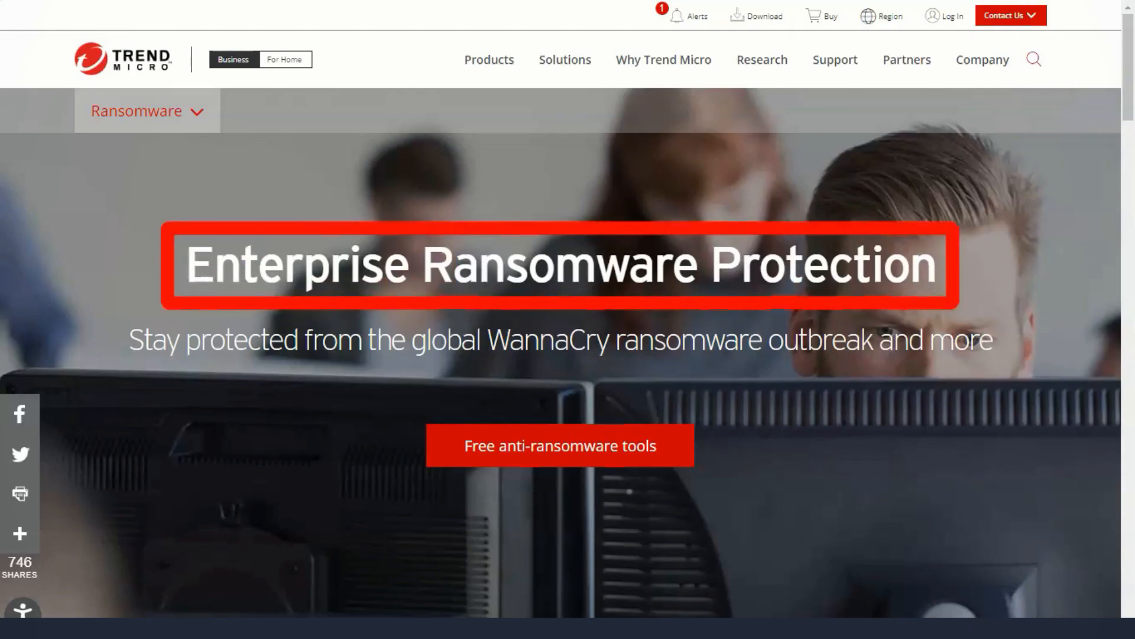
Scroll the Ransomware page through Endpoint, Network and Server protection to the Resources webinars.
{"action": "scroll", "scroll_direction": "down", "scroll_amount": 3}
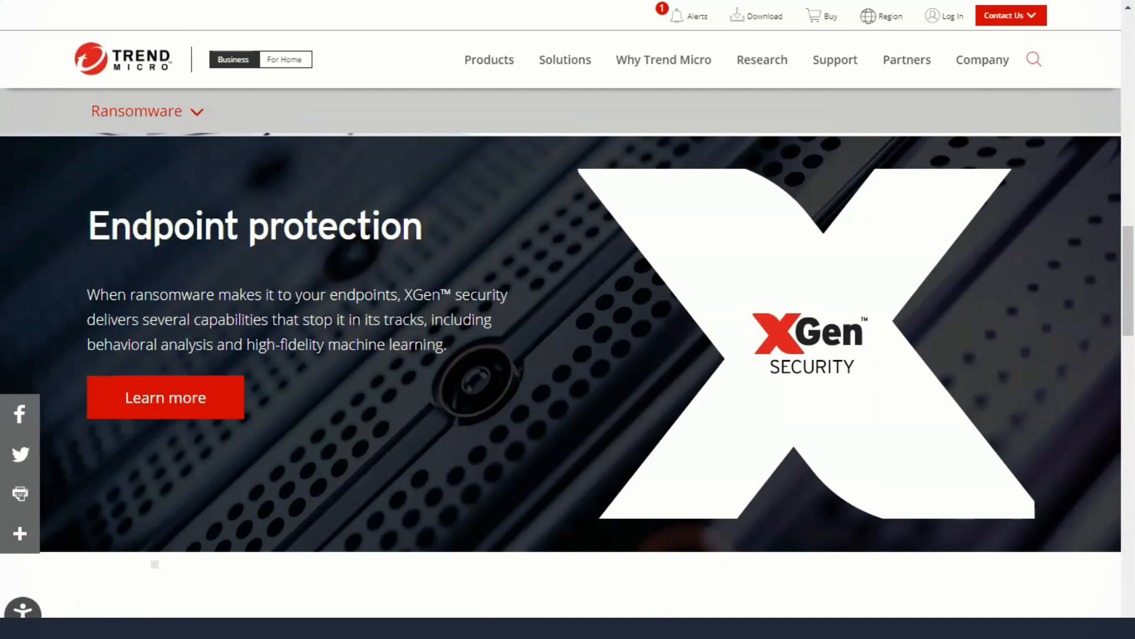
{"action": "scroll", "scroll_direction": "down", "scroll_amount": 3}
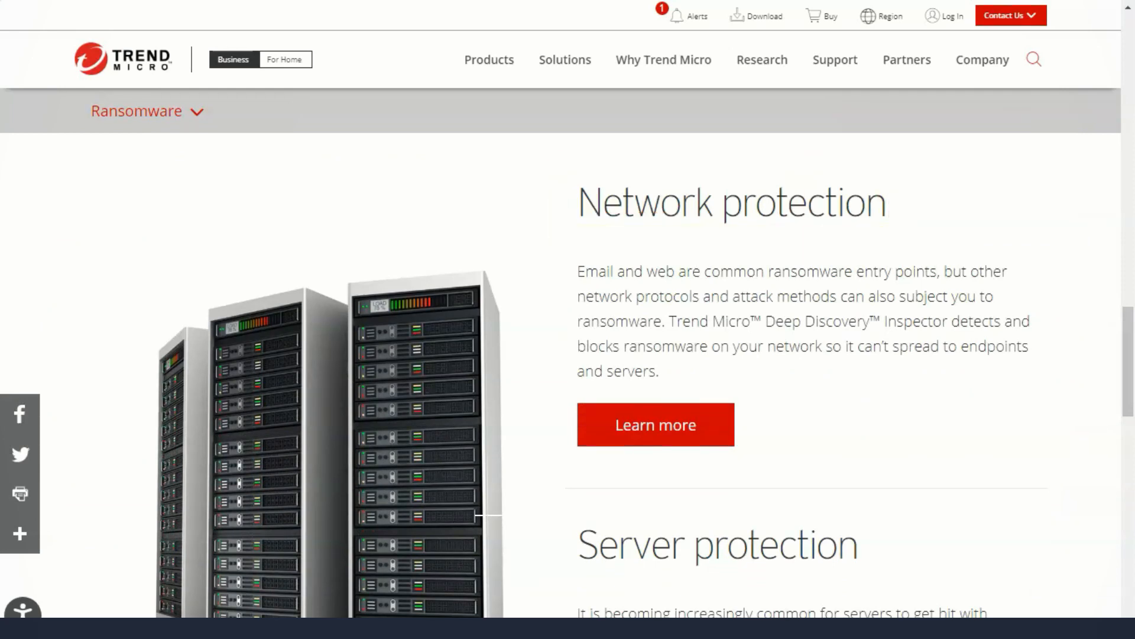
{"action": "scroll", "scroll_direction": "down", "scroll_amount": 3}
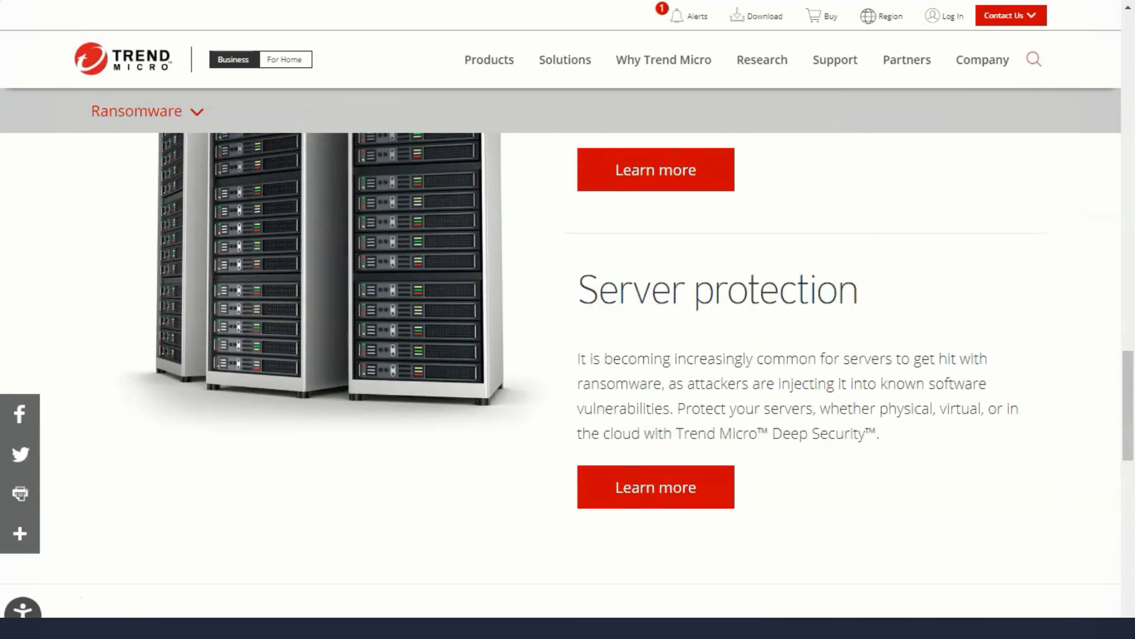
{"action": "scroll", "scroll_direction": "down", "scroll_amount": 3}
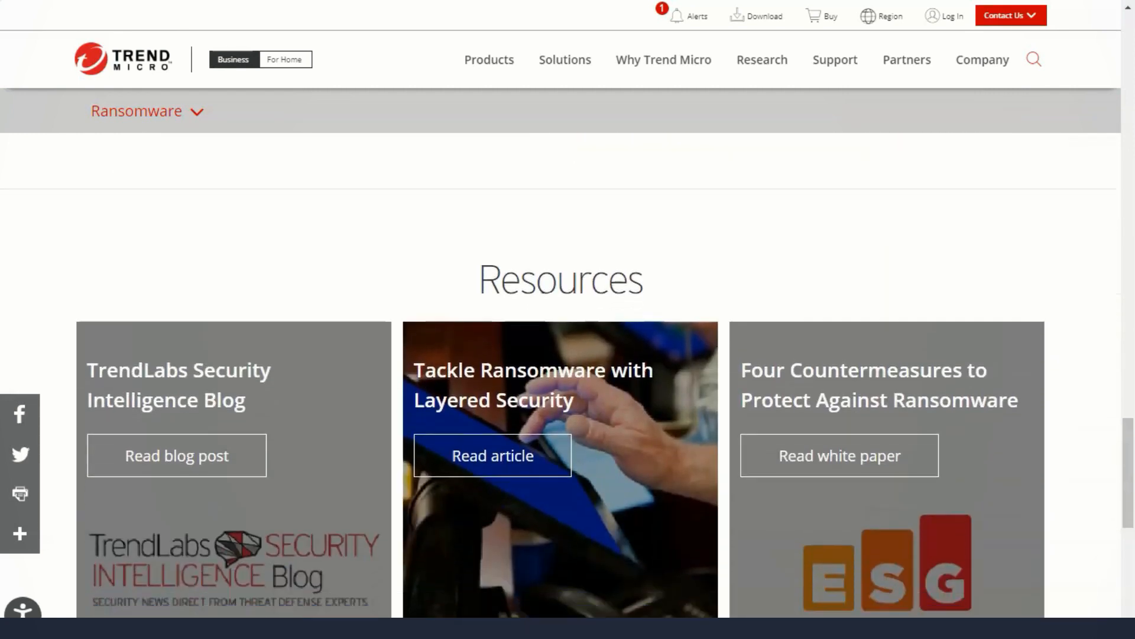
{"action": "scroll", "scroll_direction": "down", "scroll_amount": 3}
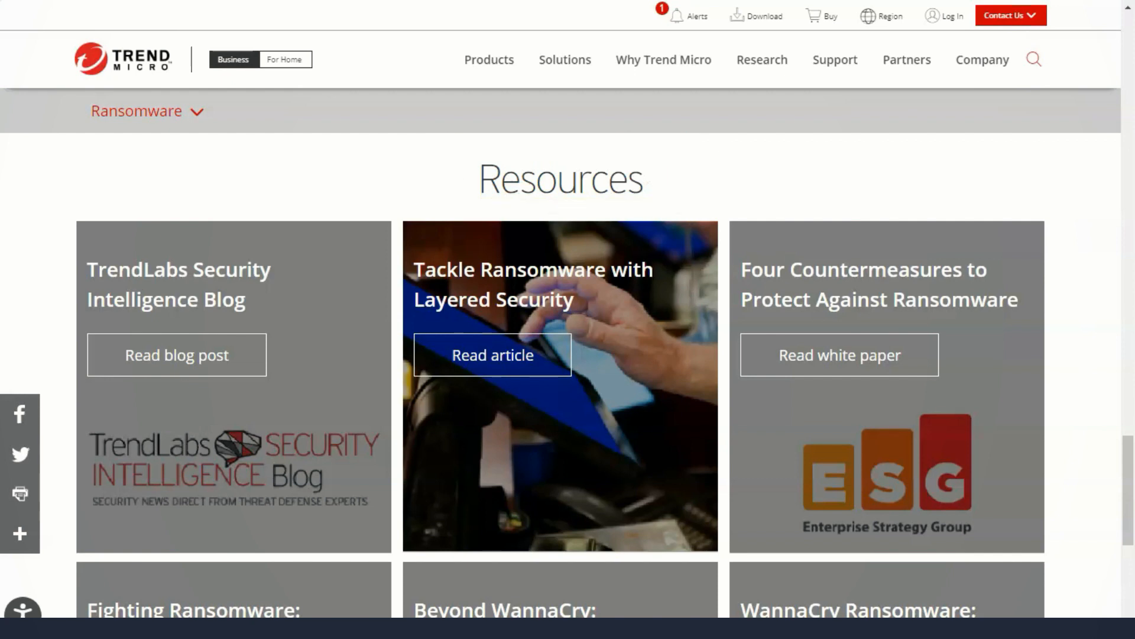
{"action": "scroll", "scroll_direction": "down", "scroll_amount": 3}
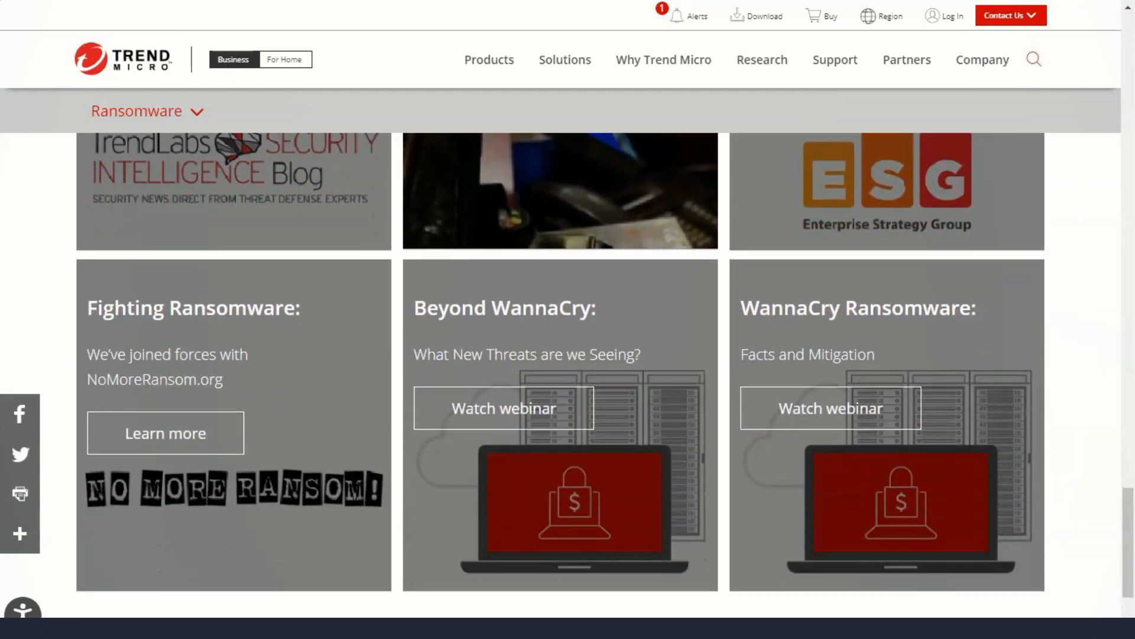
{"action": "scroll", "scroll_direction": "down", "scroll_amount": 3}
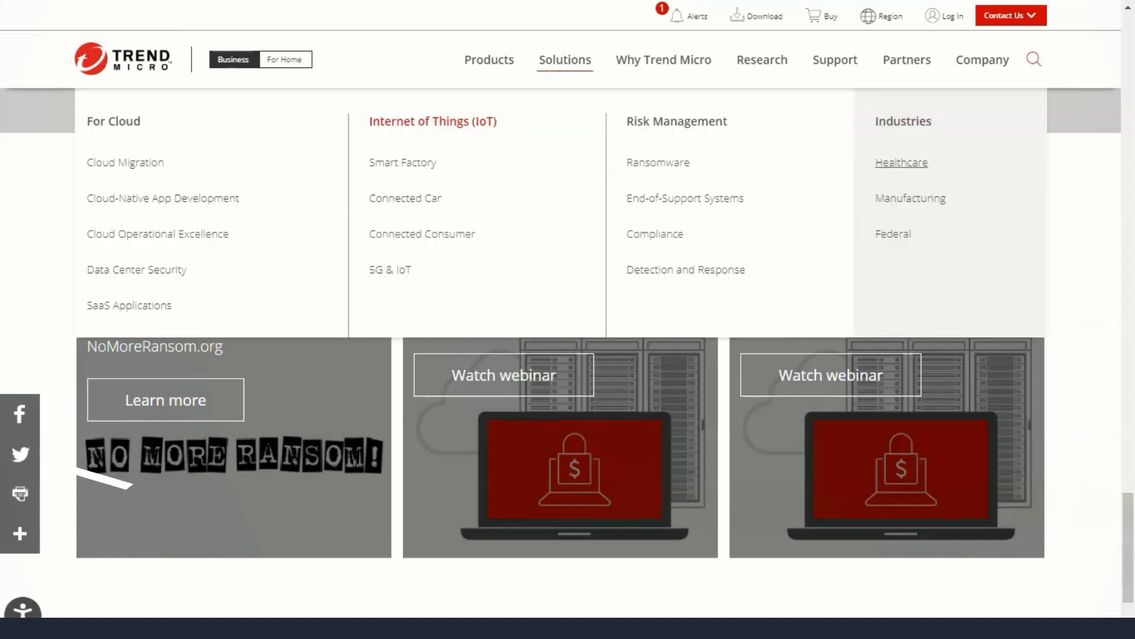
Go to the Healthcare industry page and scroll to its tabbed section.
{"action": "left_click", "coordinate": [901, 162]}
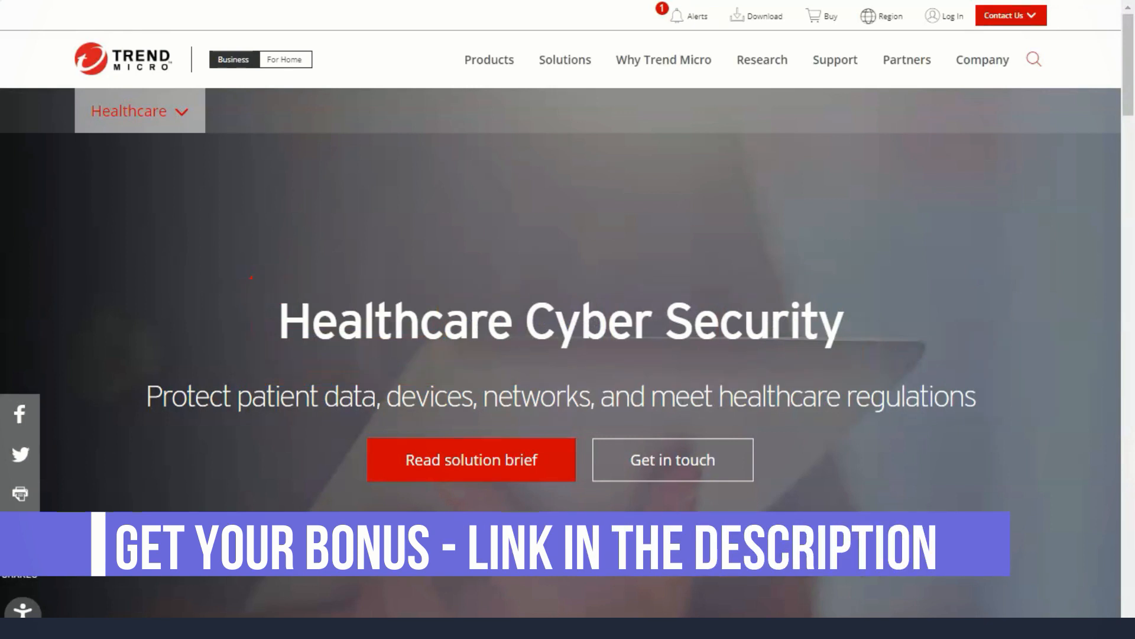
{"action": "scroll", "scroll_direction": "down", "scroll_amount": 3}
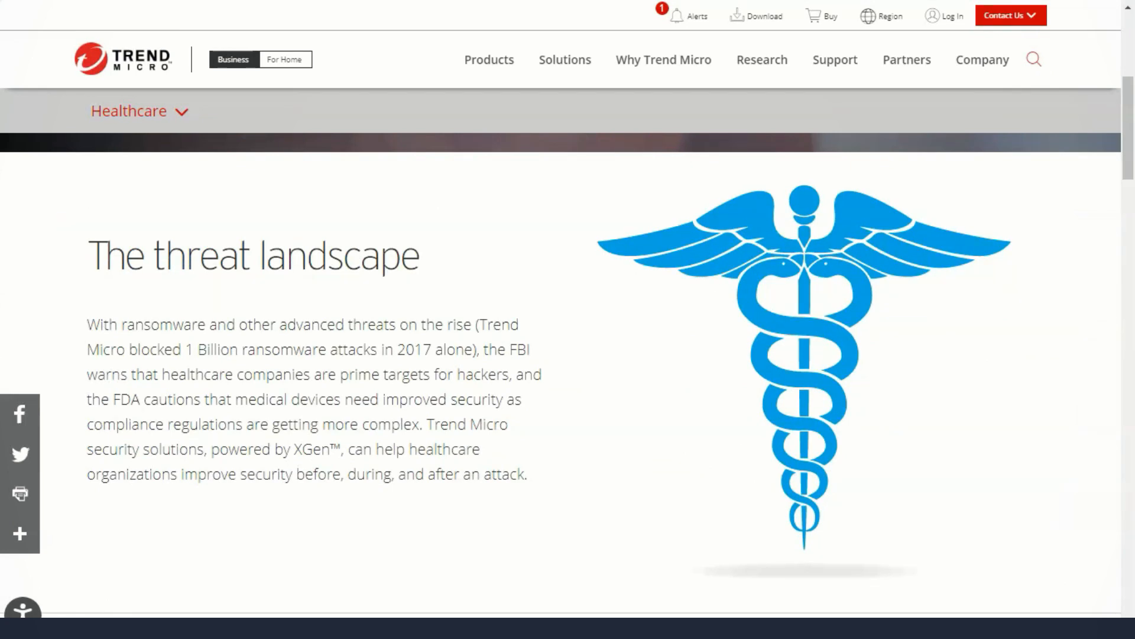
{"action": "scroll", "scroll_direction": "down", "scroll_amount": 3}
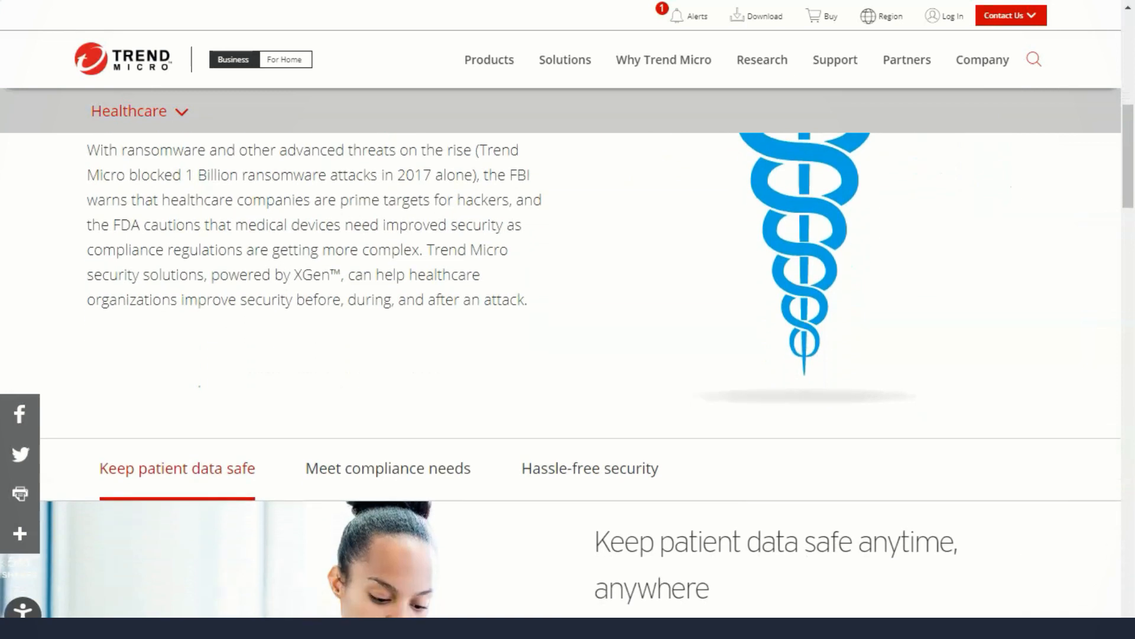
{"action": "scroll", "scroll_direction": "down", "scroll_amount": 3}
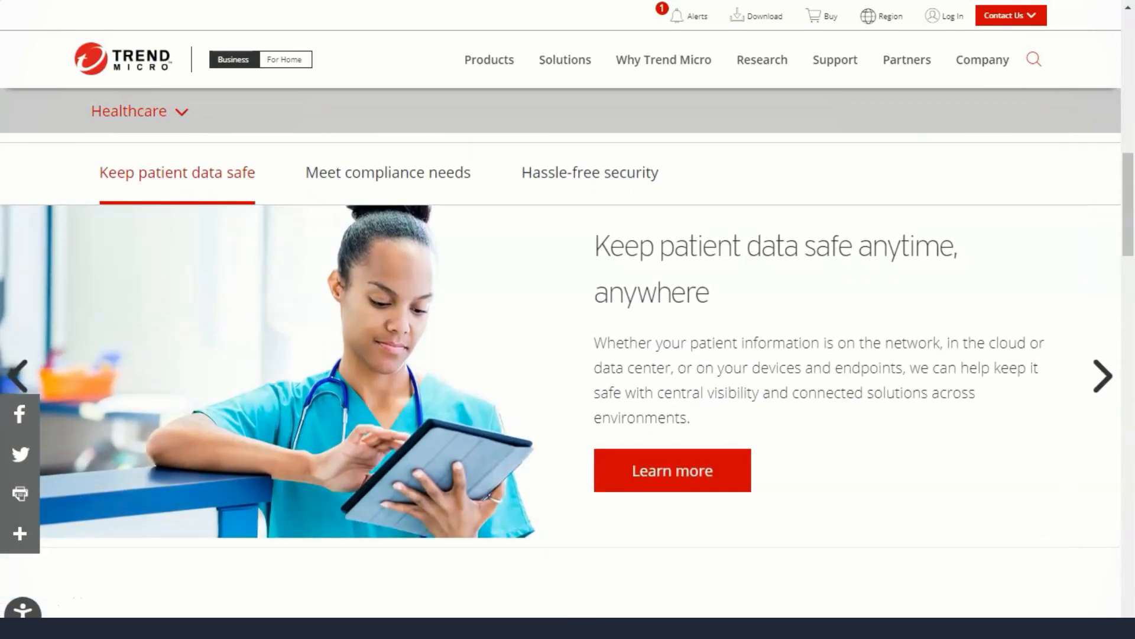
View the Meet compliance needs and Hassle-free security tabs, then scroll to the data, endpoint and Office 365 solutions.
{"action": "left_click", "coordinate": [388, 173]}
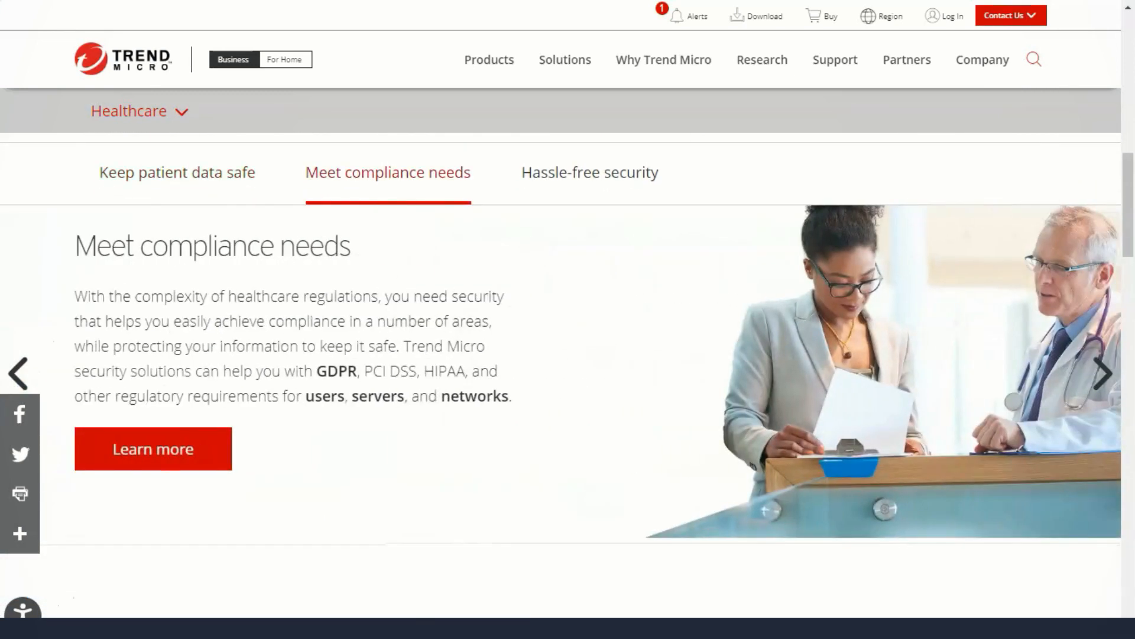
{"action": "left_click", "coordinate": [589, 173]}
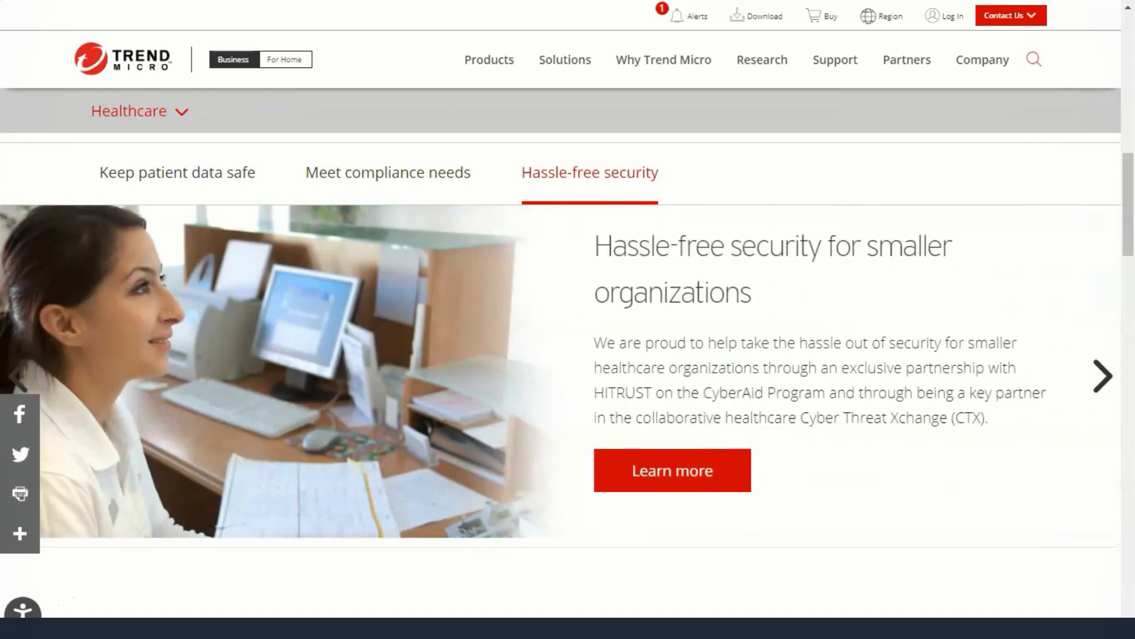
{"action": "scroll", "scroll_direction": "down", "scroll_amount": 3}
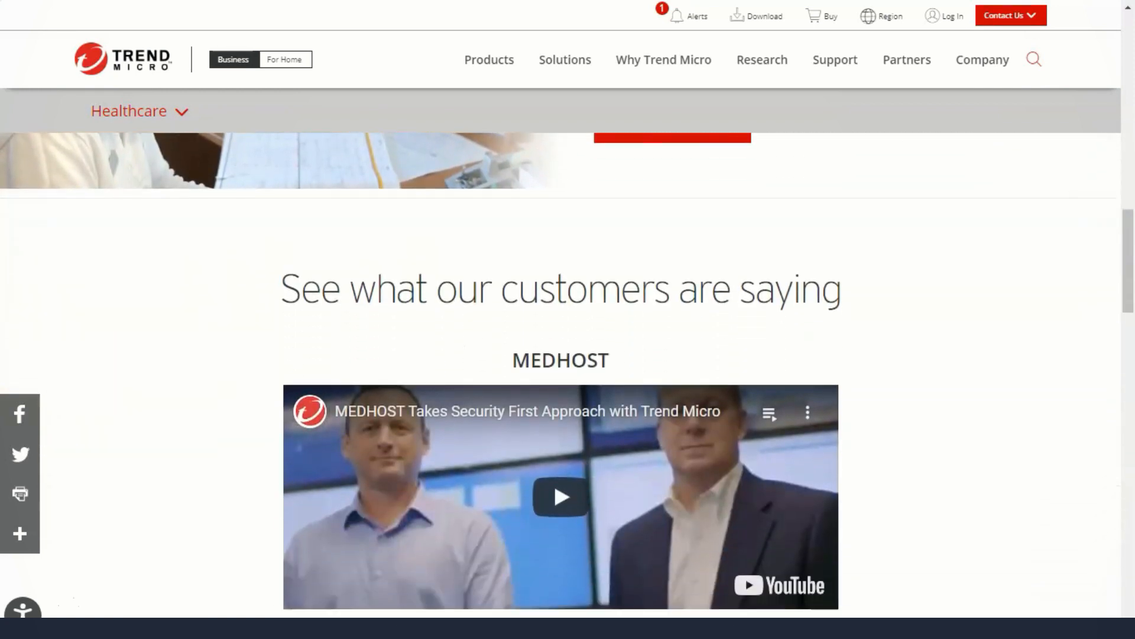
{"action": "scroll", "scroll_direction": "down", "scroll_amount": 3}
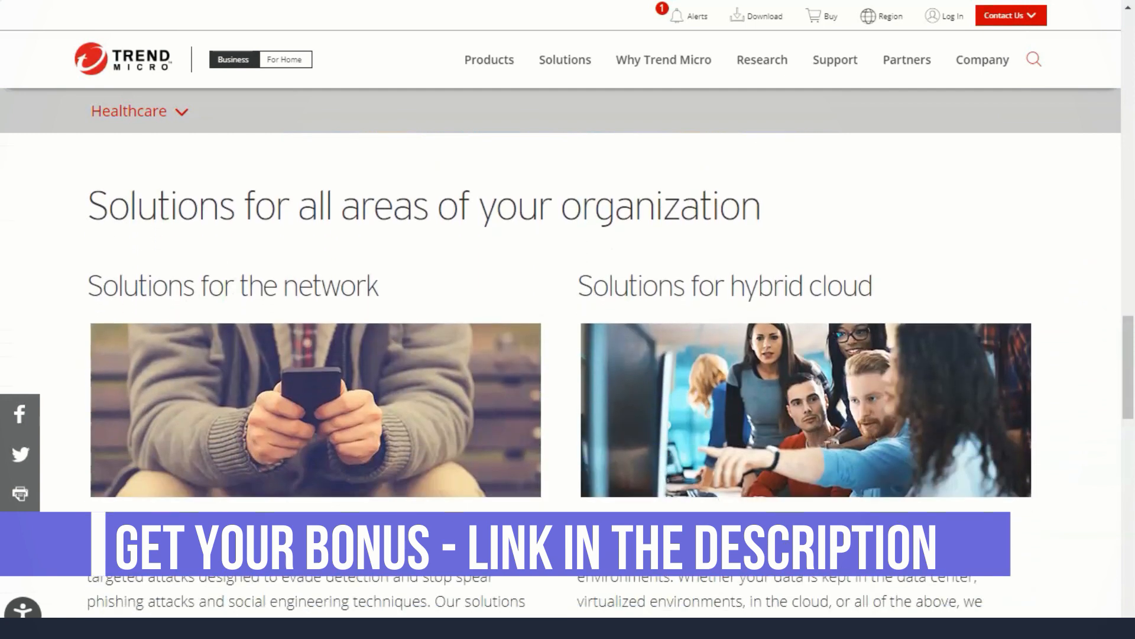
{"action": "scroll", "scroll_direction": "down", "scroll_amount": 3}
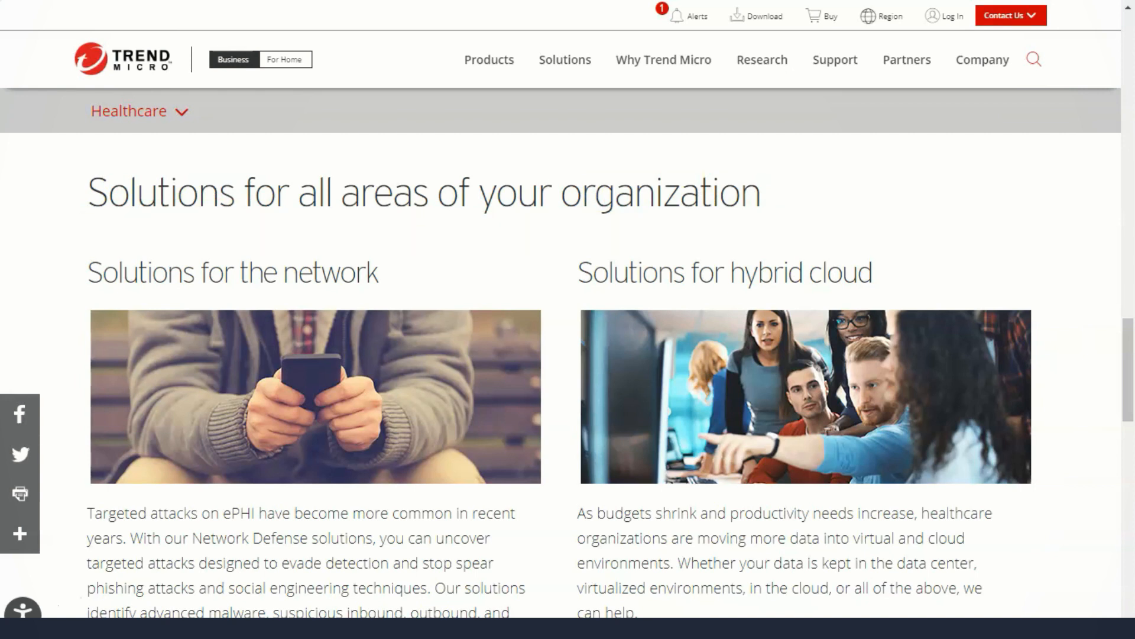
{"action": "scroll", "scroll_direction": "down", "scroll_amount": 3}
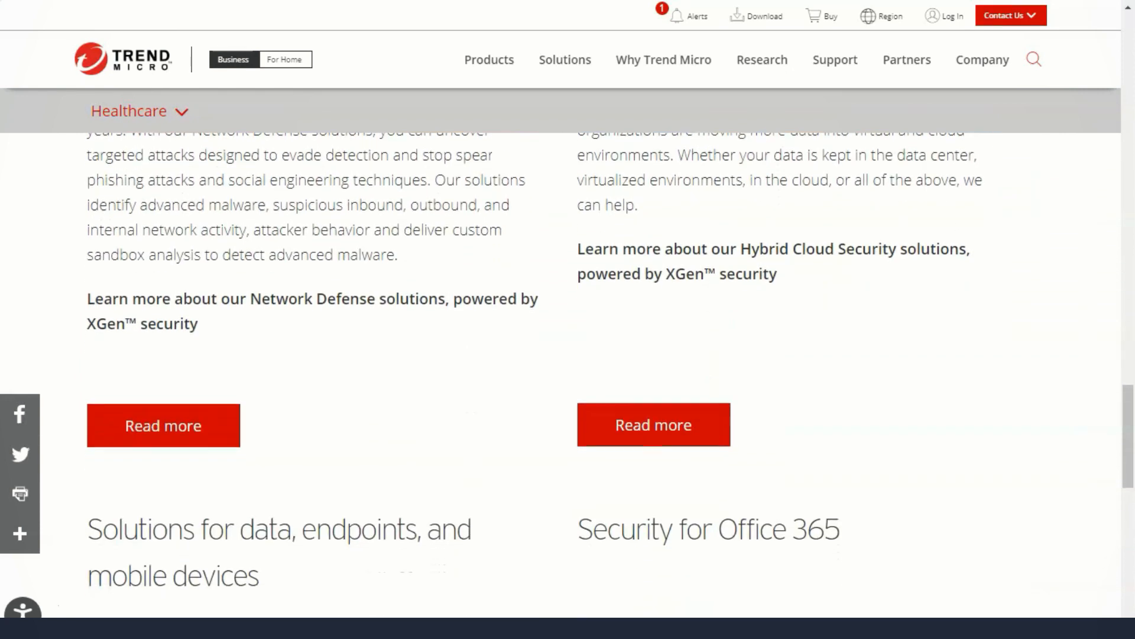
{"action": "scroll", "scroll_direction": "down", "scroll_amount": 3}
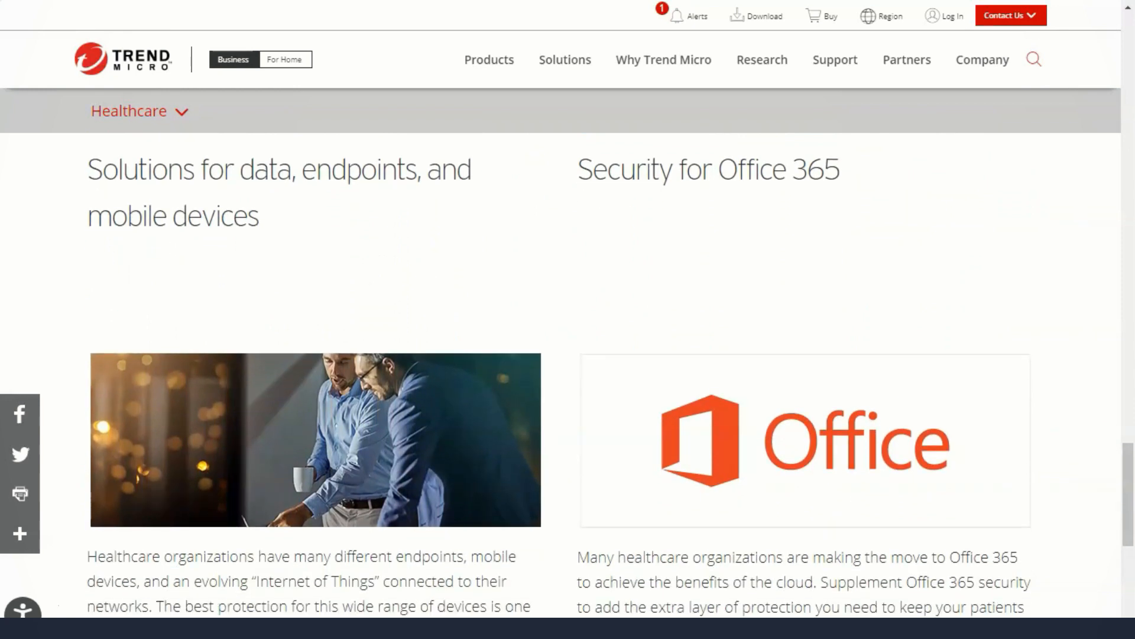
{"action": "scroll", "scroll_direction": "down", "scroll_amount": 3}
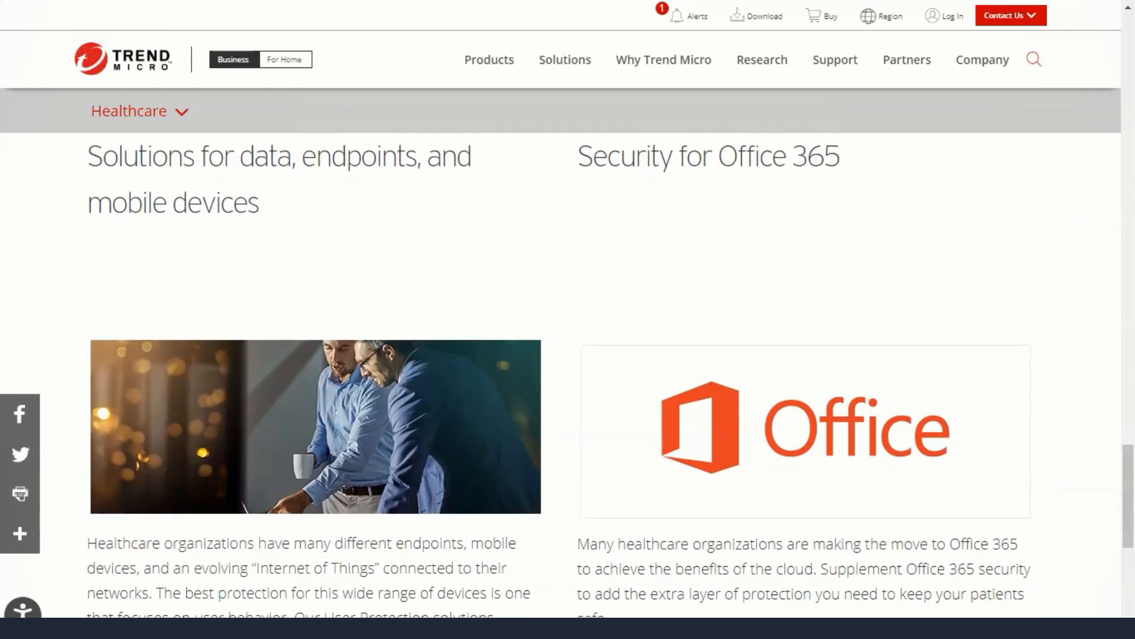
{"action": "scroll", "scroll_direction": "down", "scroll_amount": 3}
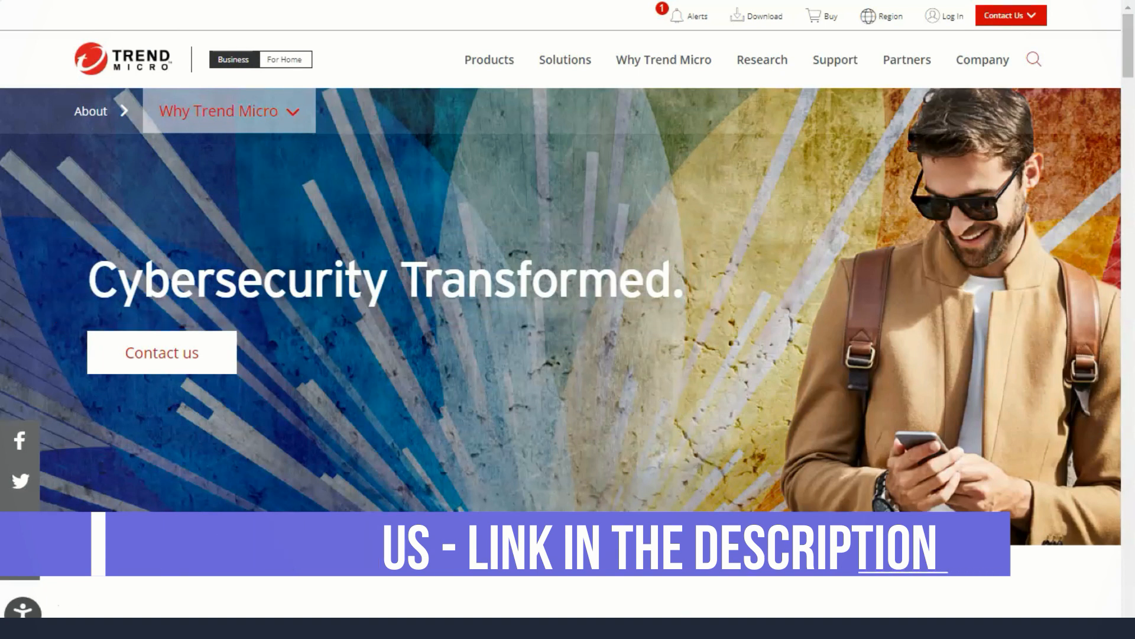
Review the Smart section, then switch the strategy view to Optimized and Connected.
{"action": "scroll", "scroll_direction": "down", "scroll_amount": 3}
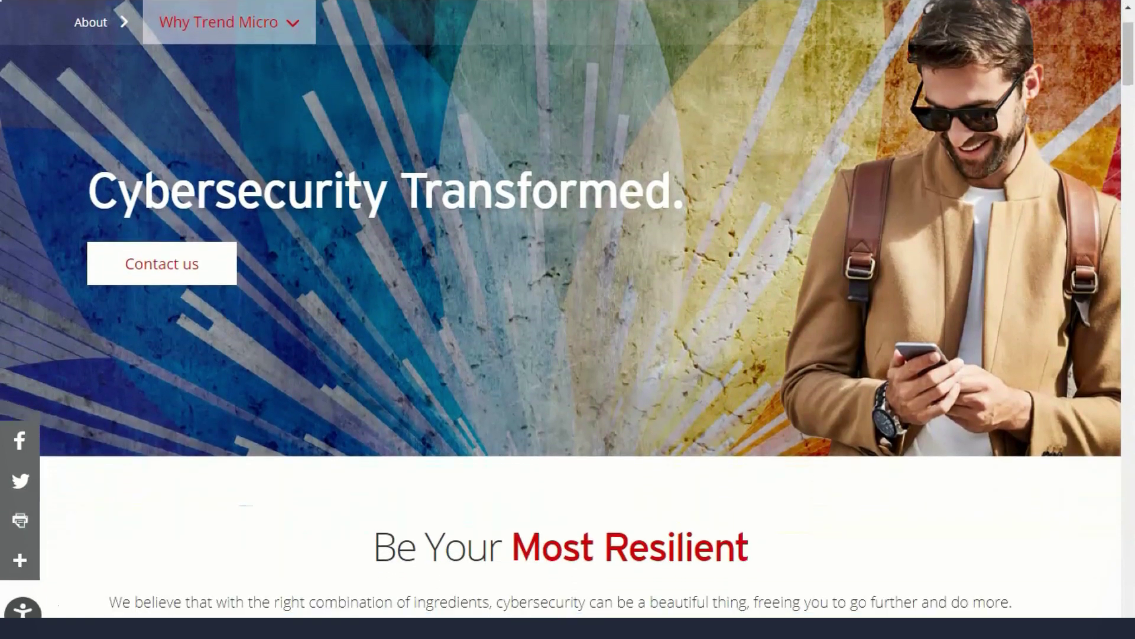
{"action": "scroll", "scroll_direction": "down", "scroll_amount": 3}
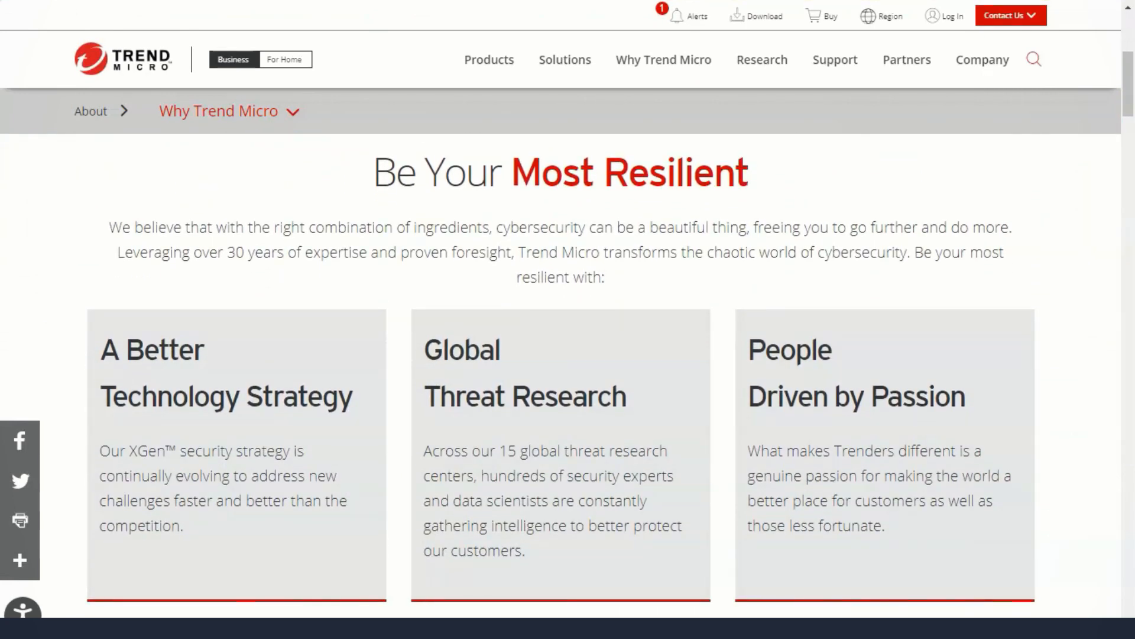
{"action": "left_click", "coordinate": [560, 173]}
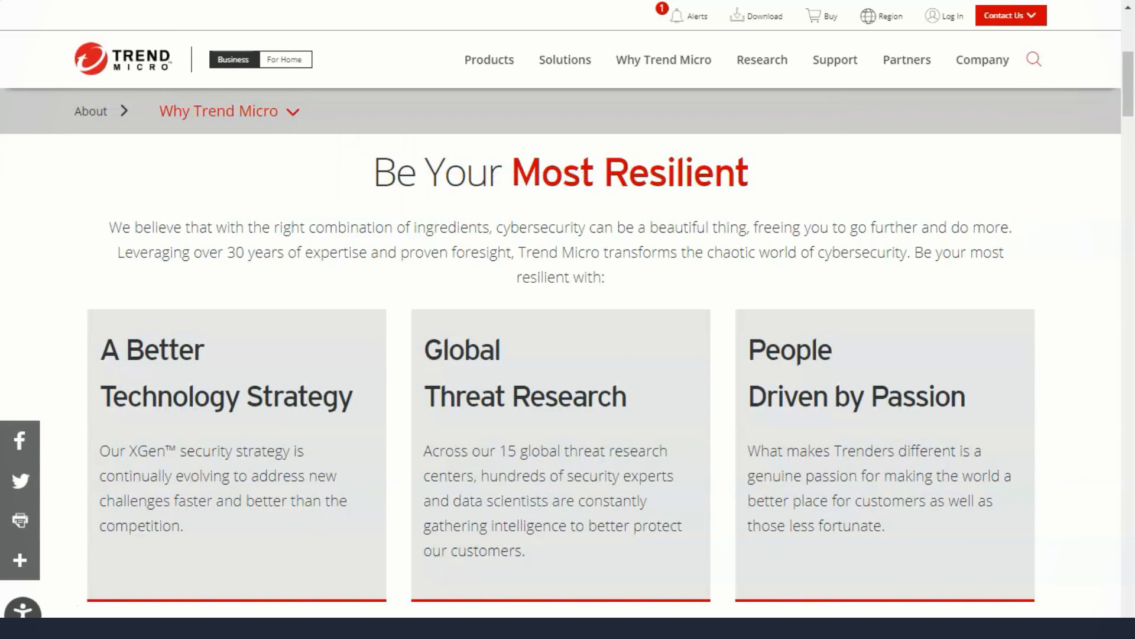
{"action": "scroll", "scroll_direction": "down", "scroll_amount": 3}
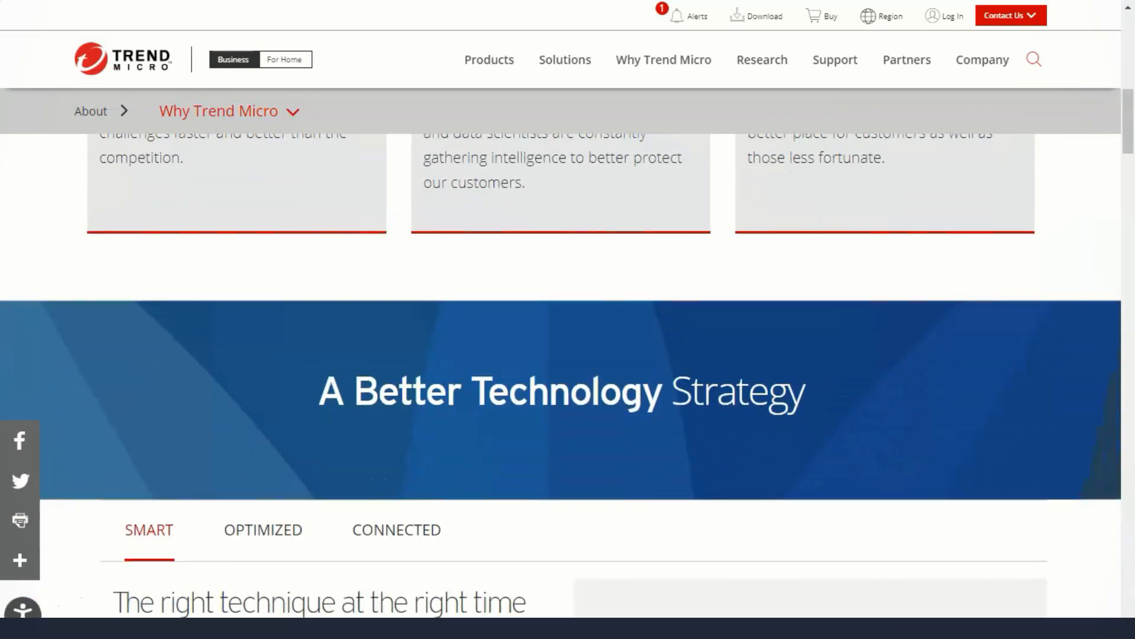
{"action": "scroll", "scroll_direction": "down", "scroll_amount": 3}
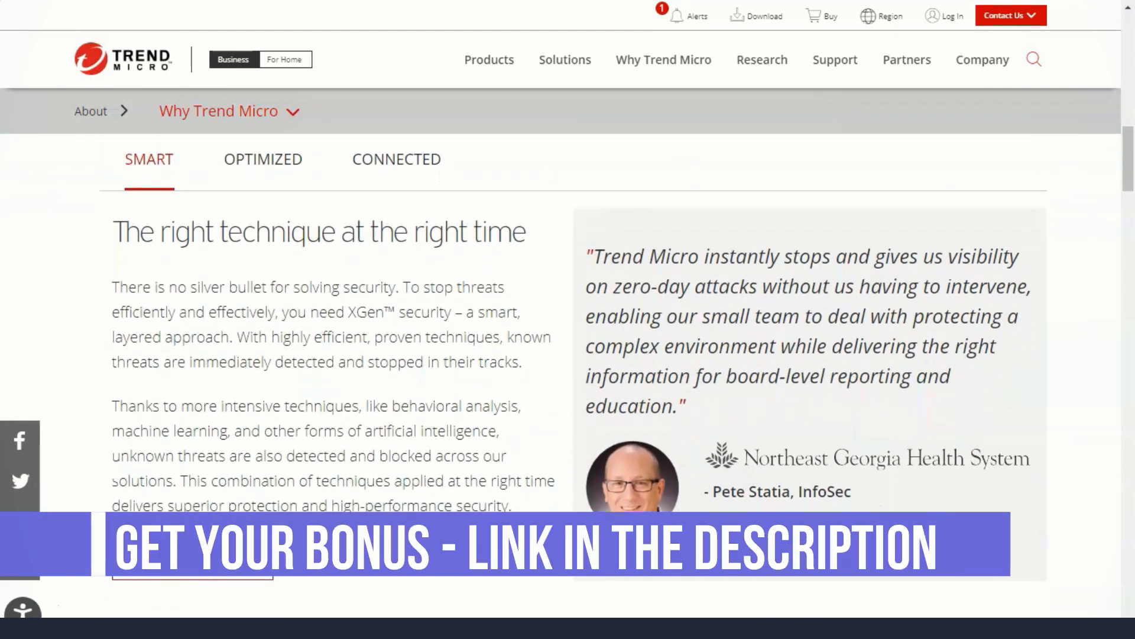
{"action": "left_click", "coordinate": [263, 159]}
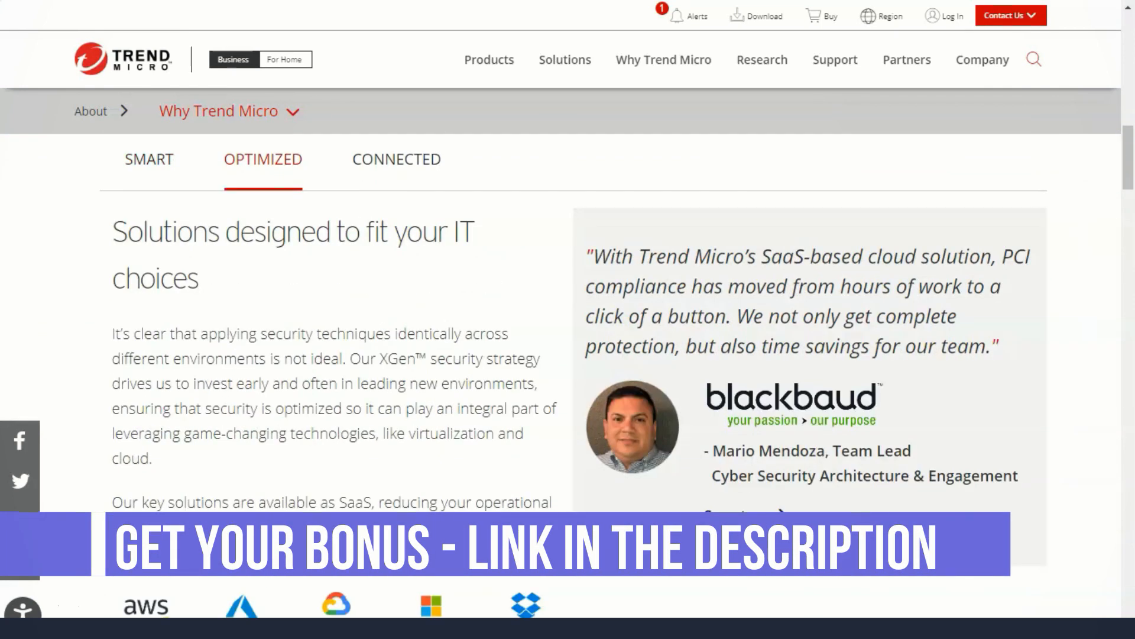
{"action": "left_click", "coordinate": [397, 158]}
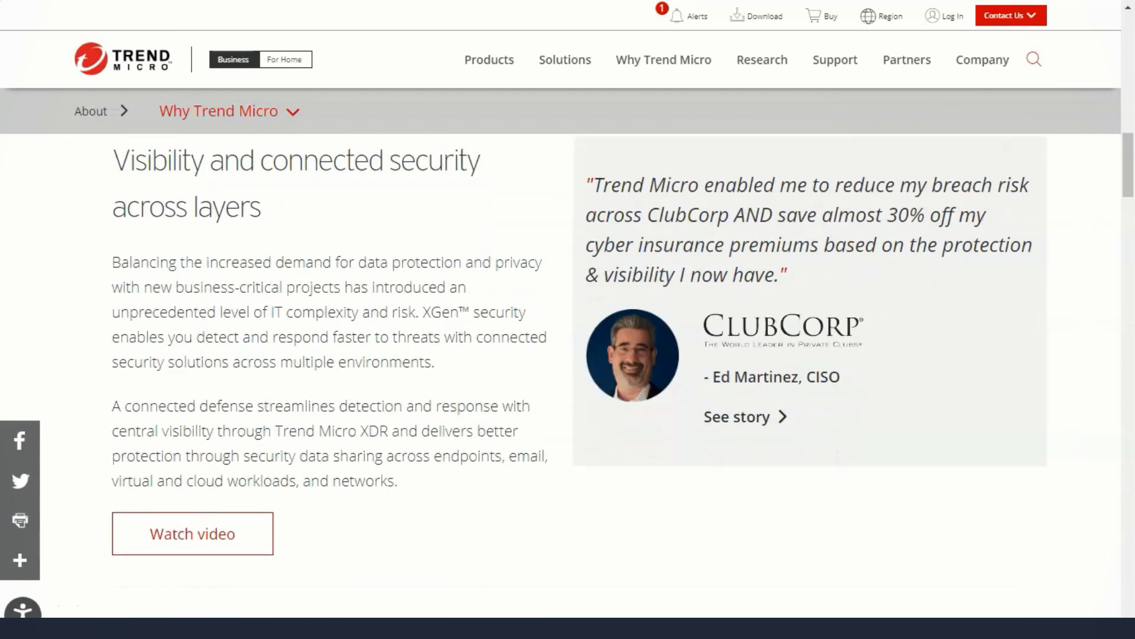
Read down the Why Trend Micro page to the Fortune Global 500 figures and Global Threat Research link.
{"action": "scroll", "scroll_direction": "down", "scroll_amount": 3}
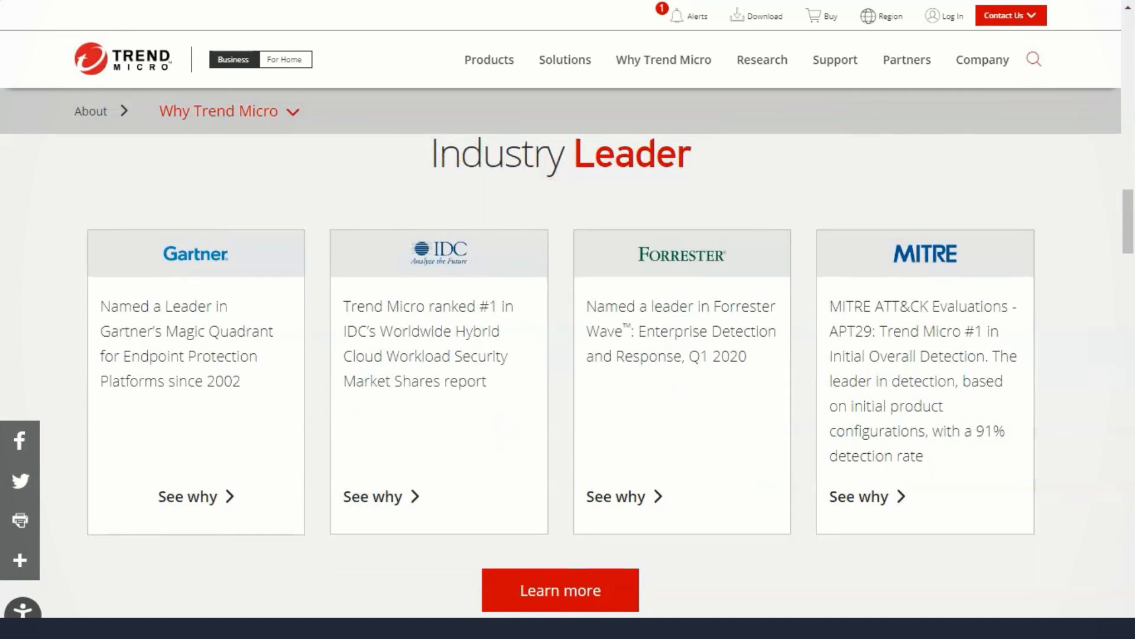
{"action": "scroll", "scroll_direction": "down", "scroll_amount": 3}
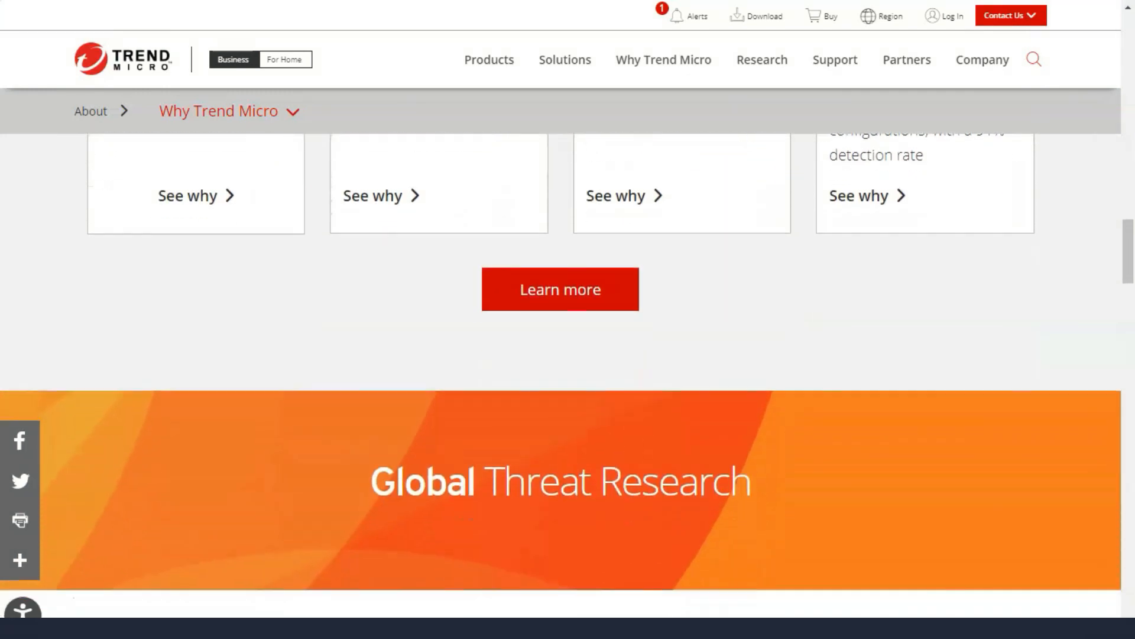
{"action": "scroll", "scroll_direction": "down", "scroll_amount": 3}
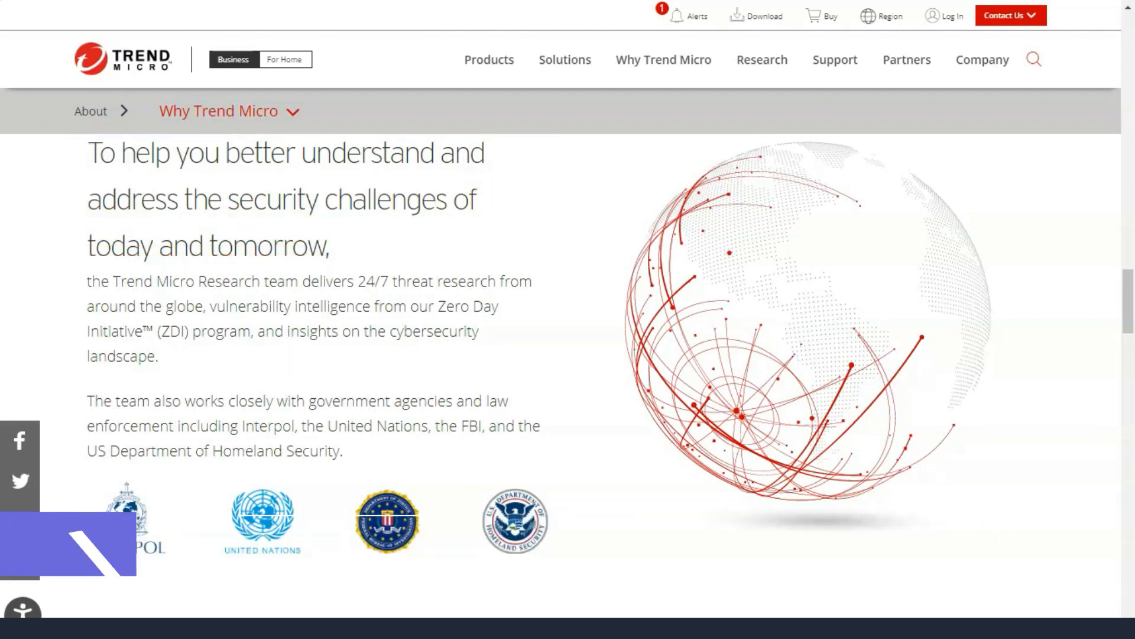
{"action": "scroll", "scroll_direction": "down", "scroll_amount": 3}
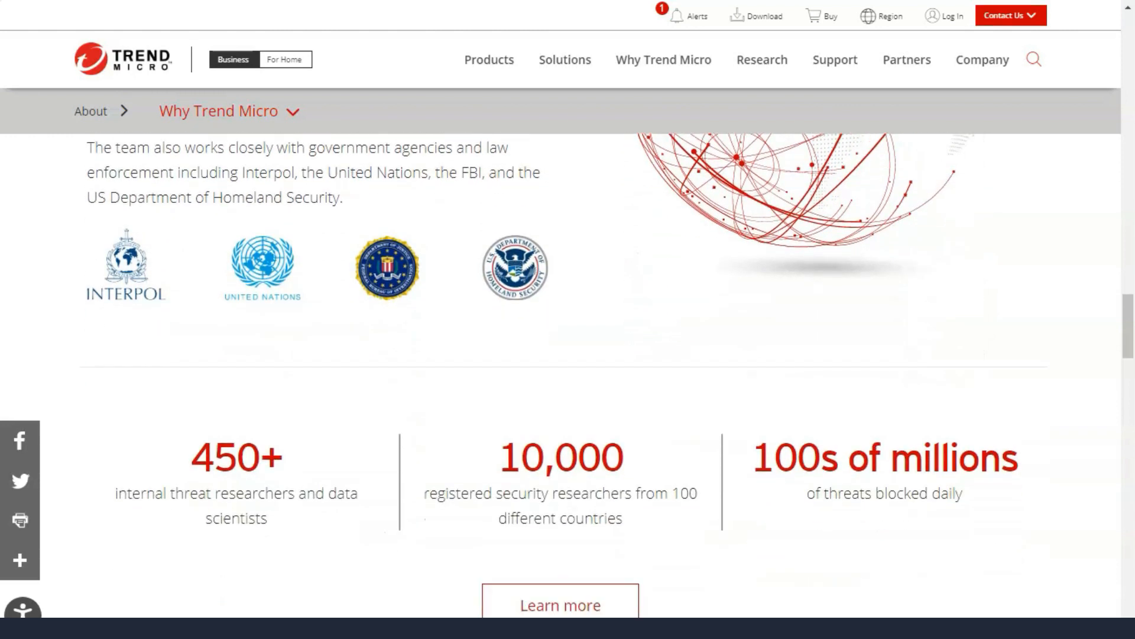
{"action": "scroll", "scroll_direction": "down", "scroll_amount": 3}
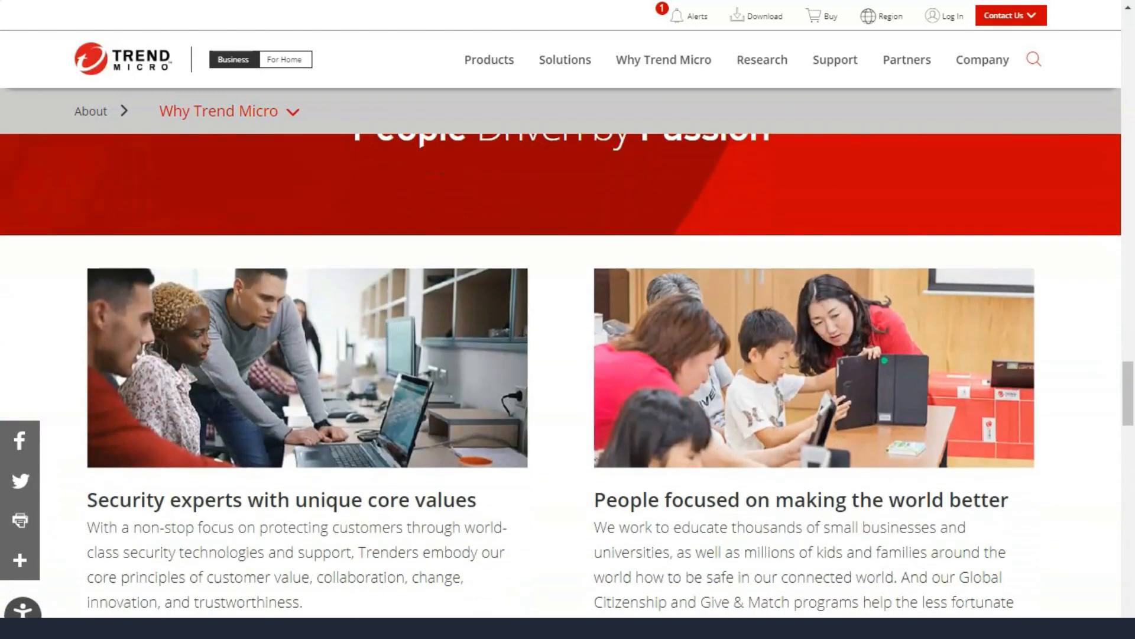
{"action": "scroll", "scroll_direction": "down", "scroll_amount": 3}
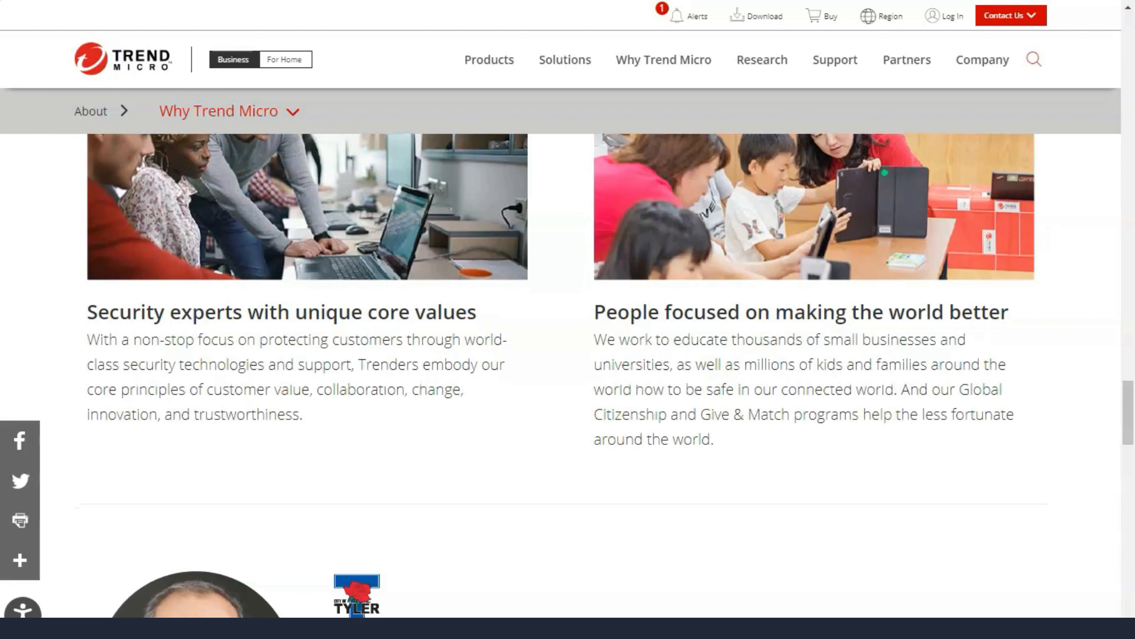
{"action": "scroll", "scroll_direction": "down", "scroll_amount": 3}
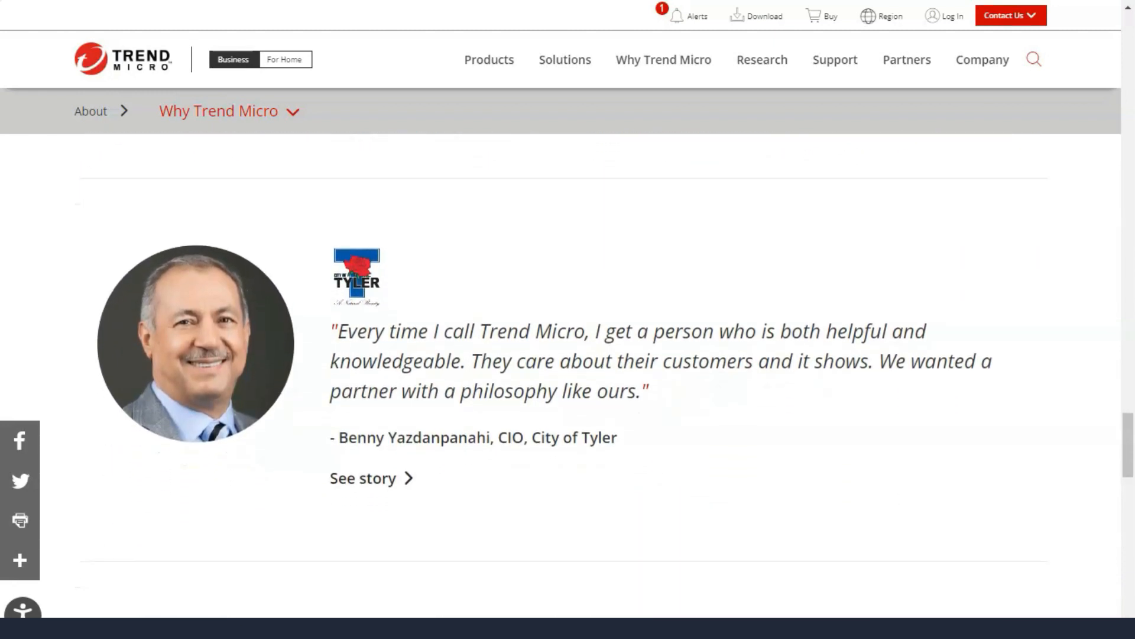
{"action": "scroll", "scroll_direction": "down", "scroll_amount": 3}
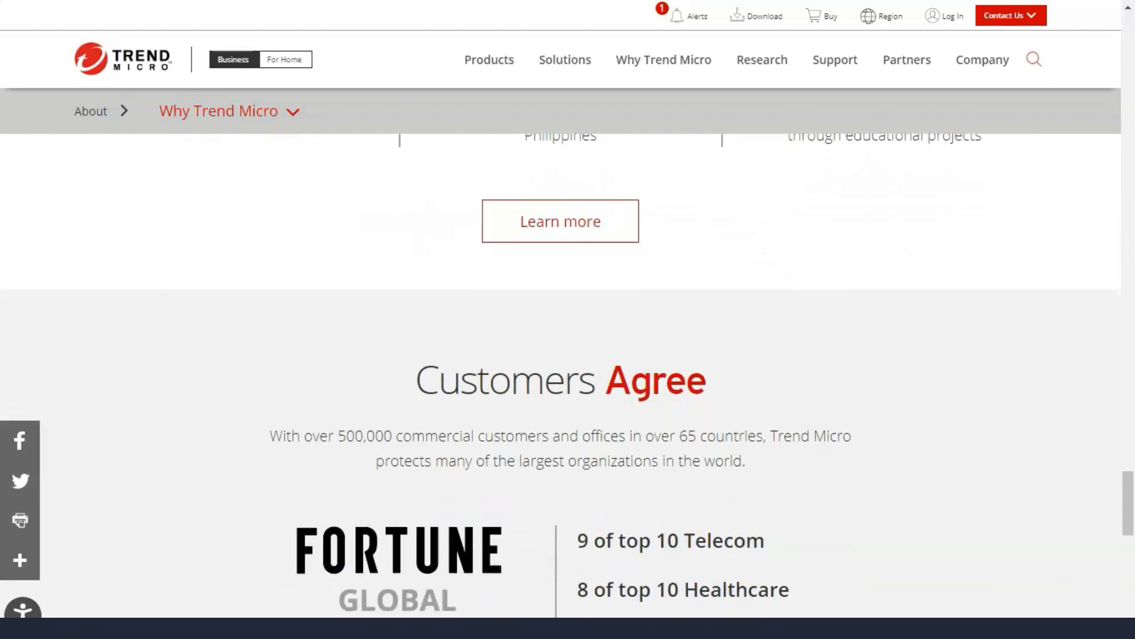
{"action": "scroll", "scroll_direction": "down", "scroll_amount": 3}
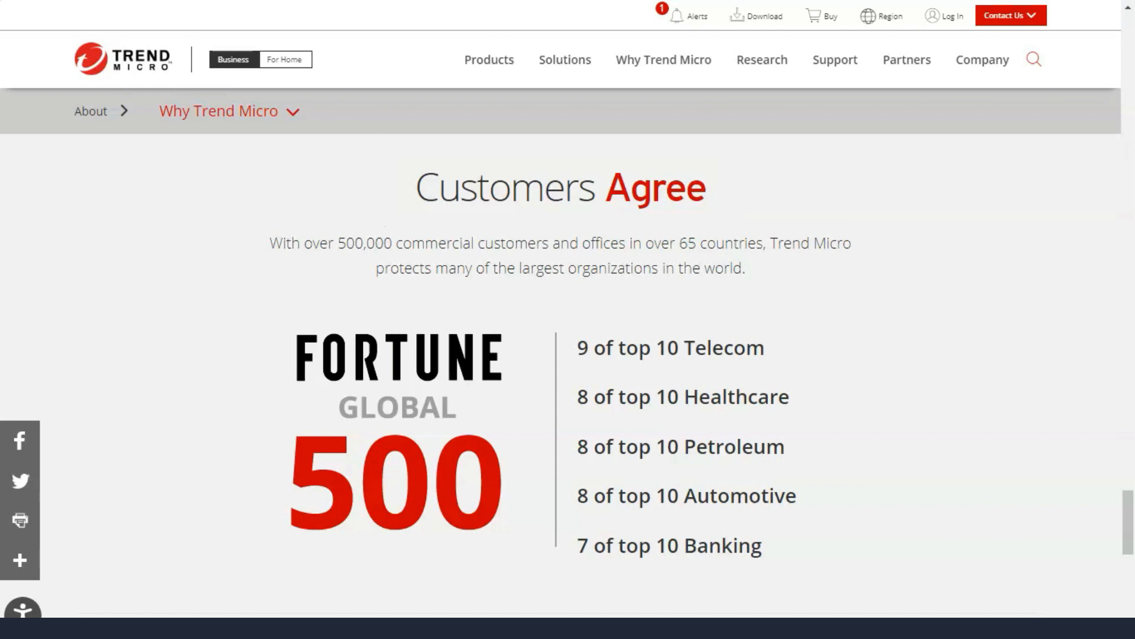
{"action": "scroll", "scroll_direction": "down", "scroll_amount": 3}
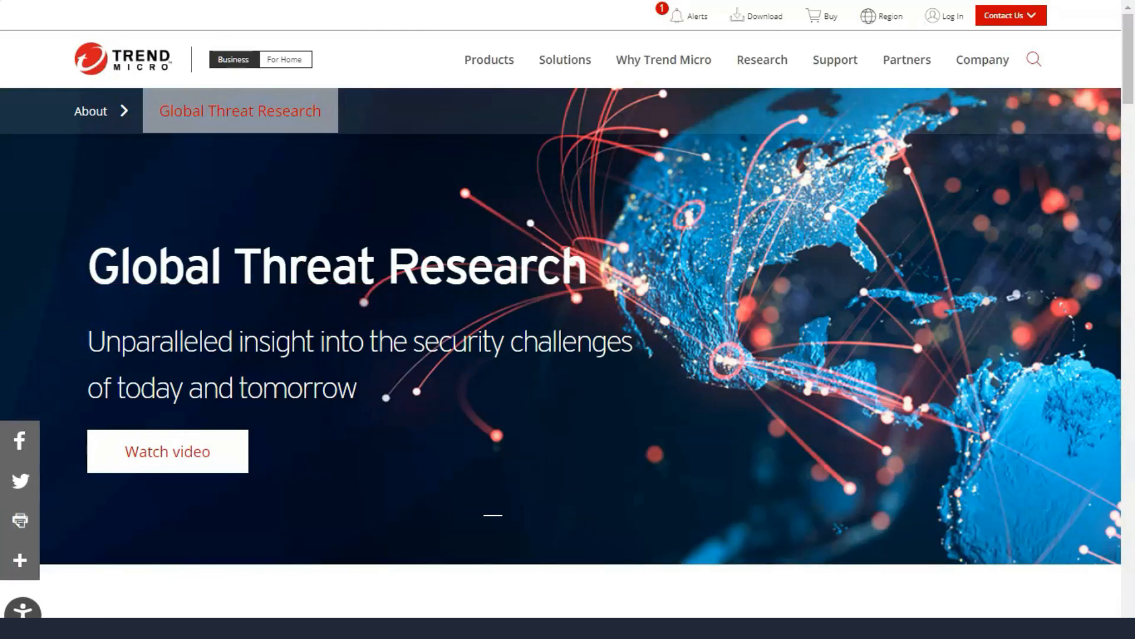
Bring up the Targeted Attacks description in the threat research categories.
{"action": "scroll", "scroll_direction": "down", "scroll_amount": 3}
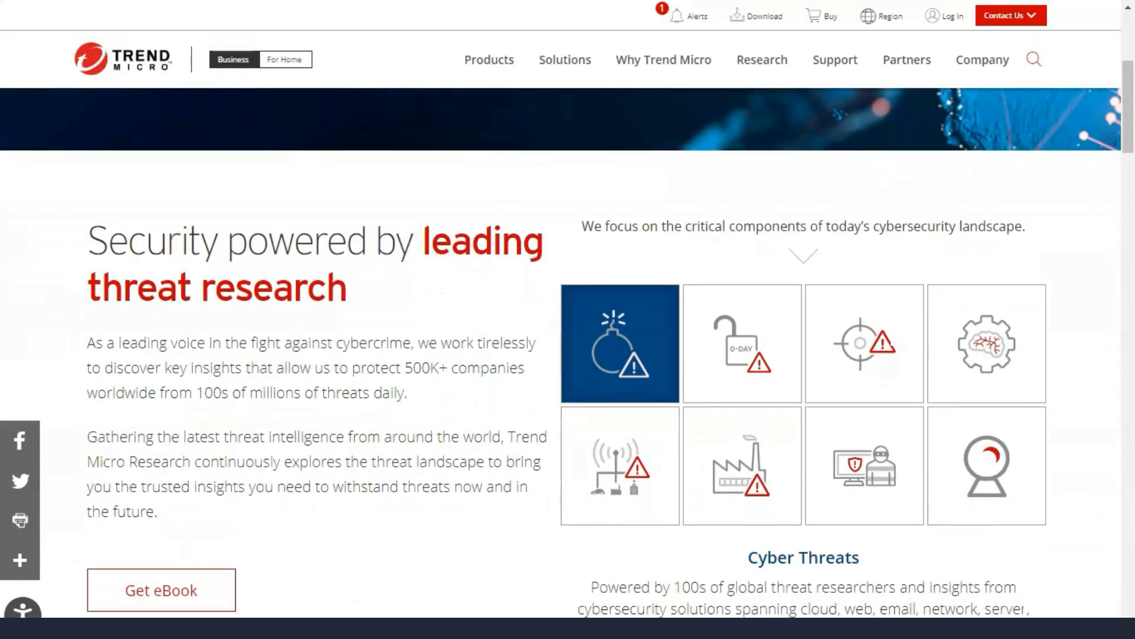
{"action": "scroll", "scroll_direction": "down", "scroll_amount": 3}
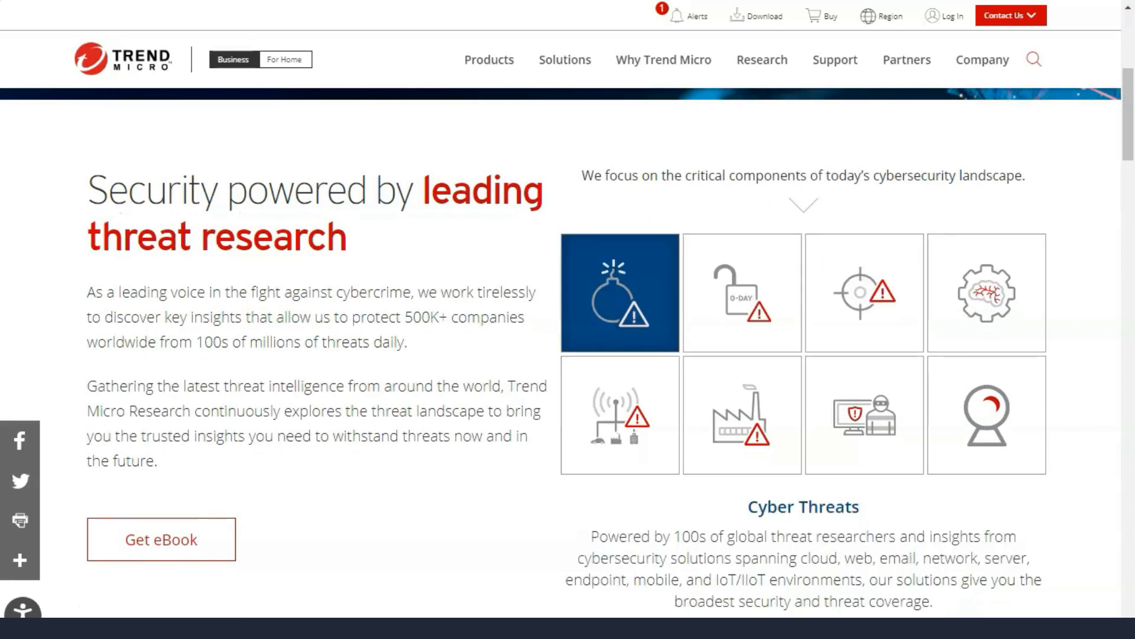
{"action": "left_click", "coordinate": [863, 291]}
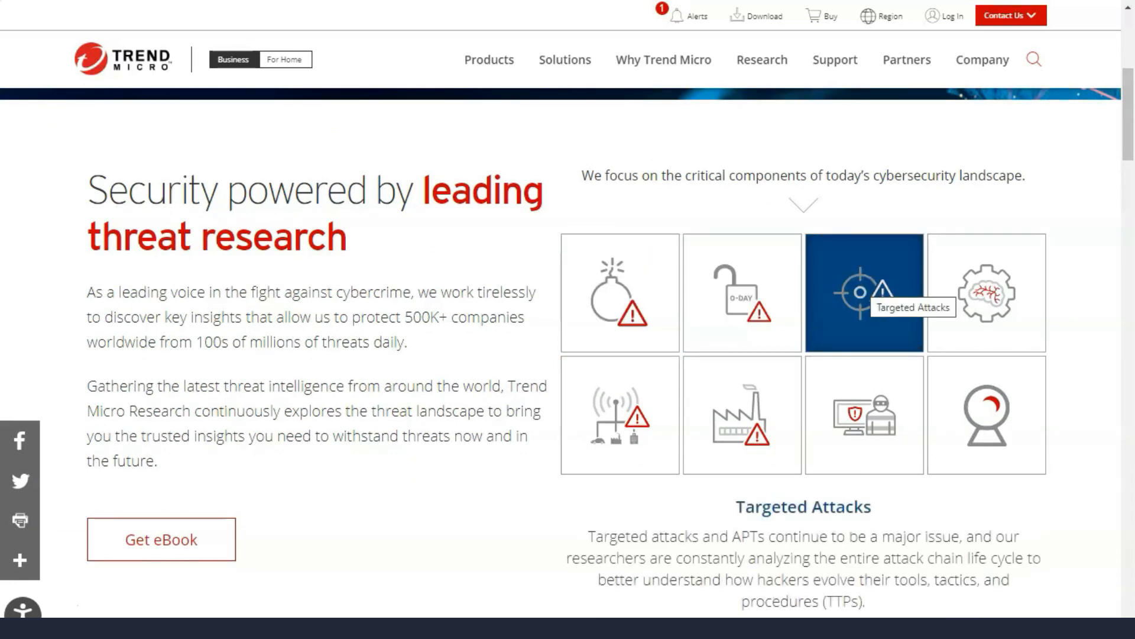
{"action": "left_click", "coordinate": [866, 418]}
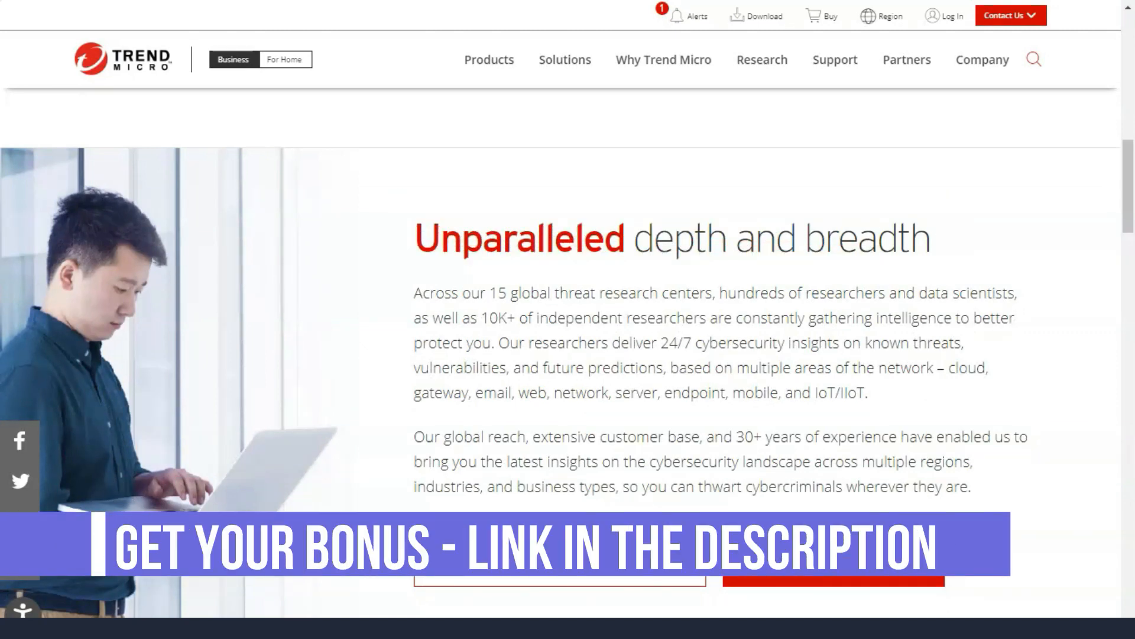
Read past Zero Day Initiative, Fighting cybercrime and industry innovator down to Featured reports.
{"action": "scroll", "scroll_direction": "down", "scroll_amount": 3}
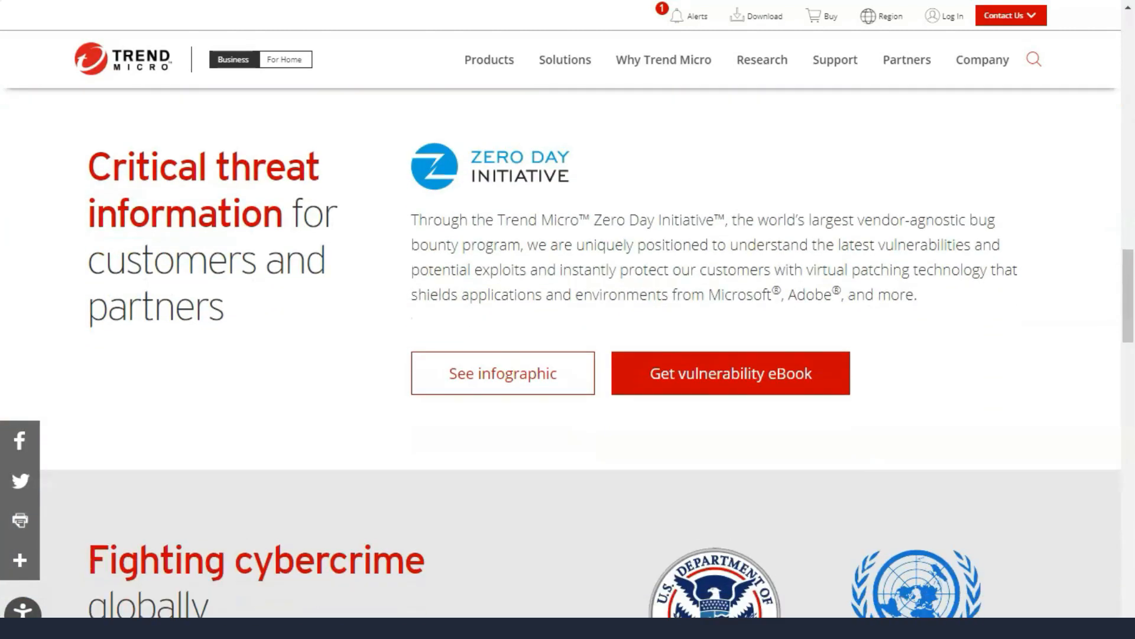
{"action": "scroll", "scroll_direction": "down", "scroll_amount": 3}
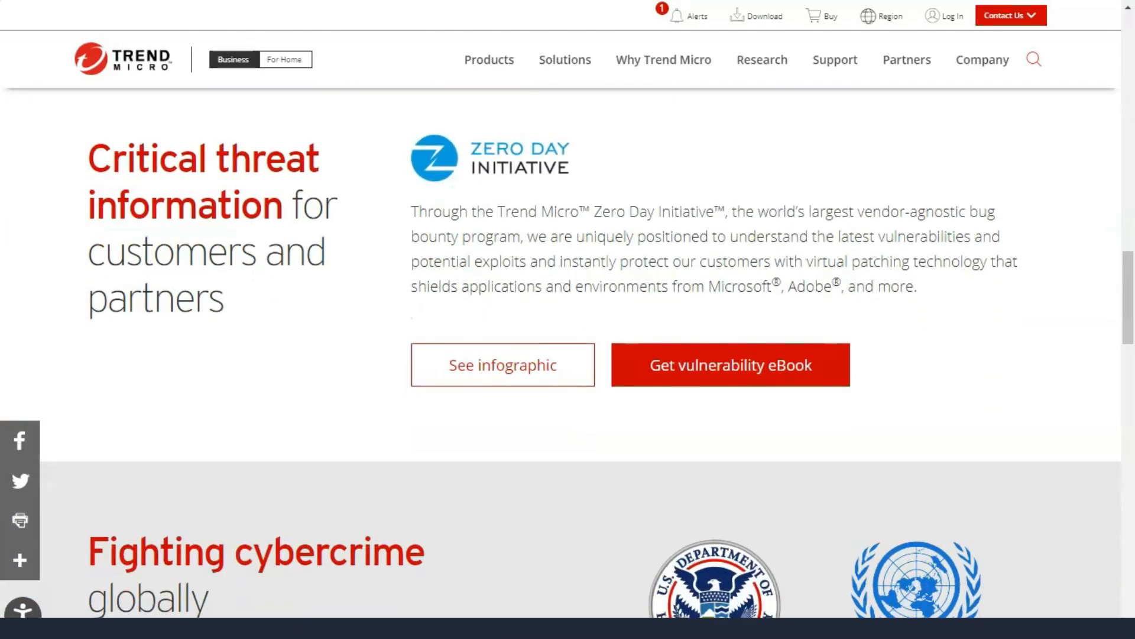
{"action": "scroll", "scroll_direction": "down", "scroll_amount": 3}
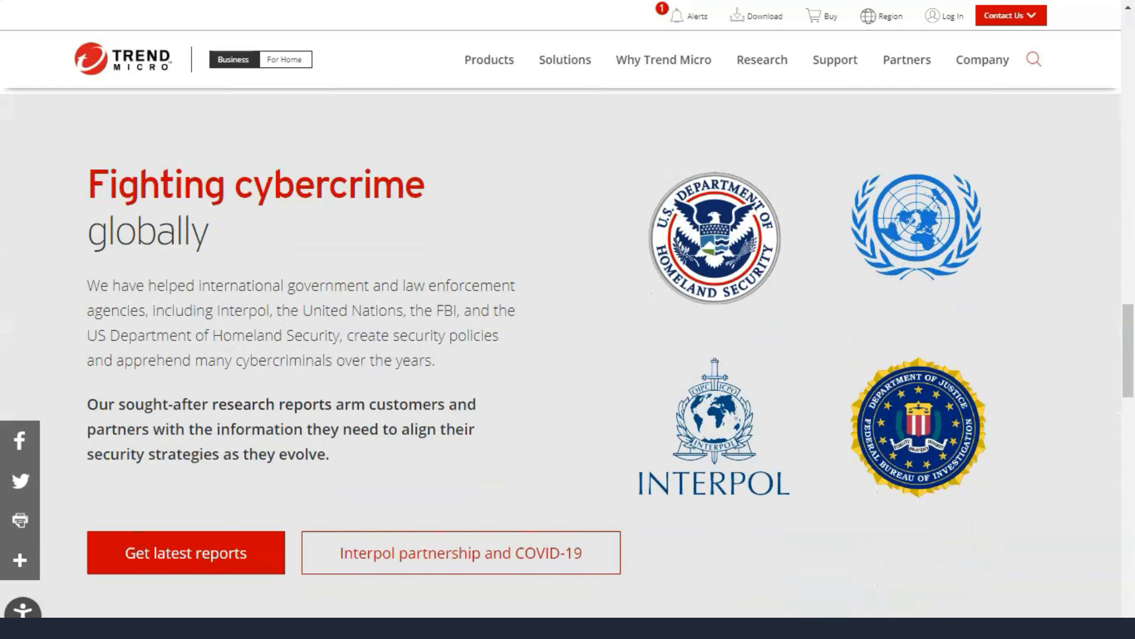
{"action": "scroll", "scroll_direction": "down", "scroll_amount": 3}
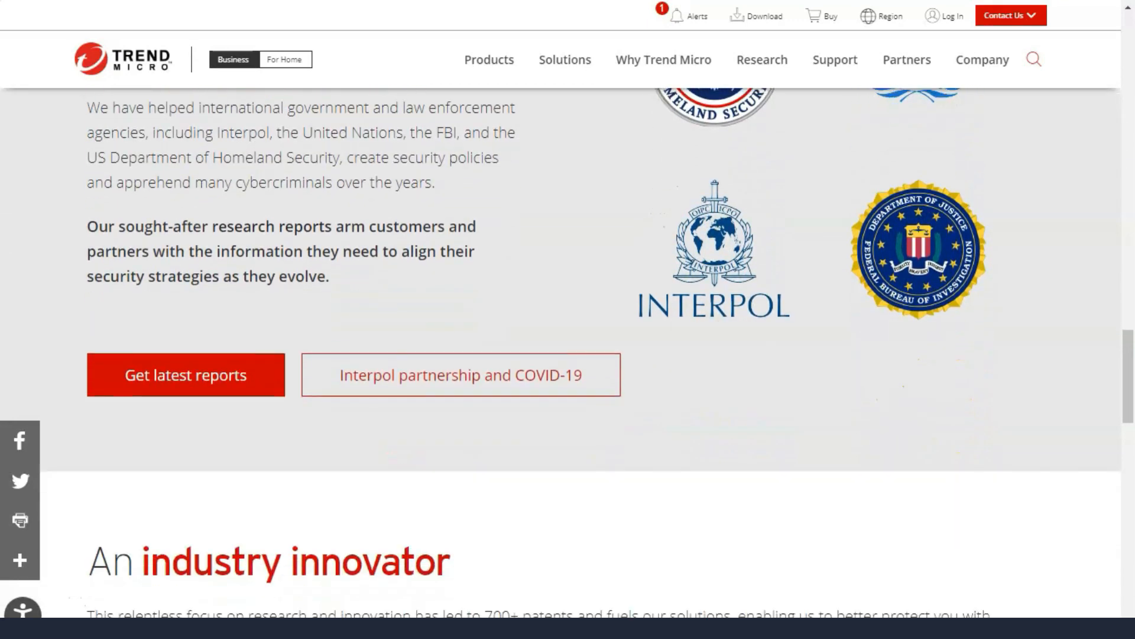
{"action": "scroll", "scroll_direction": "down", "scroll_amount": 3}
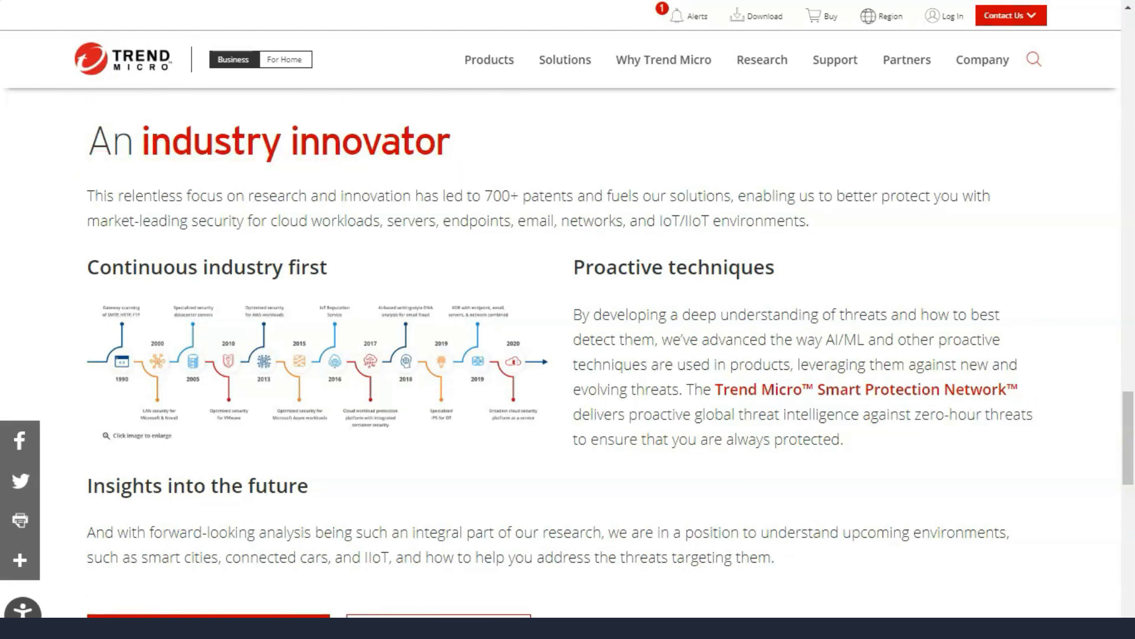
{"action": "scroll", "scroll_direction": "down", "scroll_amount": 3}
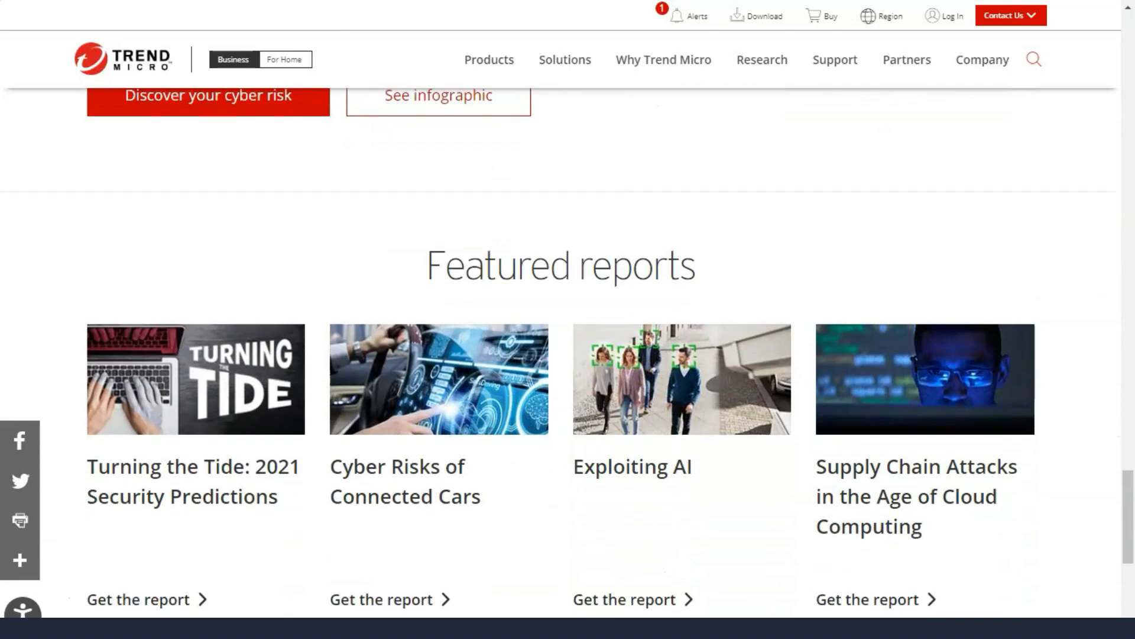
{"action": "scroll", "scroll_direction": "down", "scroll_amount": 3}
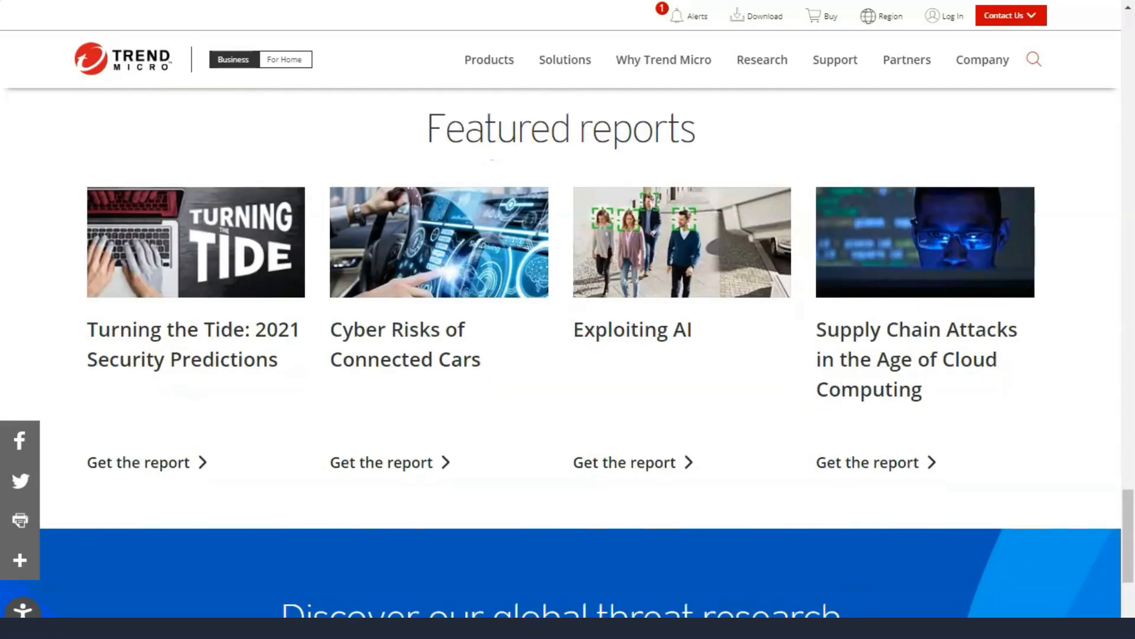